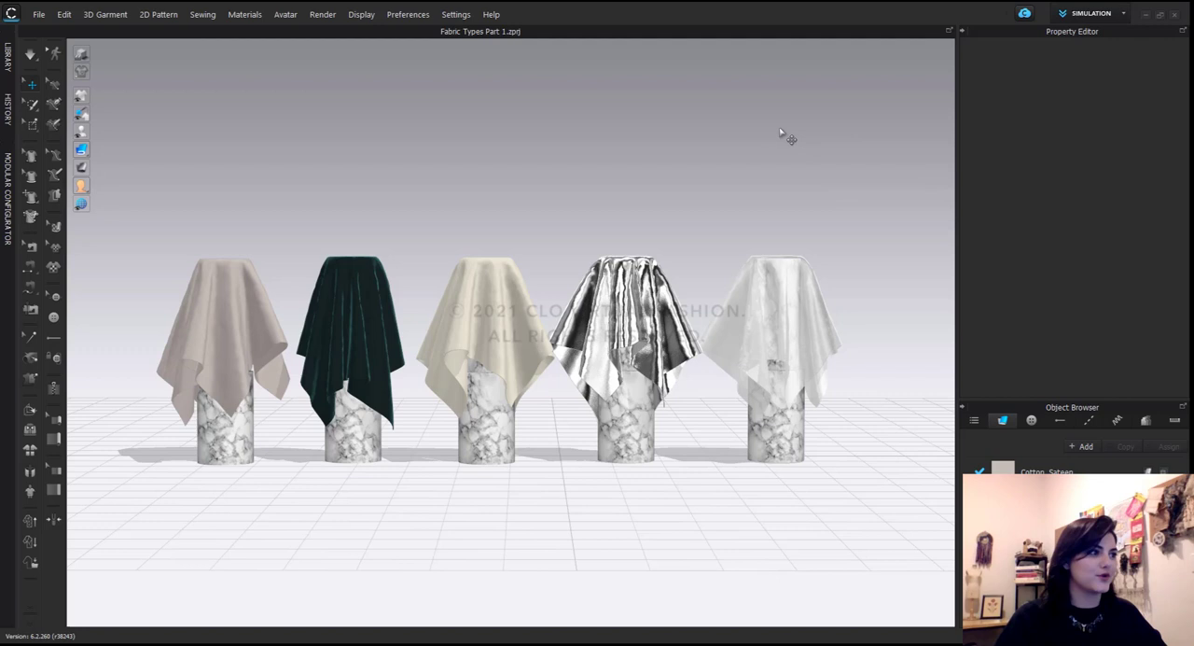
mouse_move(574, 112)
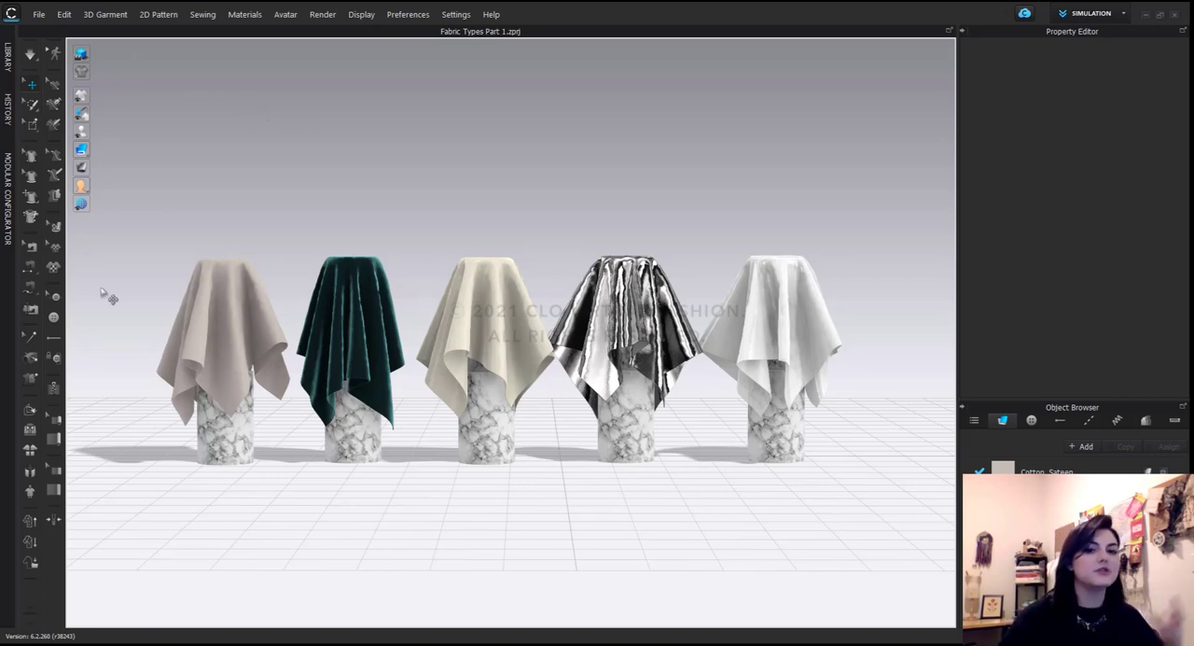
mouse_move(628, 575)
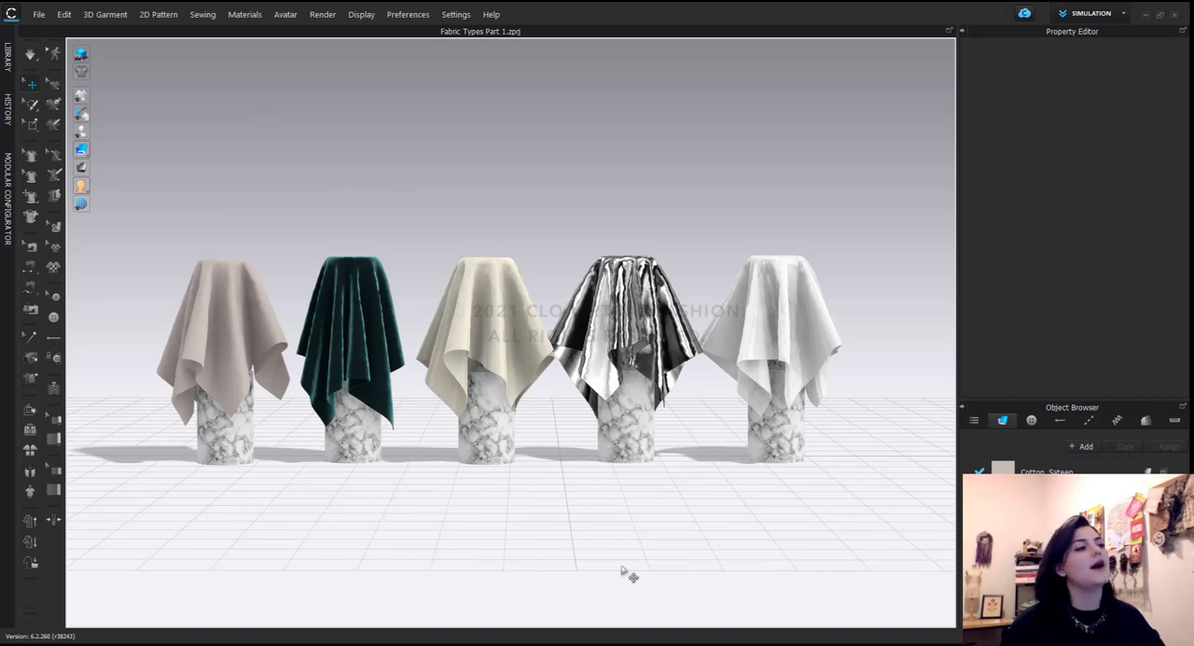
mouse_move(224, 219)
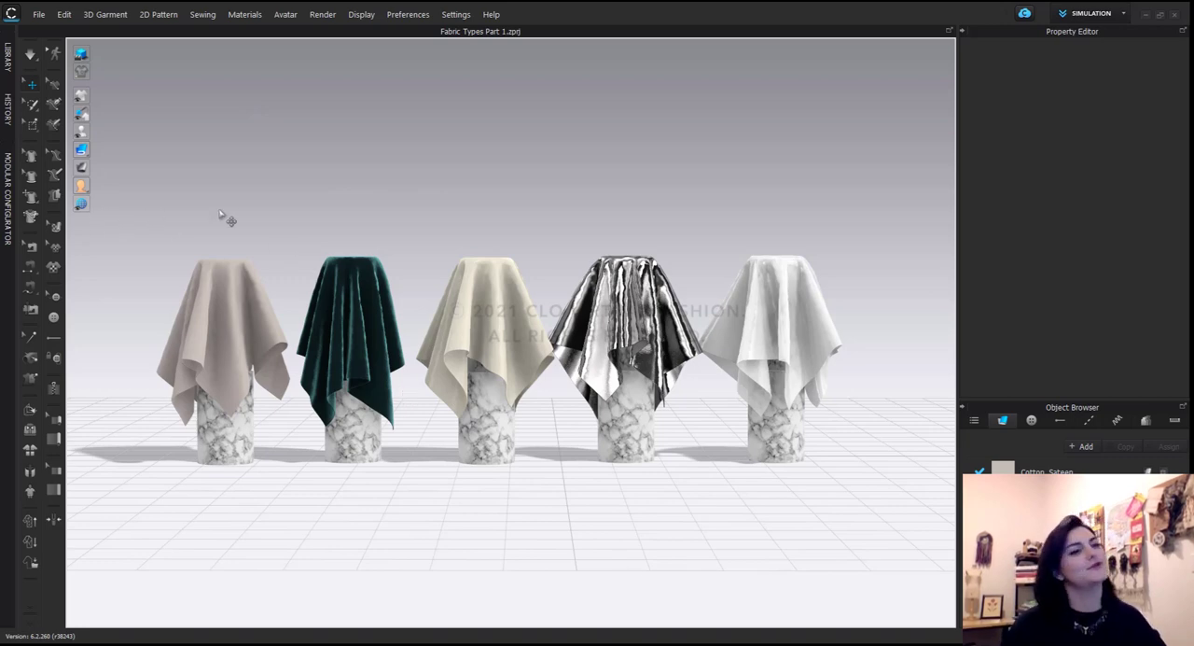
Step: Add an environment light, trying brighter intensity, then intensity about 2 and angle 65
click(81, 204)
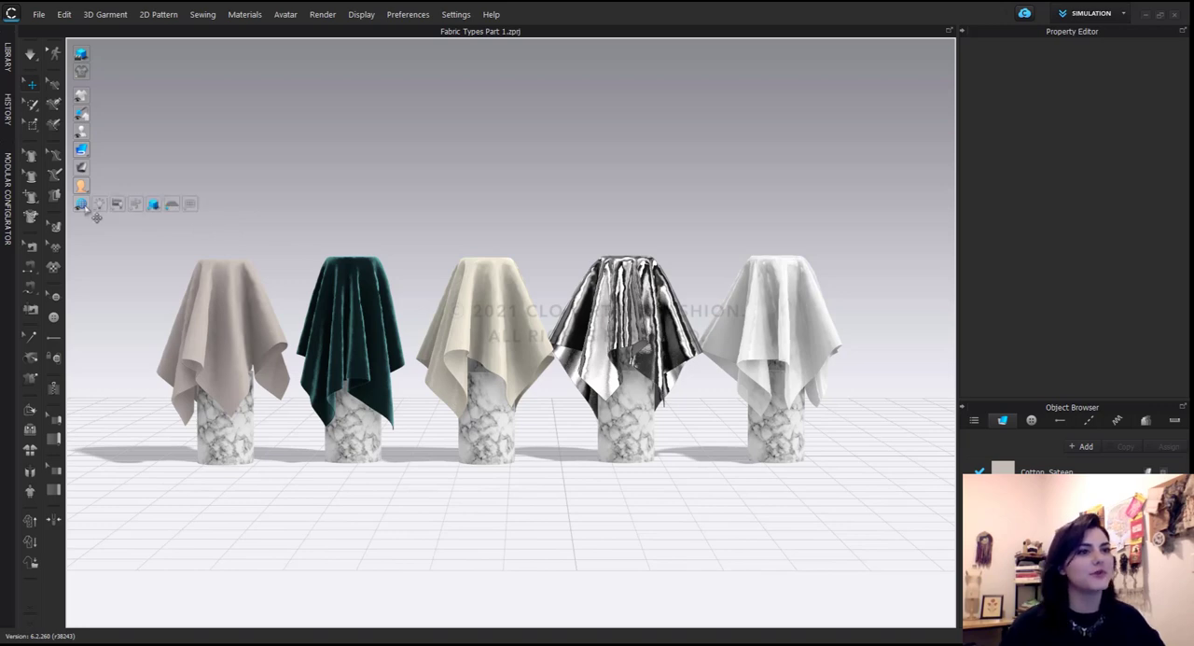
mouse_move(100, 203)
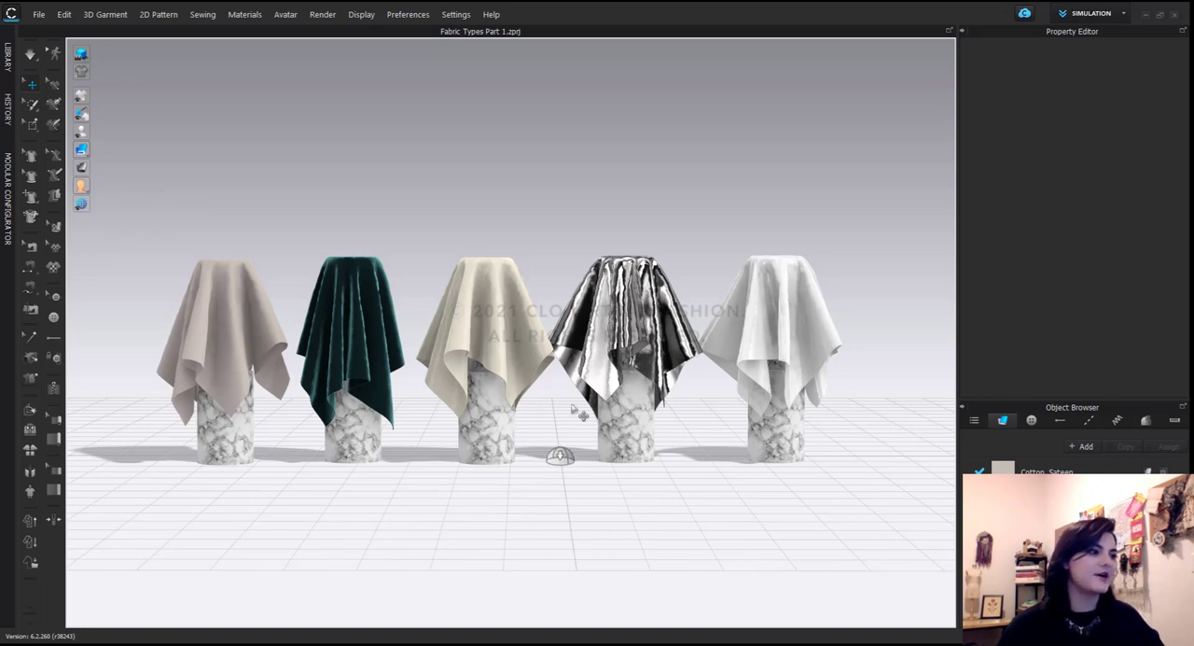
click(560, 456)
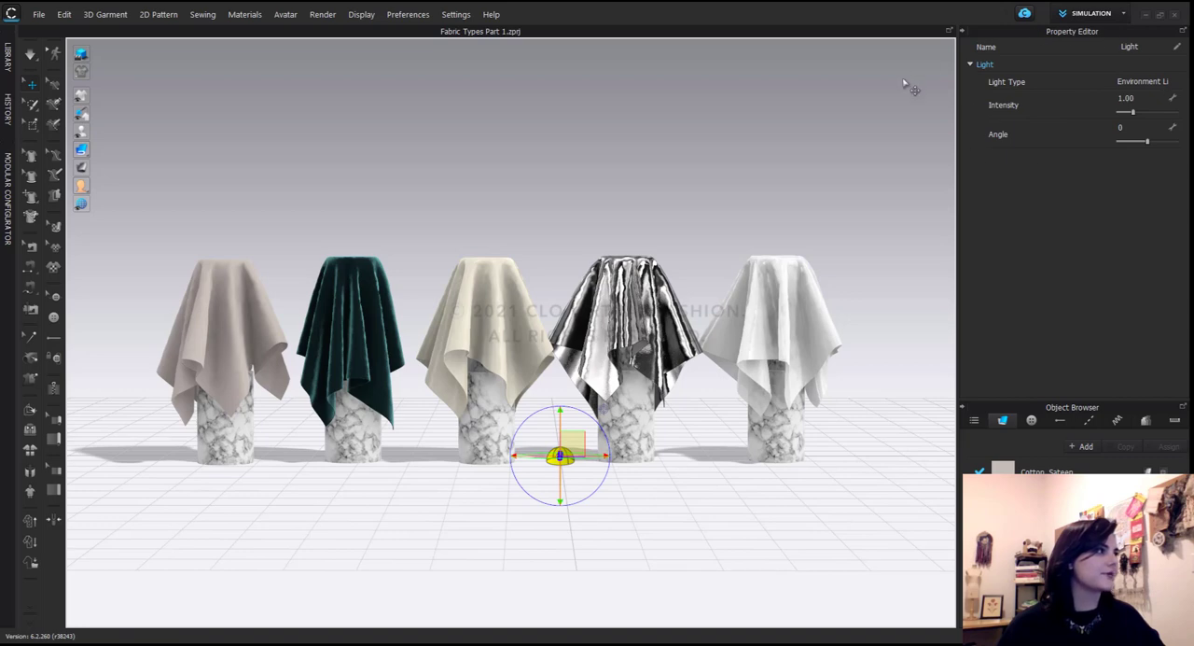
drag(1132, 112, 1164, 112)
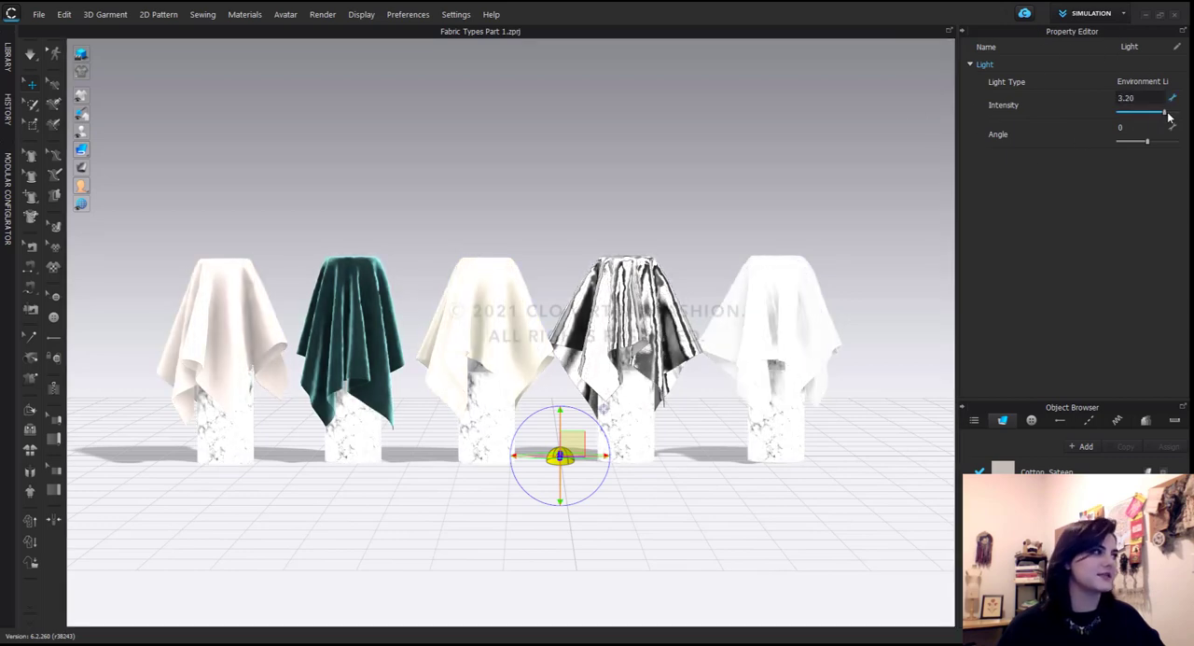
drag(1163, 112, 1132, 112)
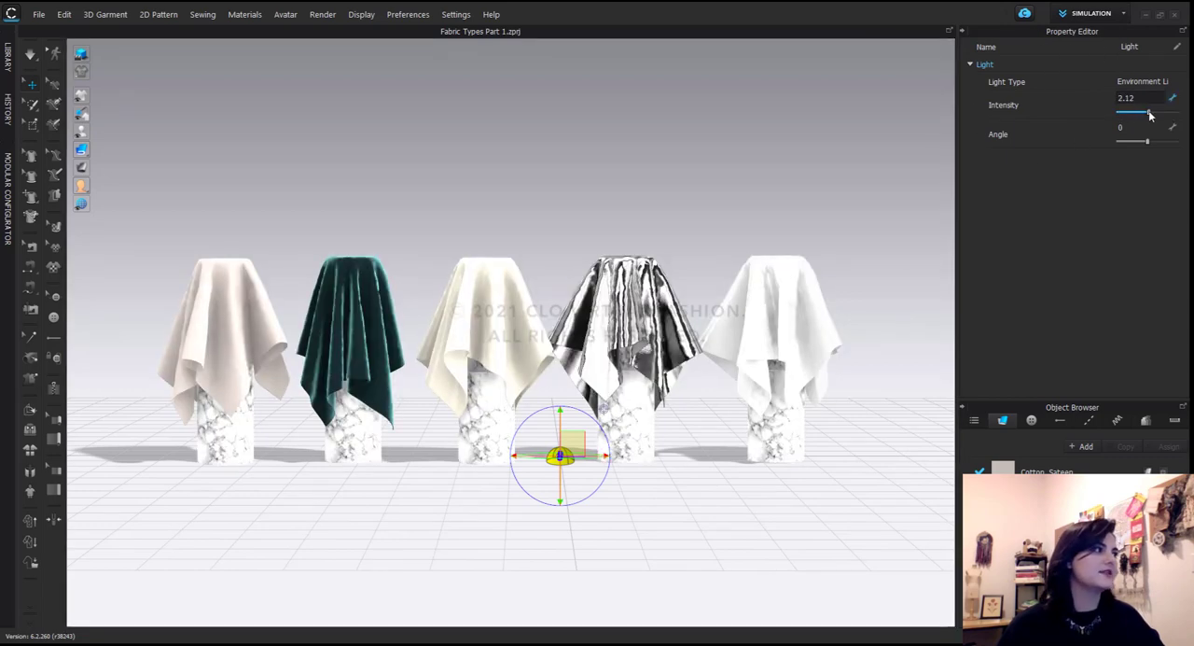
drag(1120, 140, 1157, 141)
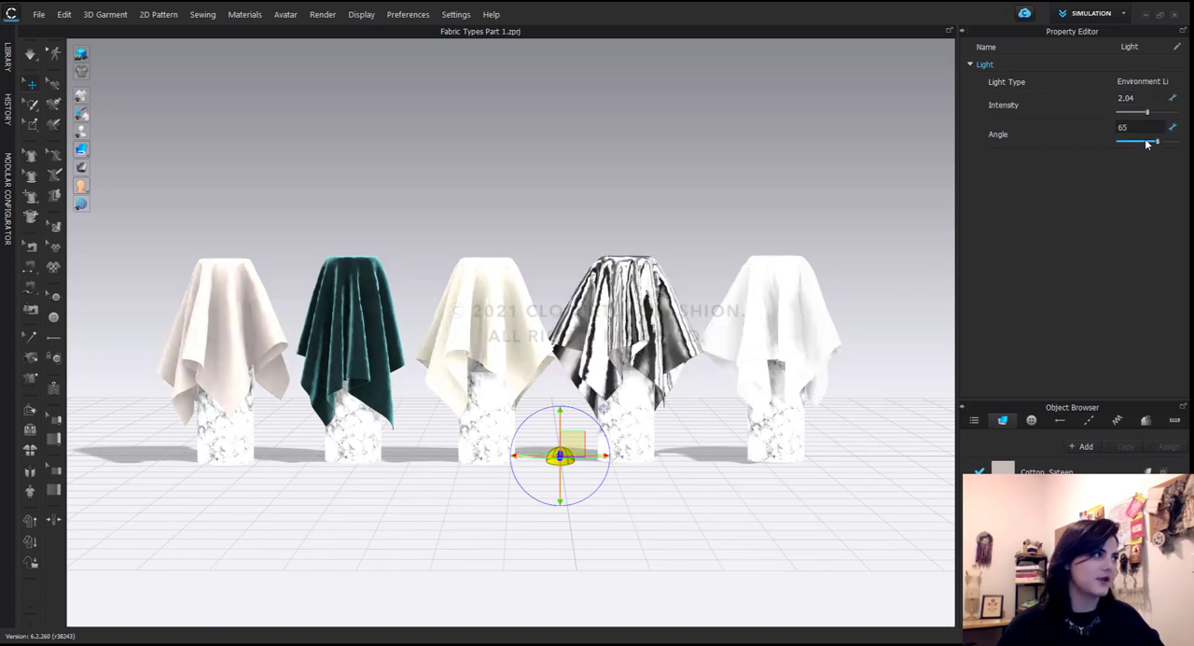
drag(1155, 141, 1129, 141)
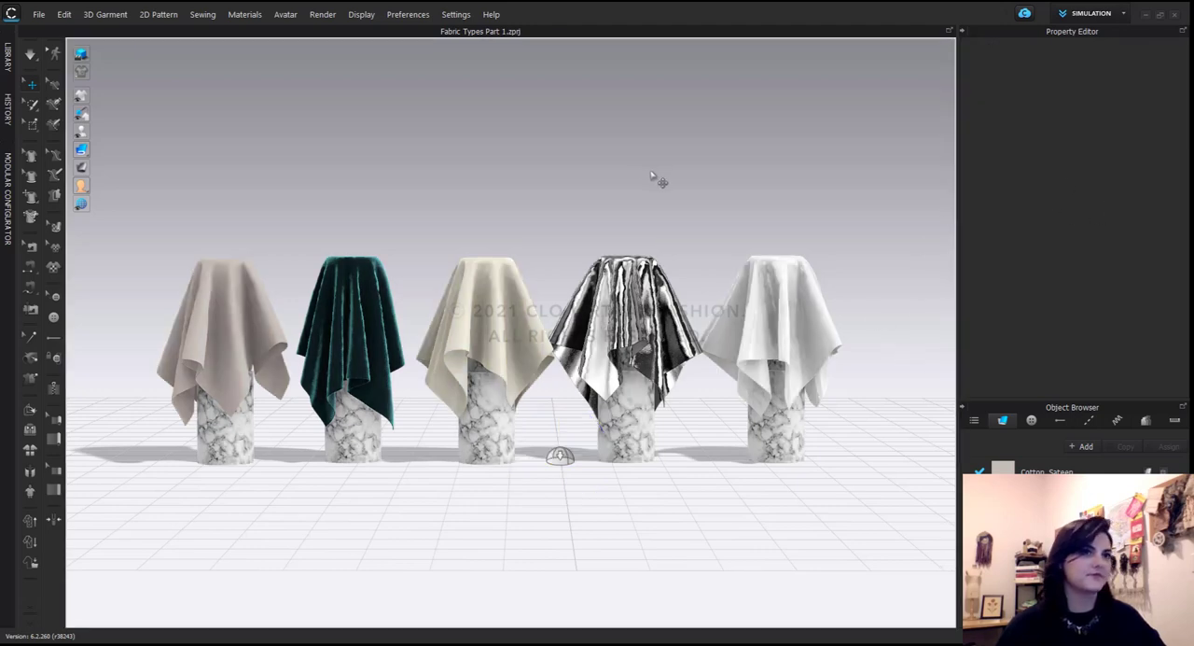
Step: Expand the fabric list to show Cotton_Sateen, Cotton_Stretch_Velvet, Leather_Lambskin and two more
click(82, 203)
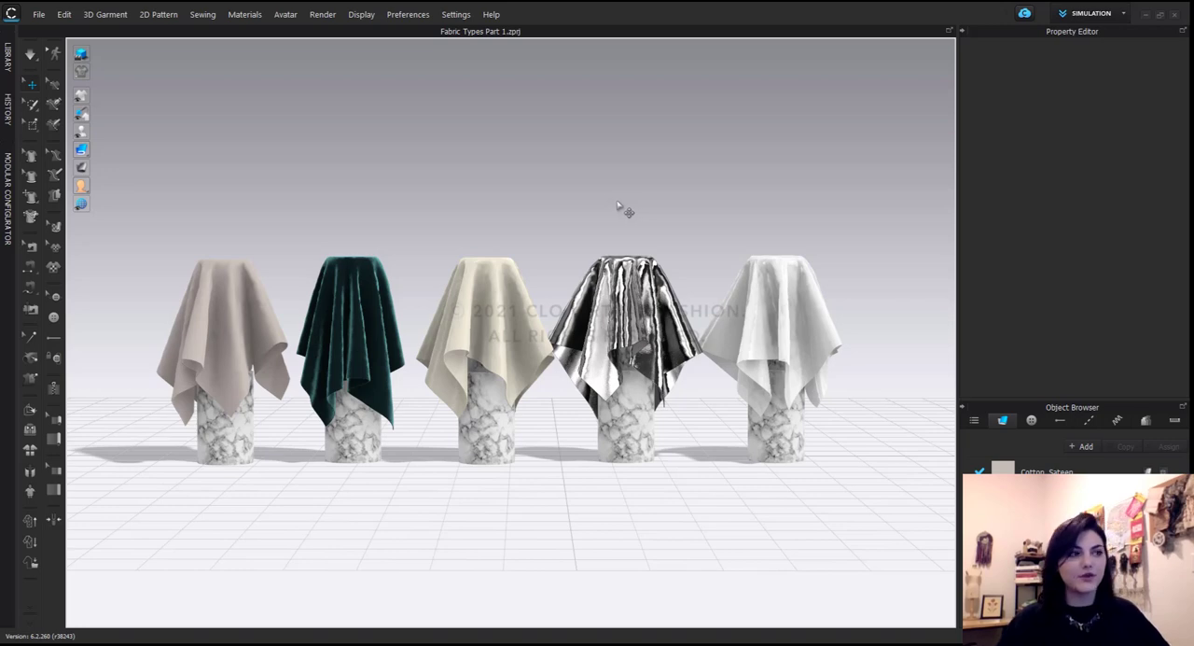
mouse_move(620, 204)
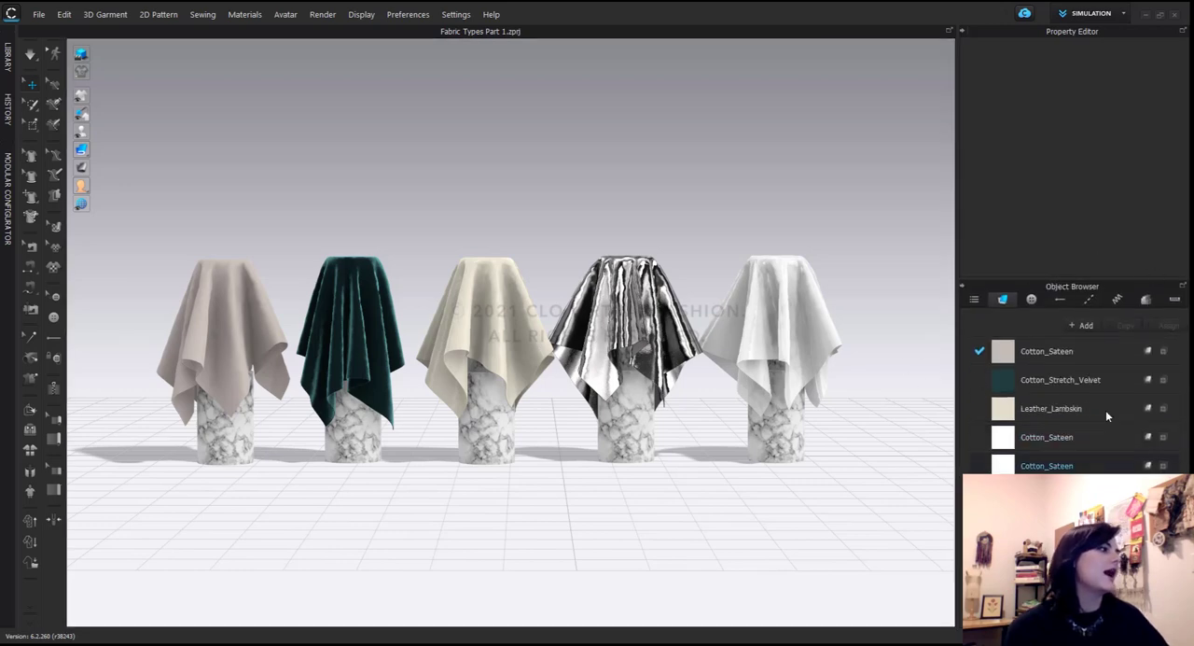
Step: Select the first Cotton_Sateen fabric to show its Fabric_Matte material properties
click(1047, 351)
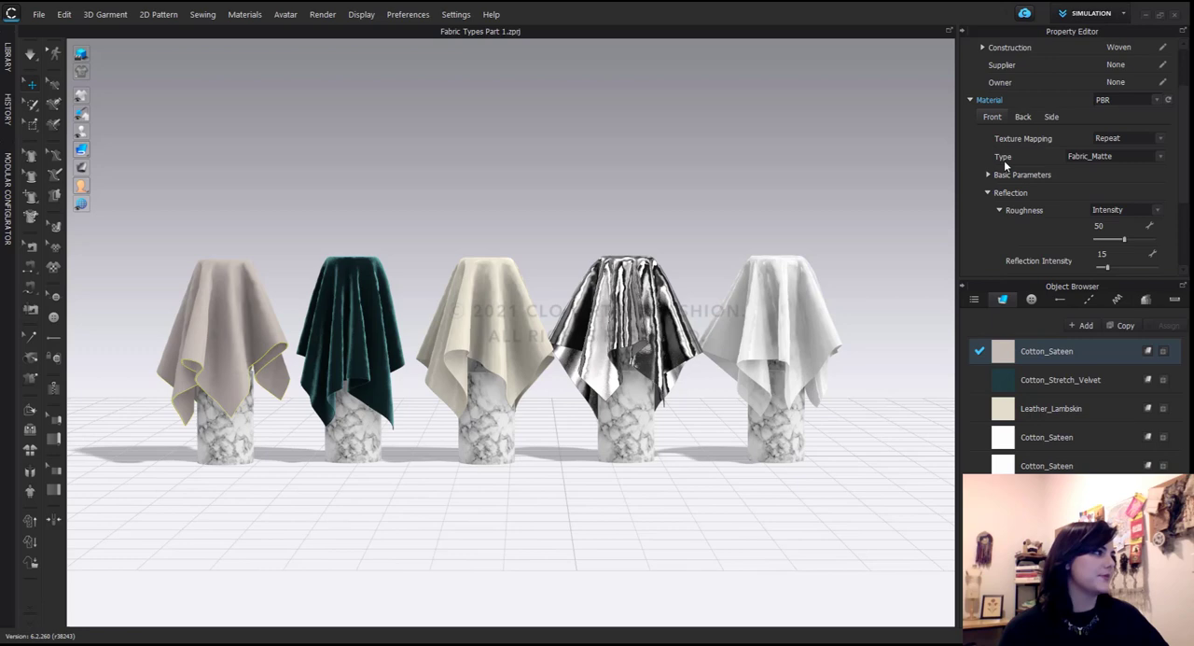
mouse_move(1000, 160)
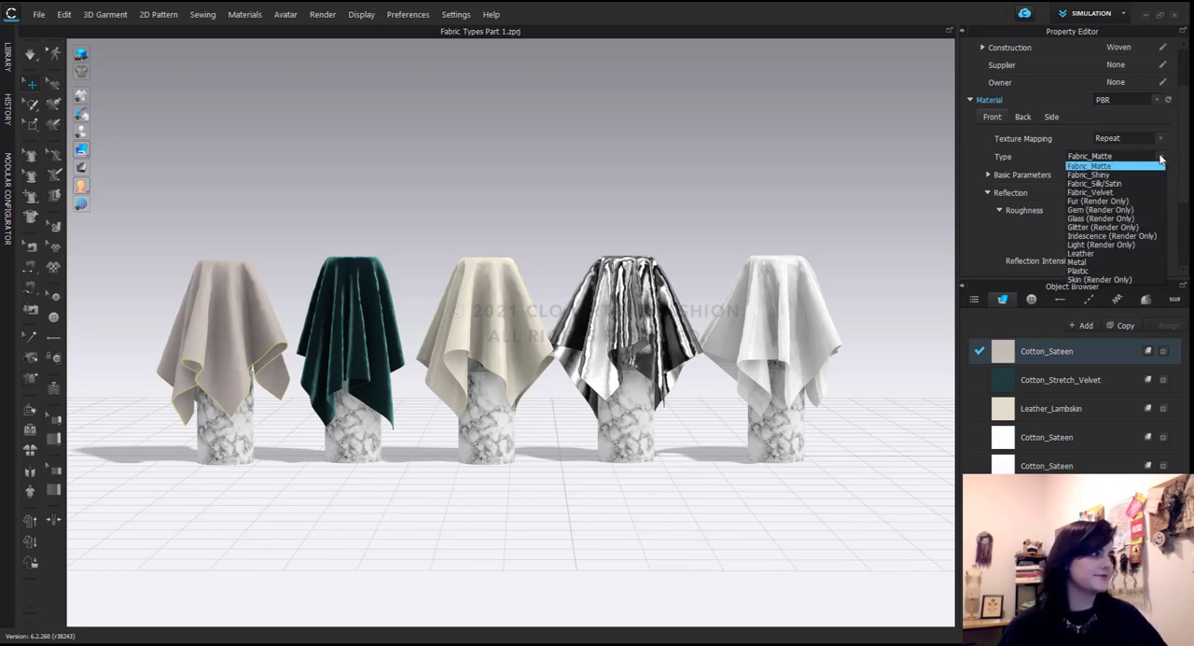
mouse_move(1116, 174)
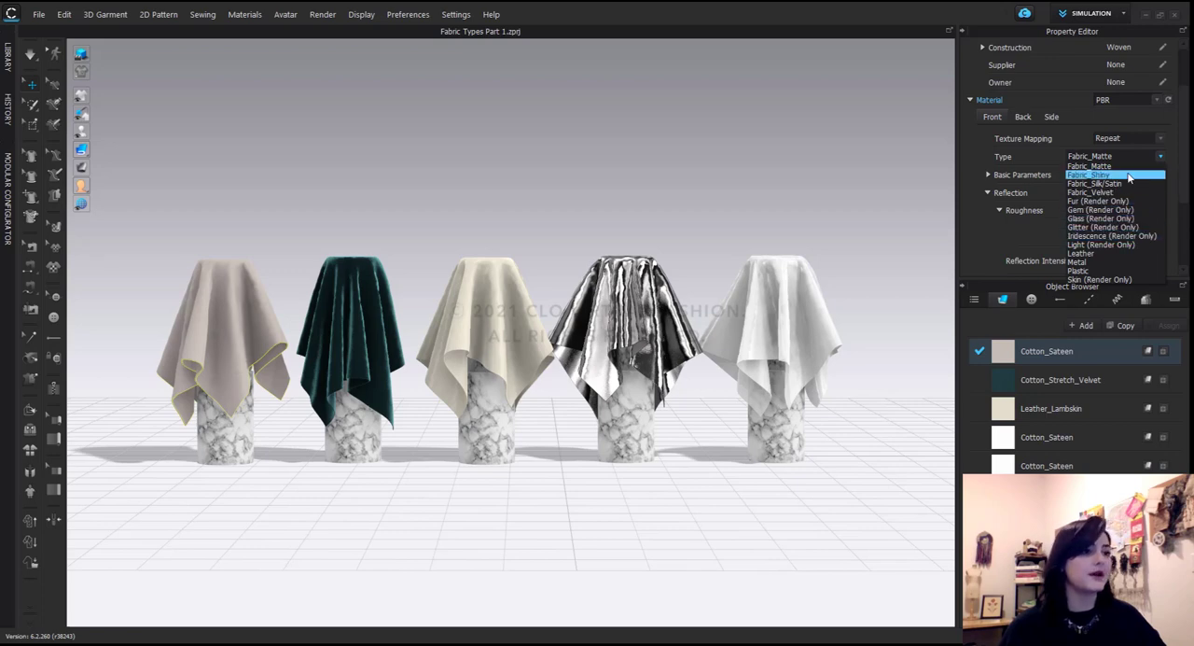
Step: Try Fabric_Shiny on the first Cotton_Sateen, then revert it to Fabric_Matte
click(1089, 175)
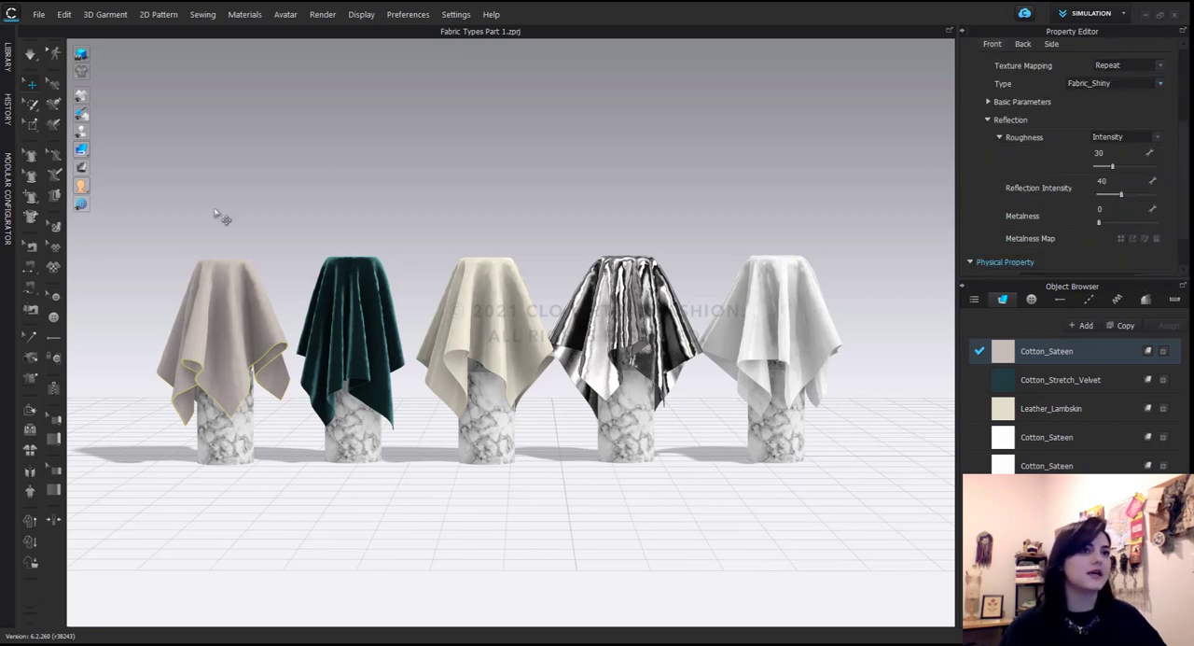
mouse_move(250, 383)
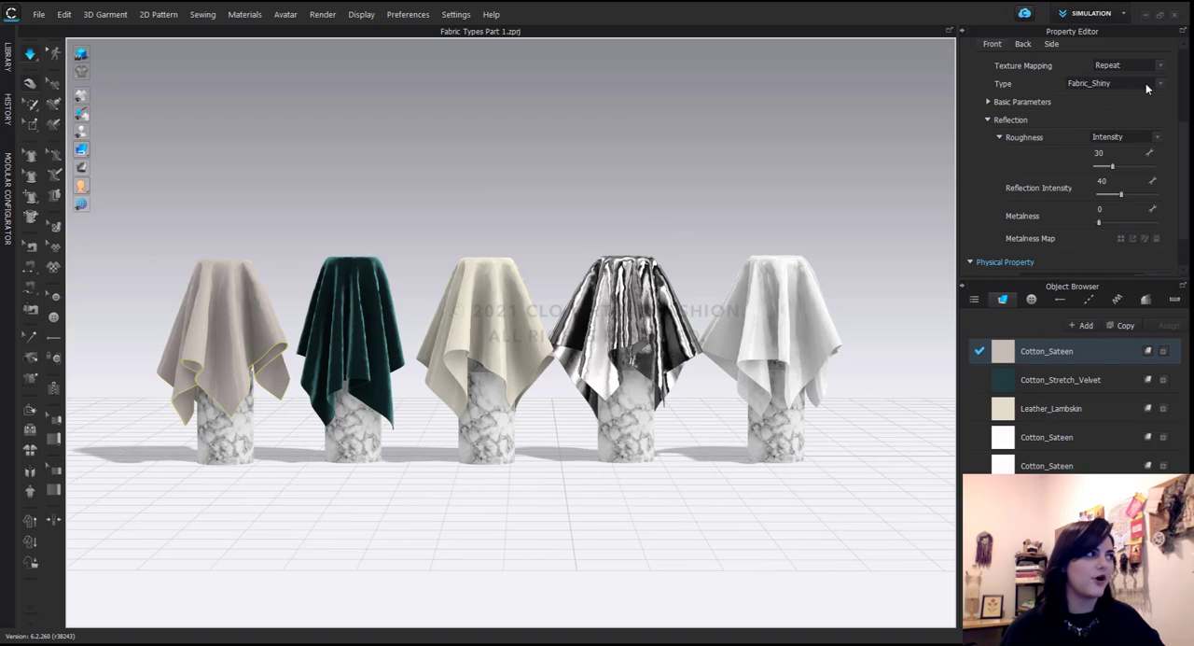
click(1124, 83)
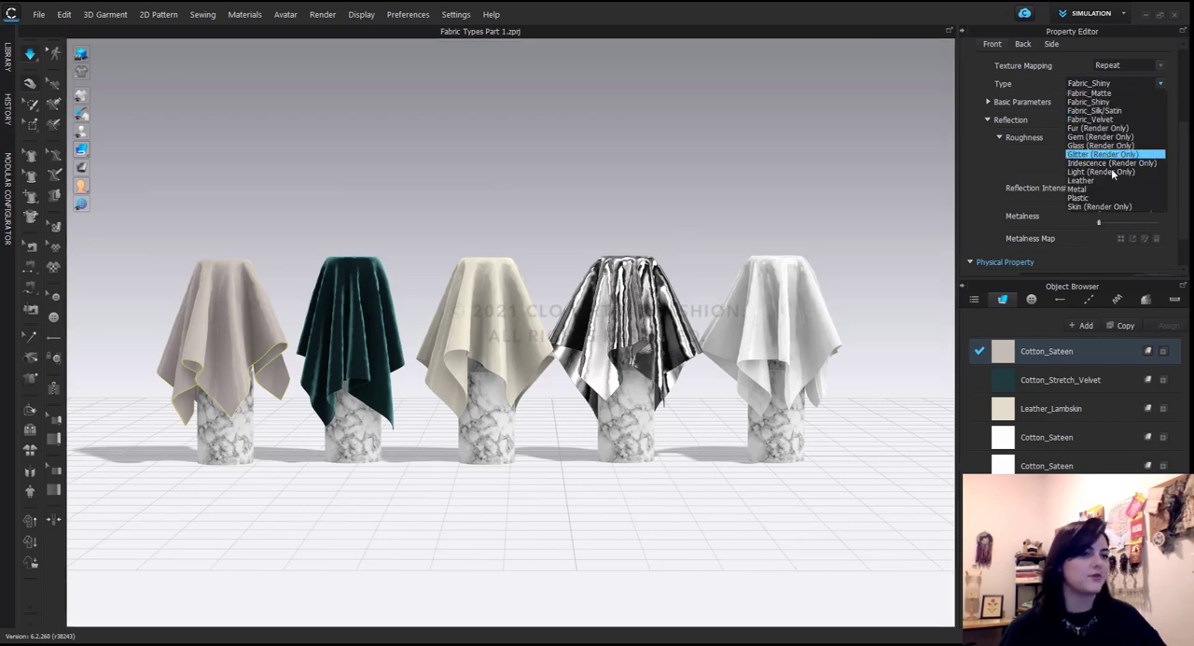
click(1080, 181)
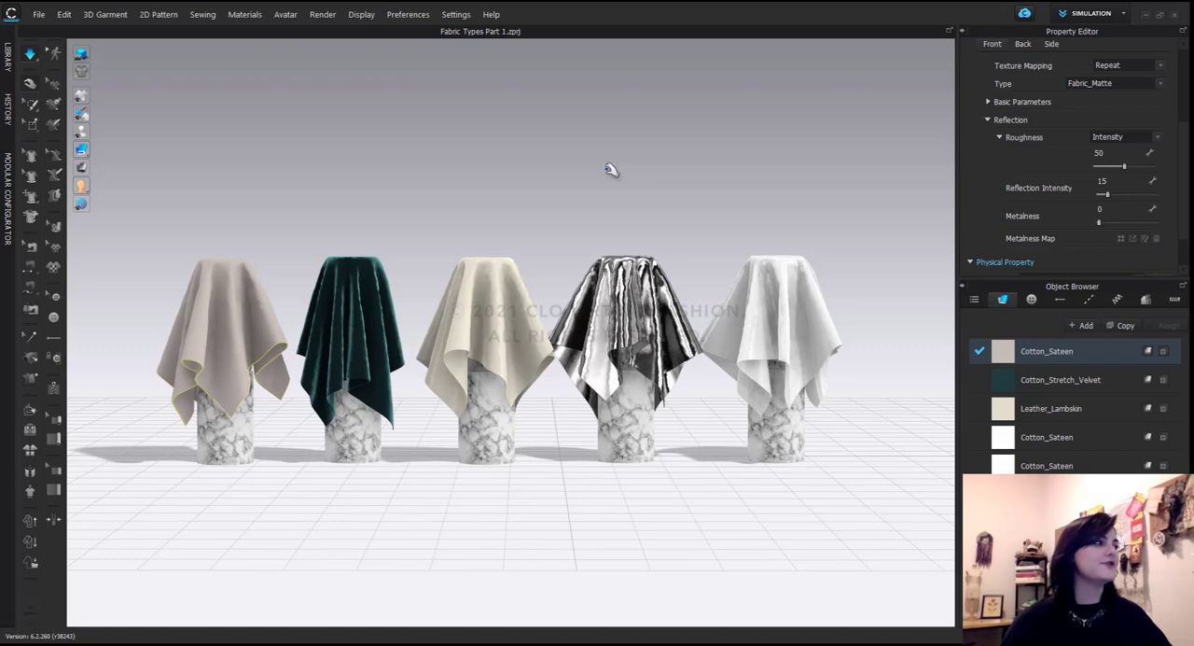
Step: Scroll through the first fabric's reflection and physical property settings
scroll(down, 3)
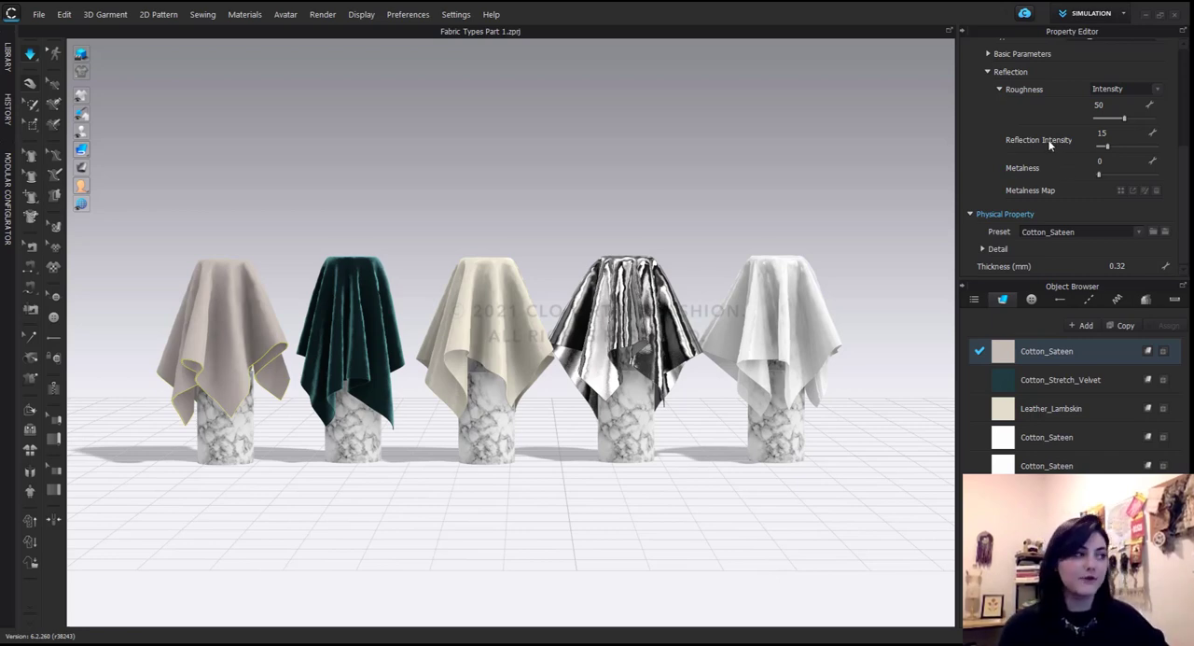
mouse_move(1071, 204)
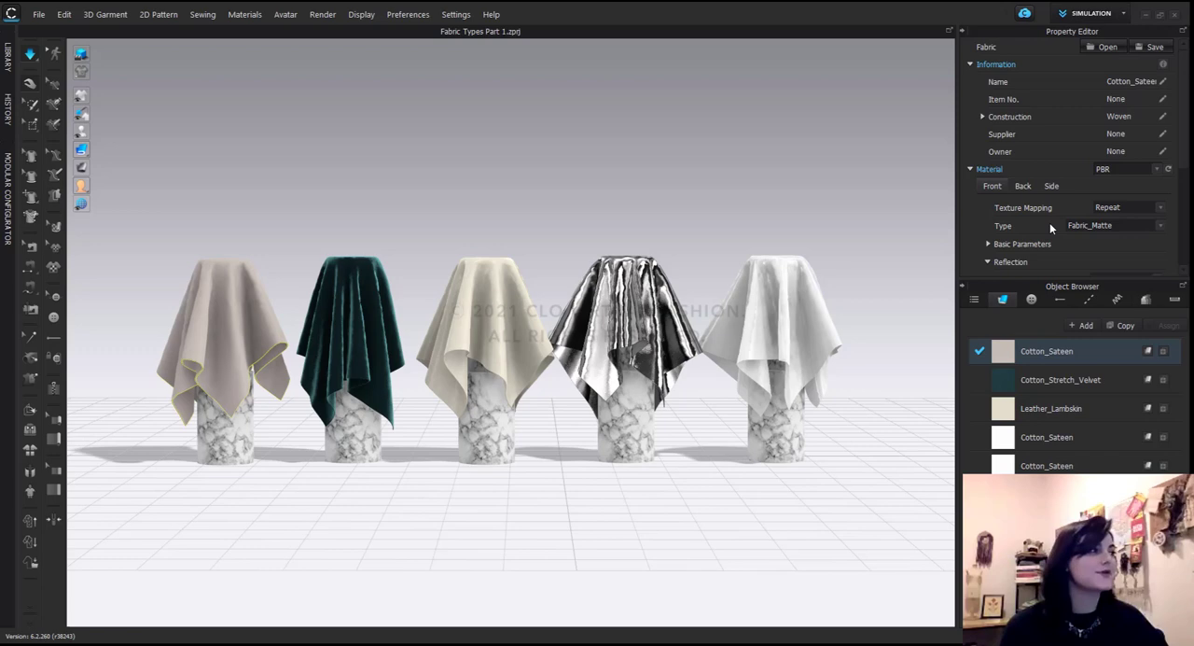
scroll(down, 3)
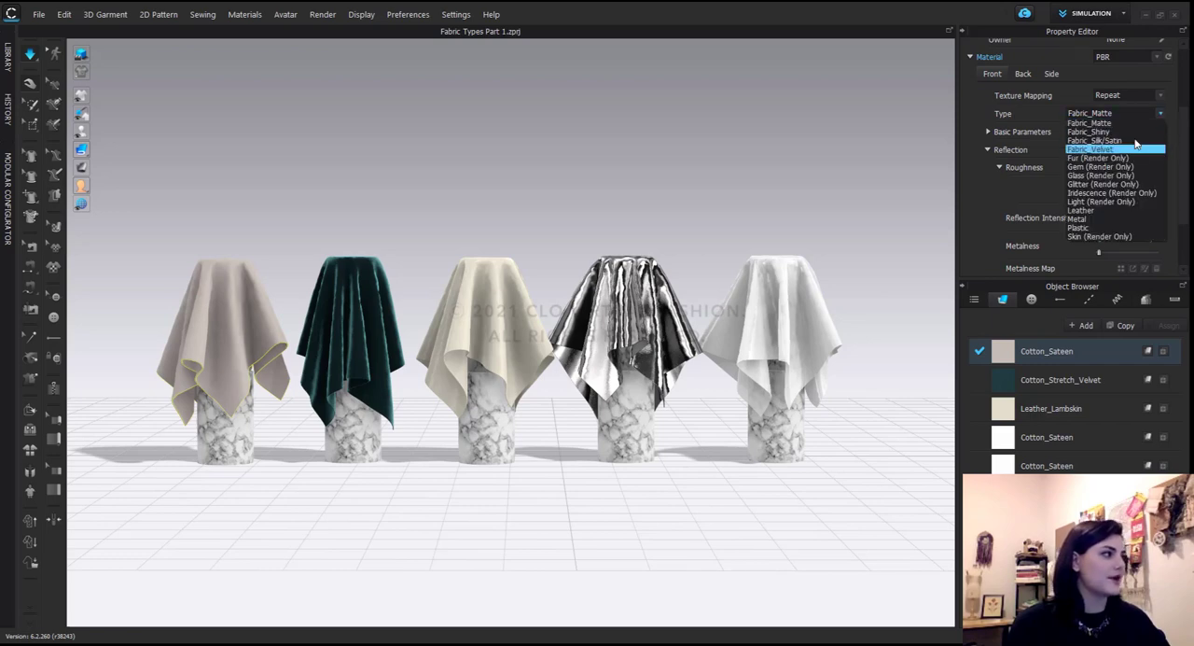
Step: Try the silk and metal material types, then settle Cotton_Sateen on Fabric_Shiny
click(1100, 141)
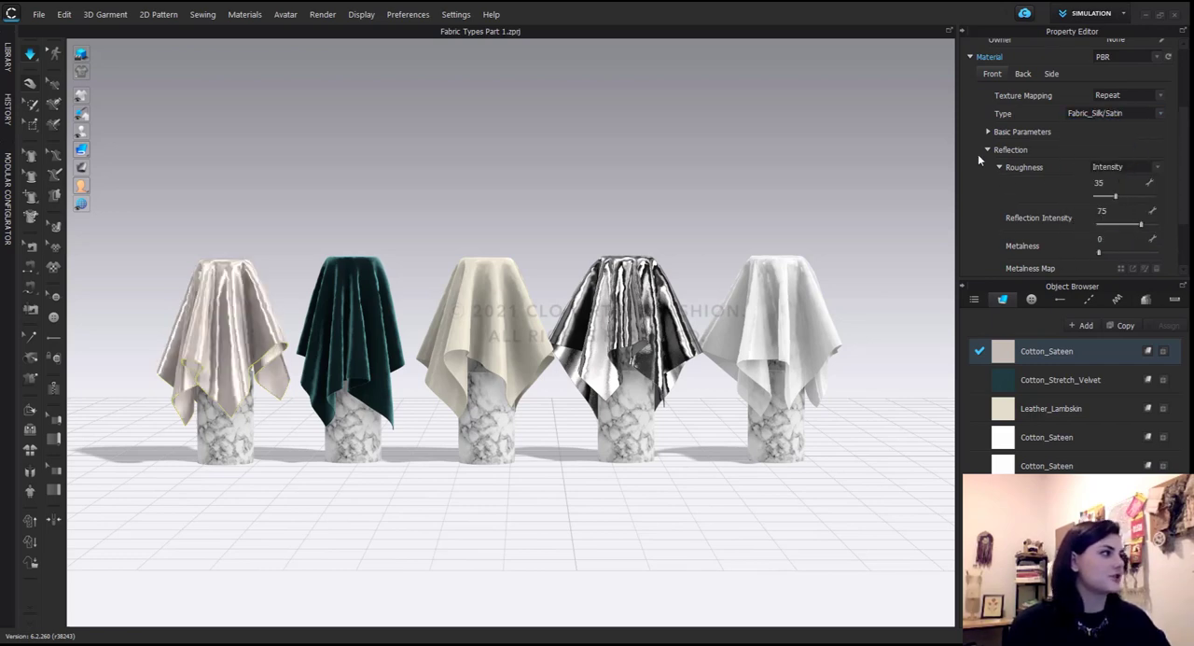
click(1163, 113)
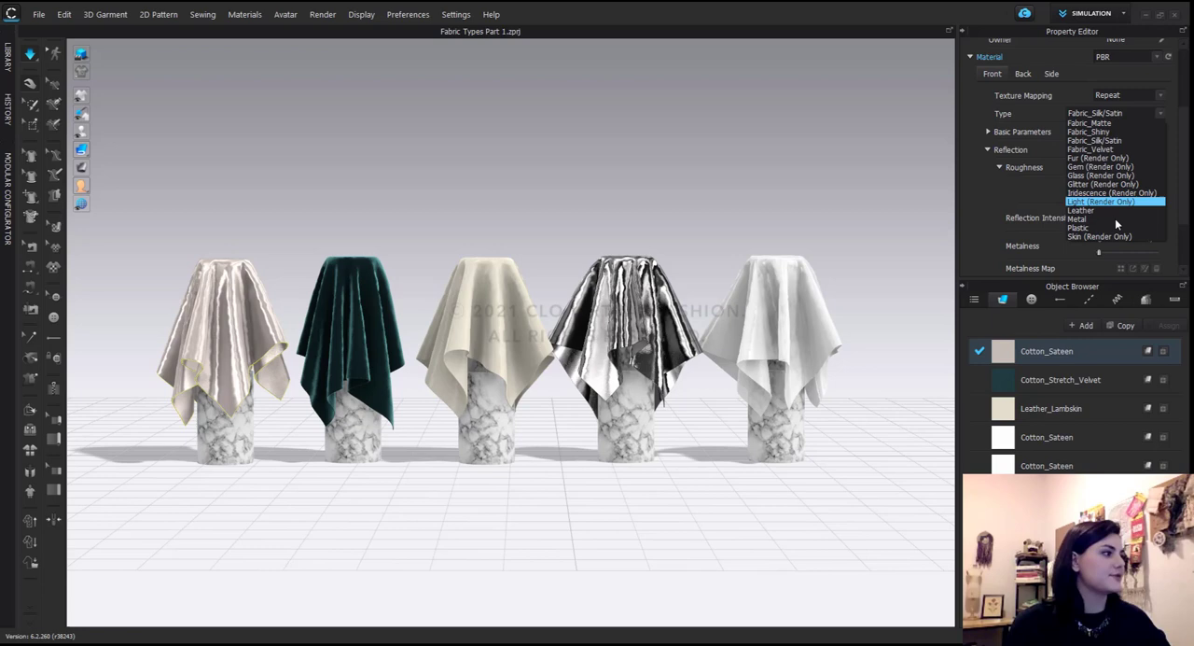
click(1077, 218)
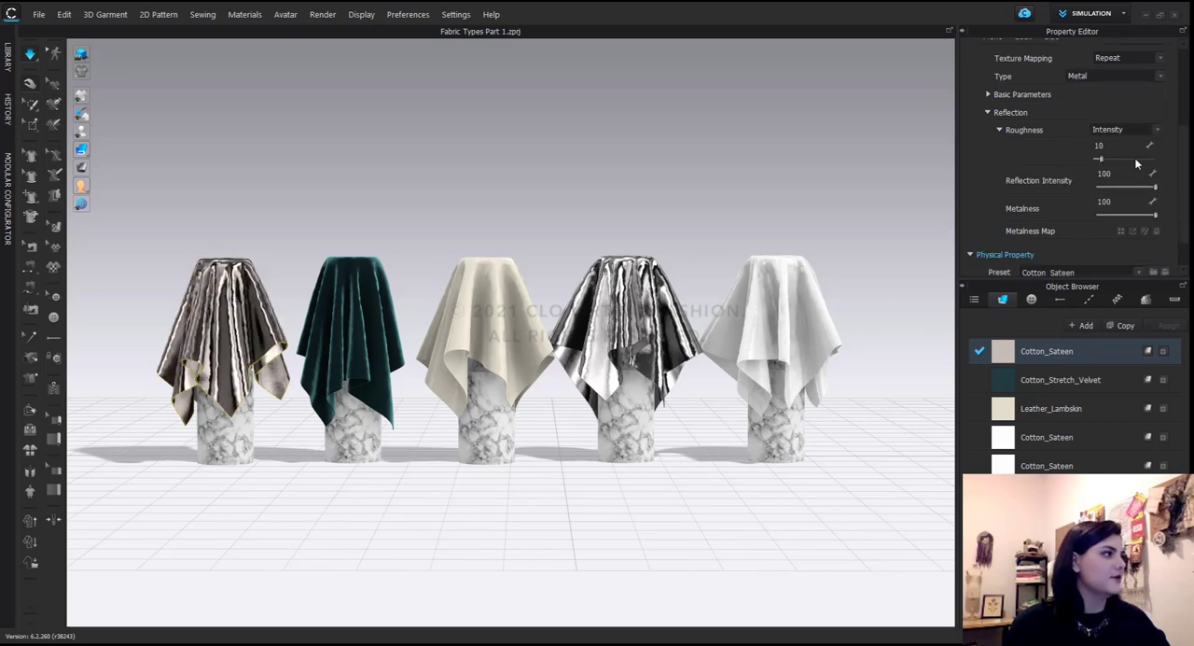
mouse_move(999, 219)
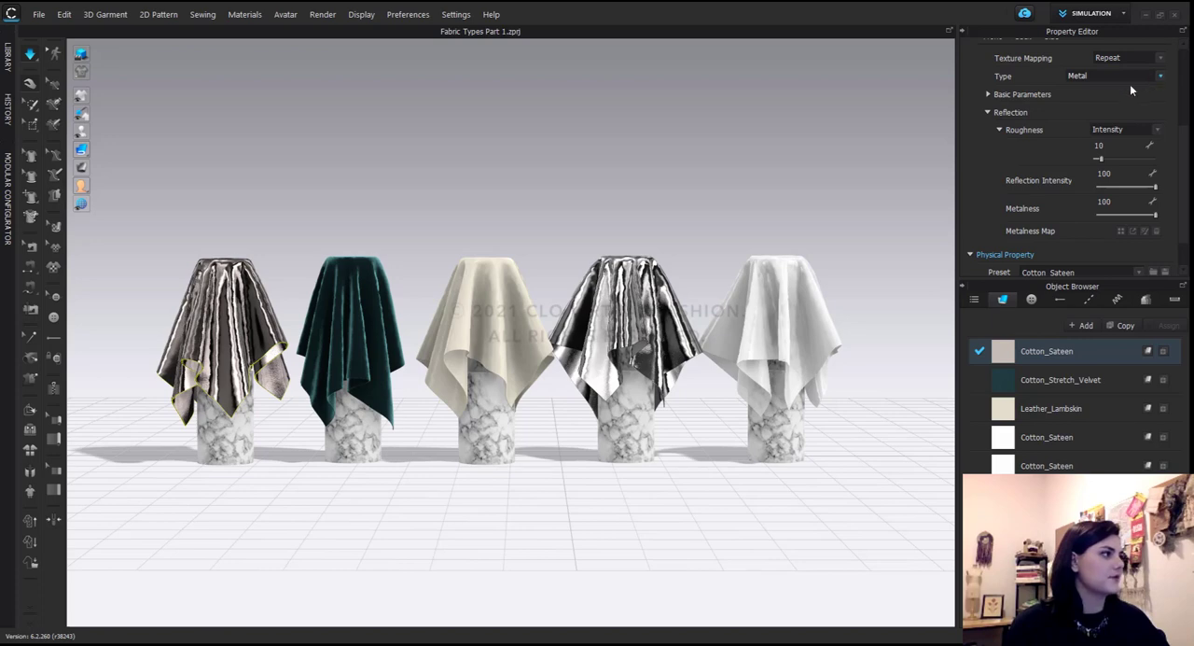
click(1110, 75)
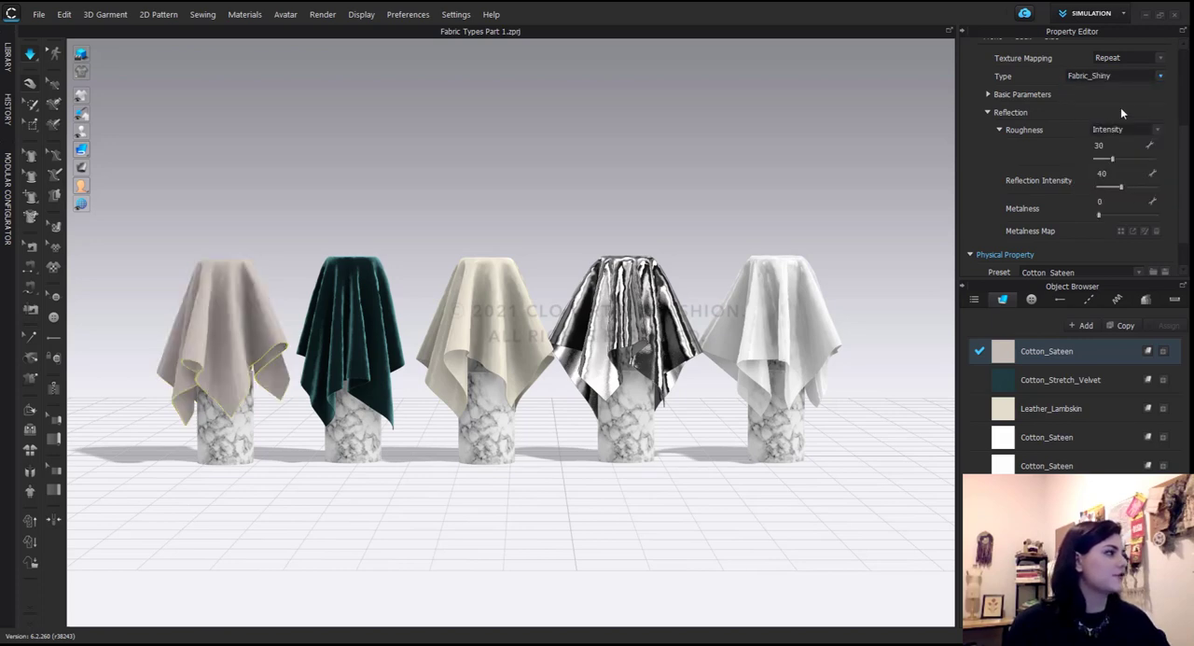
mouse_move(1146, 80)
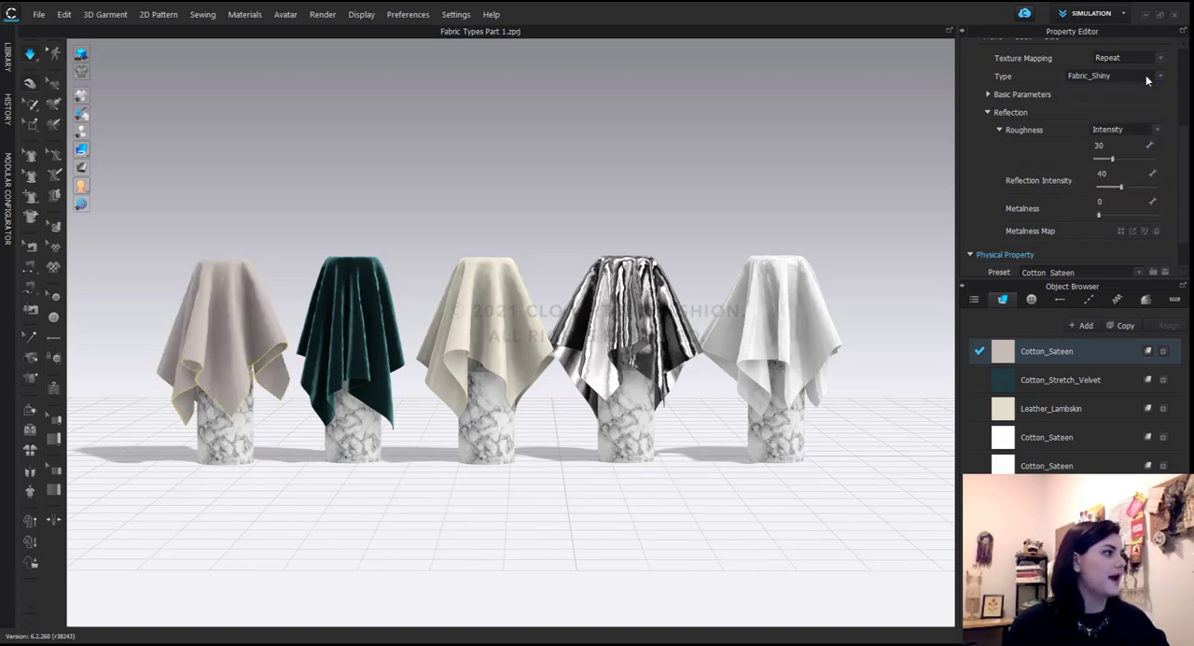
click(1111, 76)
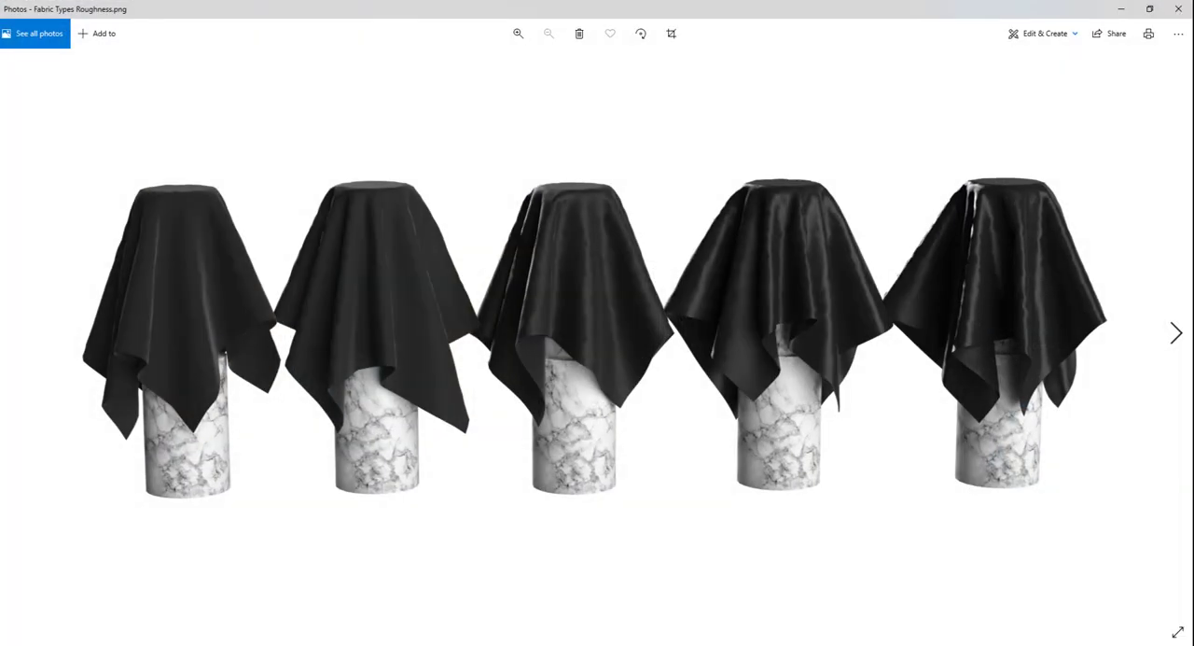
mouse_move(48, 309)
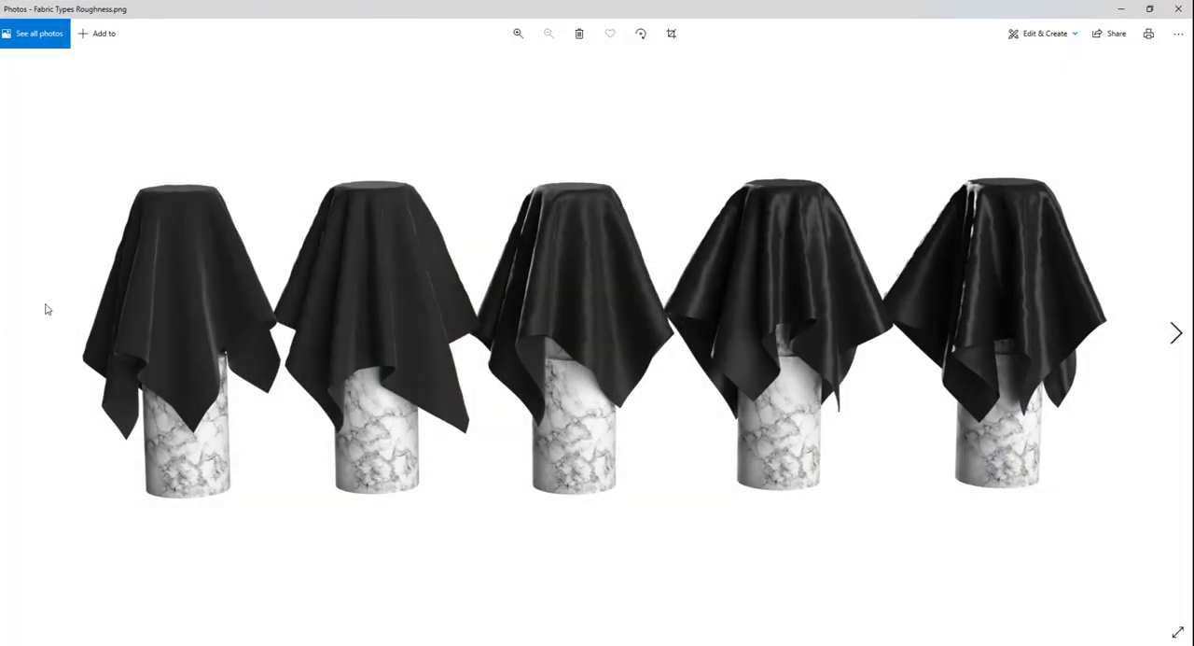
Step: View the reflection intensity comparison render of five black swatches in Photos
click(1175, 332)
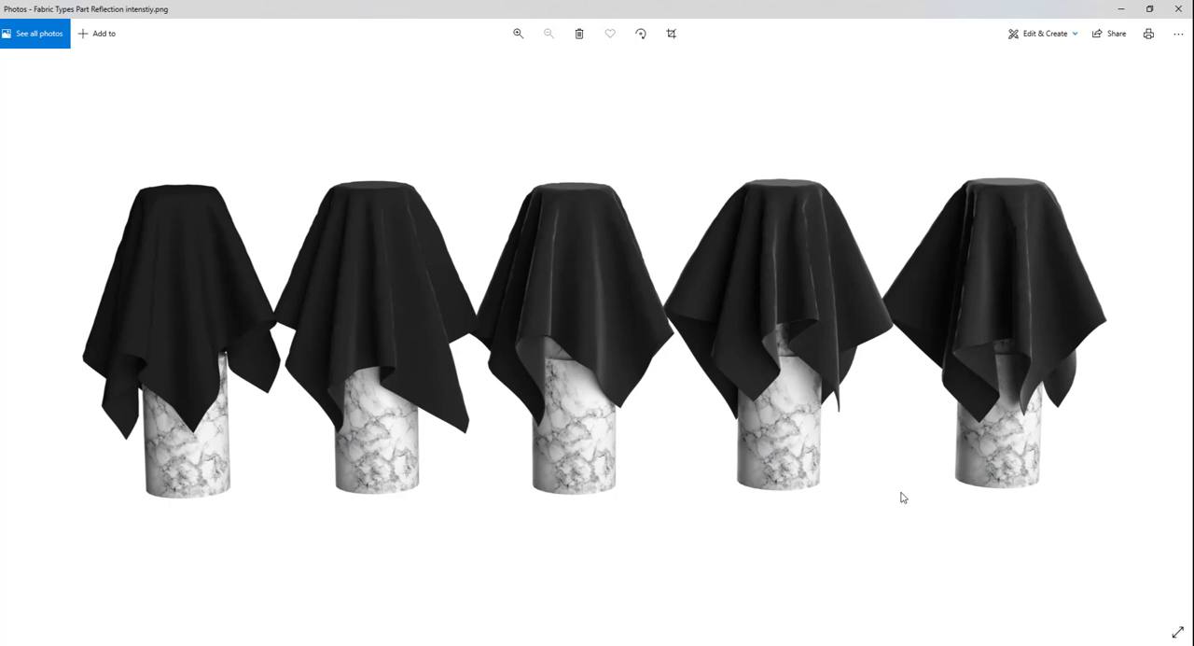
mouse_move(893, 484)
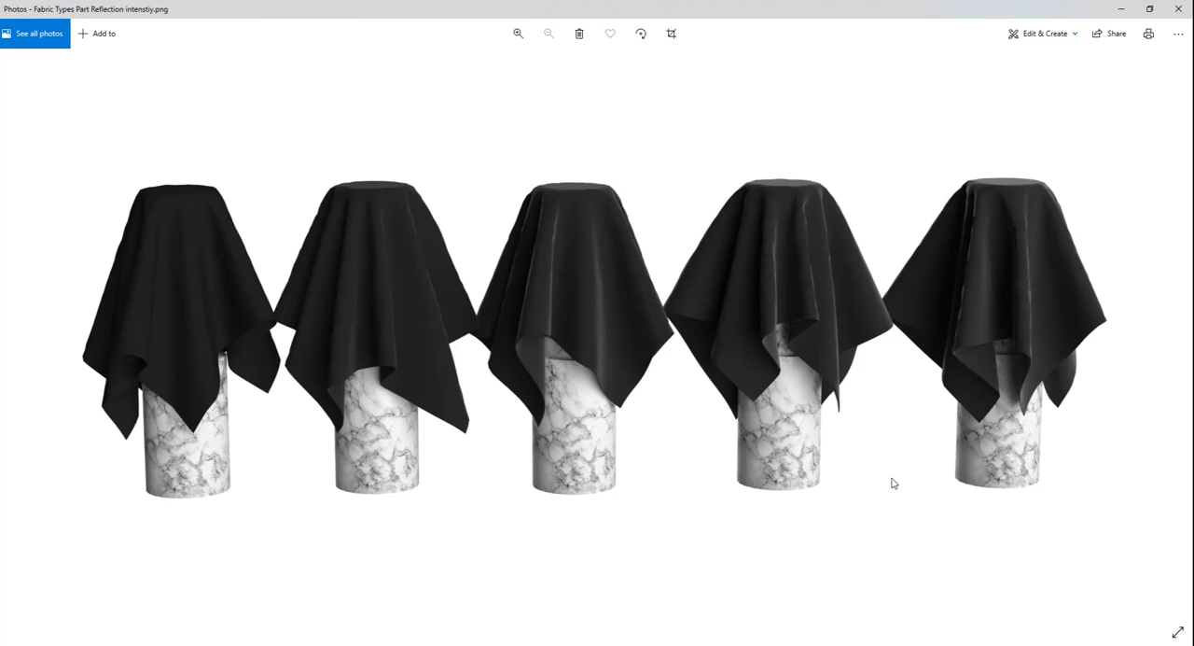
mouse_move(108, 232)
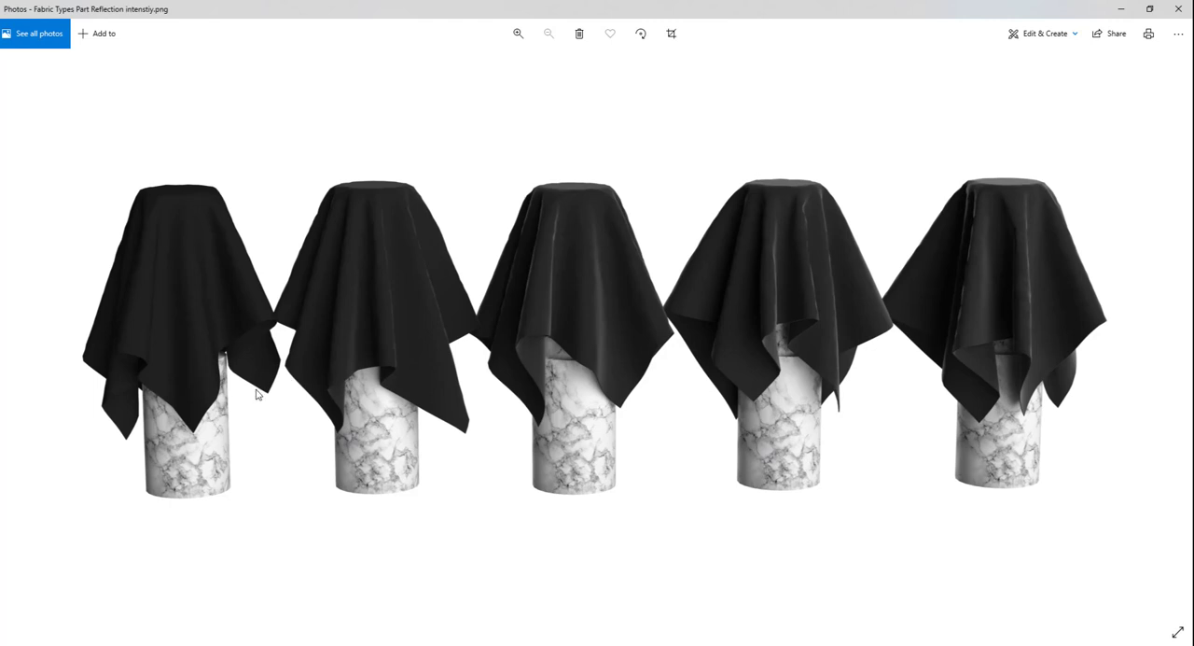
mouse_move(1020, 160)
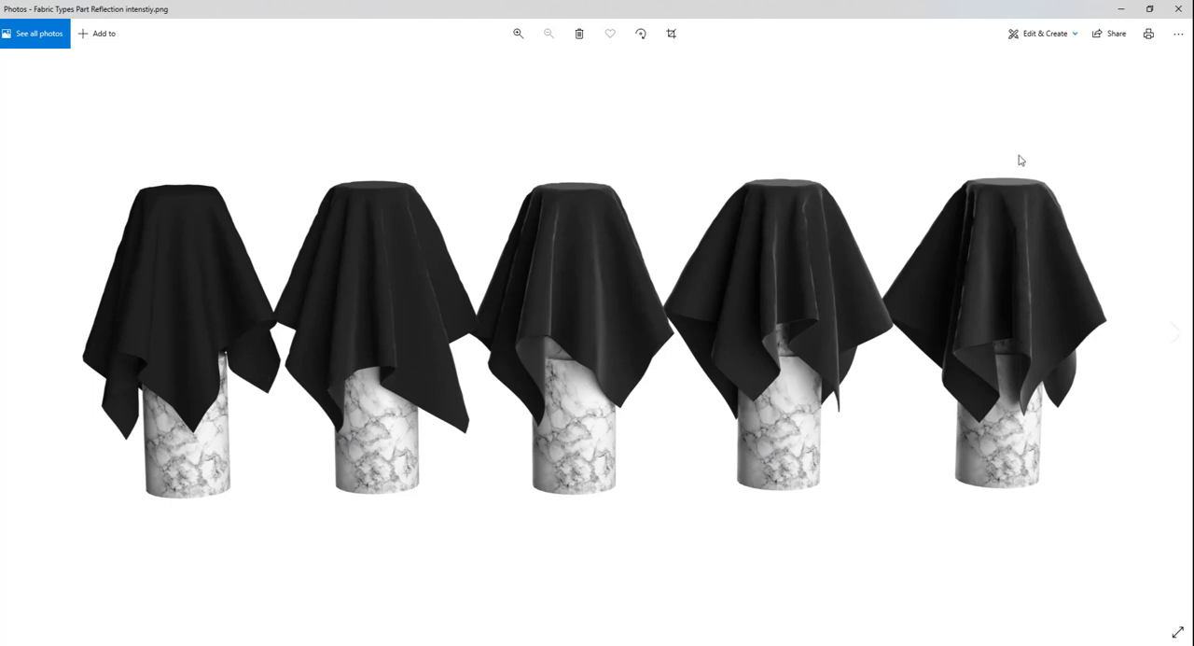
mouse_move(325, 354)
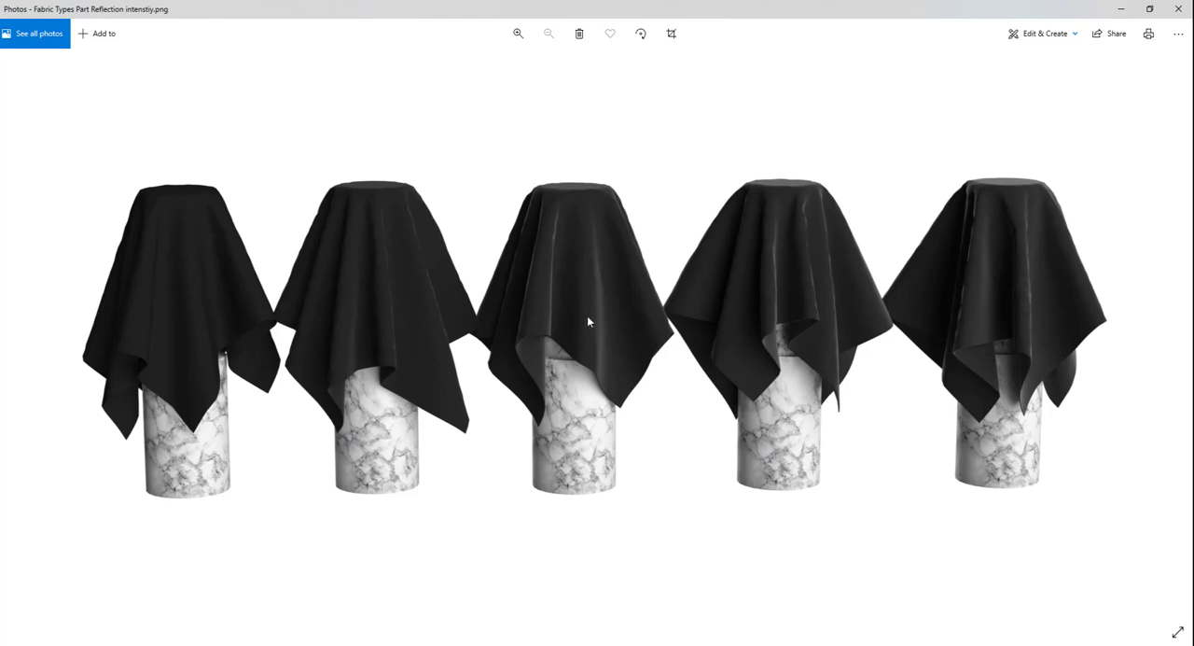
mouse_move(800, 219)
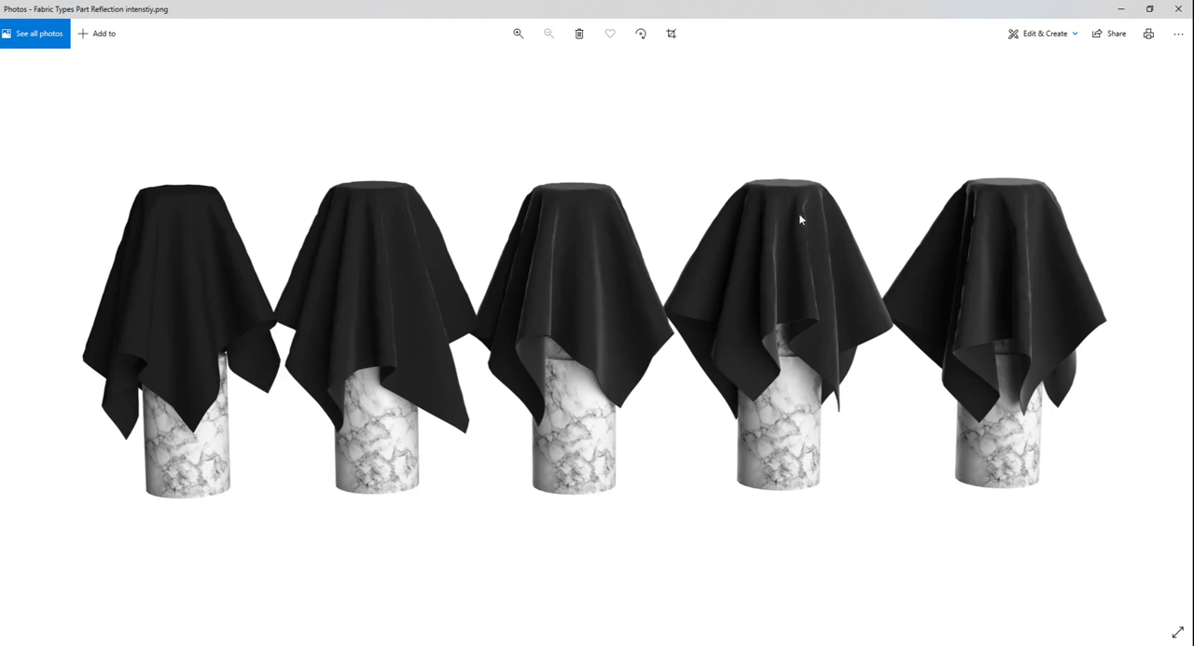
mouse_move(554, 347)
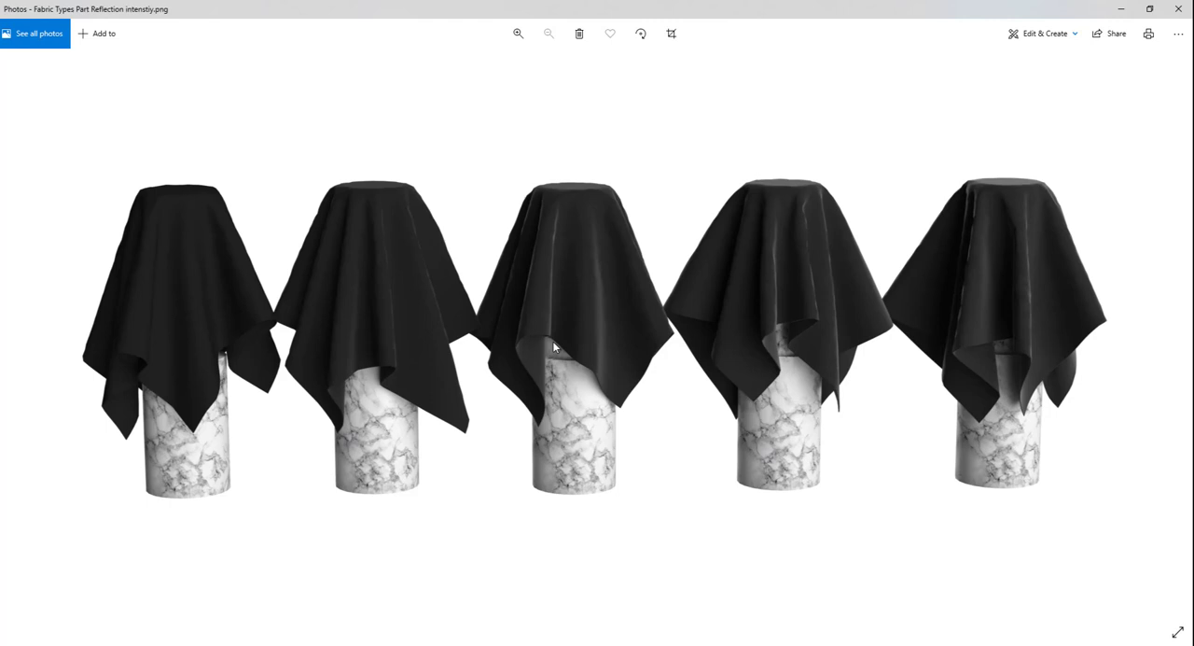
mouse_move(762, 317)
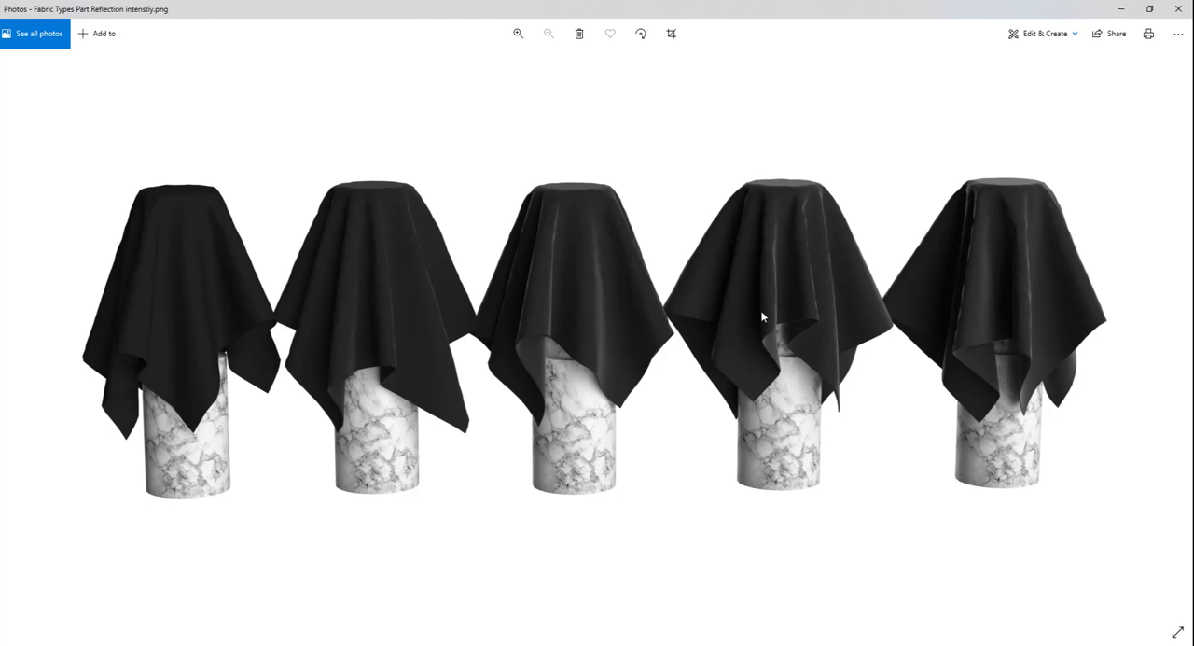
mouse_move(485, 343)
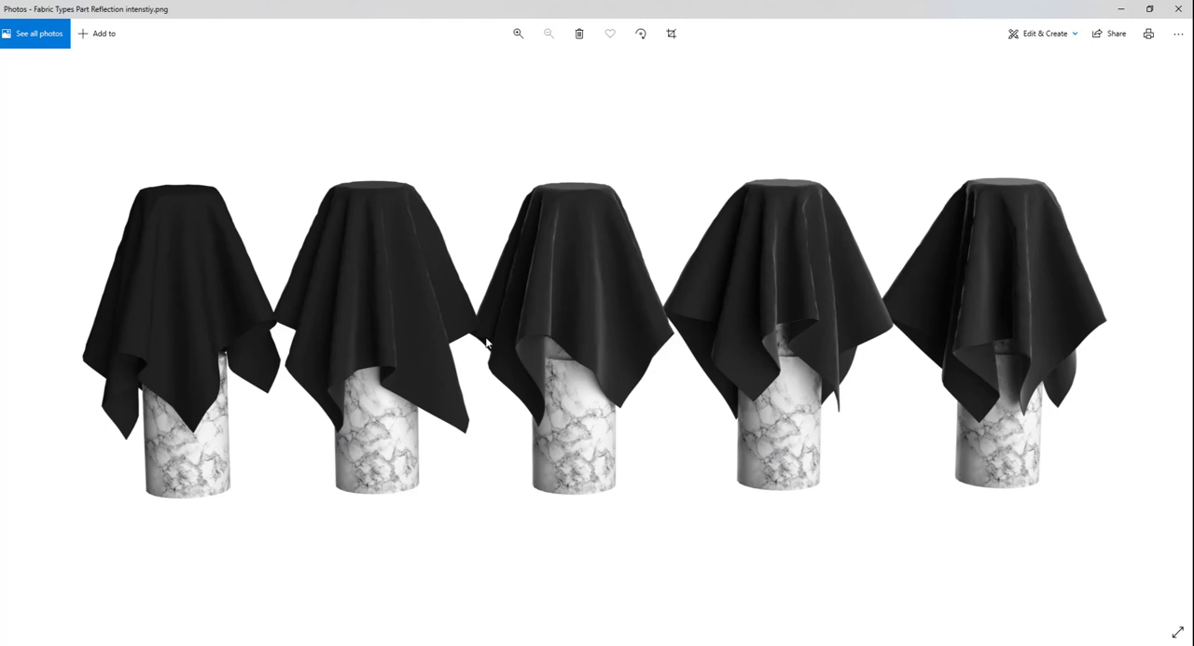
mouse_move(702, 464)
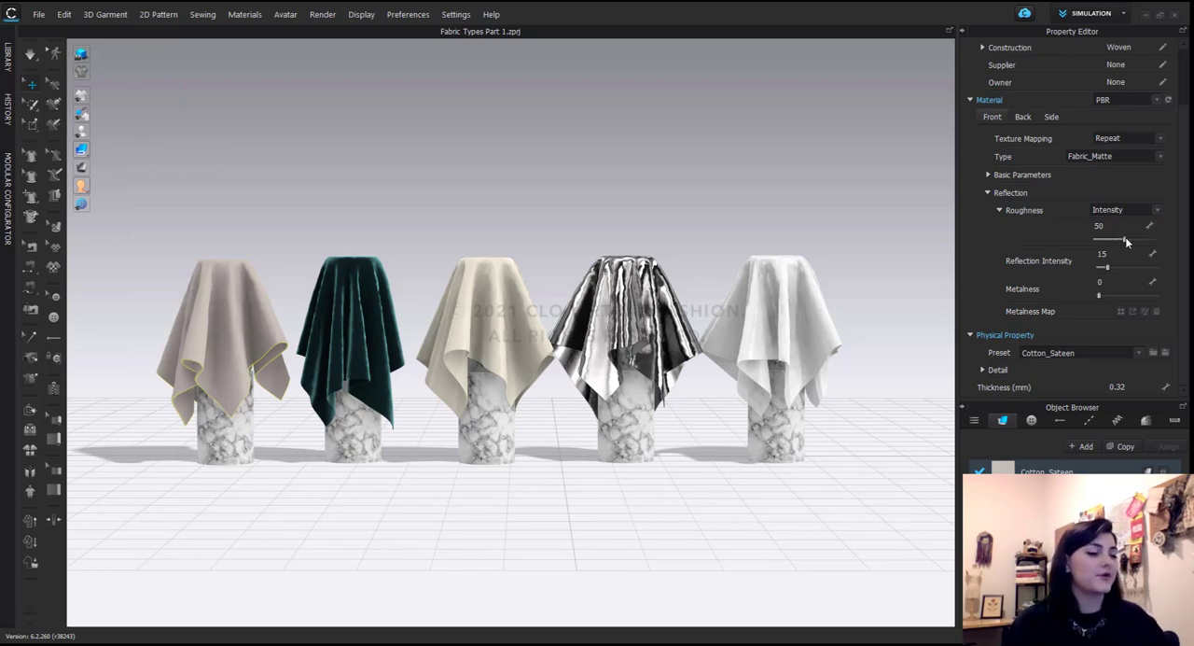
Step: Try roughness 100 on the matte fabric, then bring it down to 0
drag(1124, 240, 1150, 240)
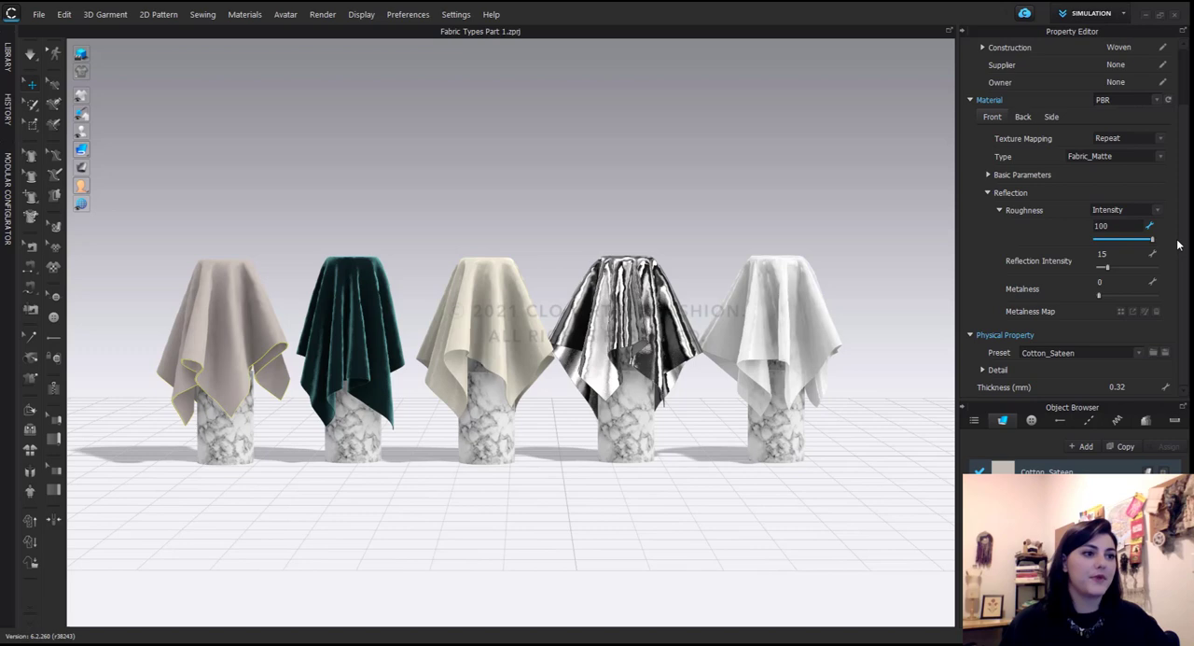
drag(1149, 240, 1096, 240)
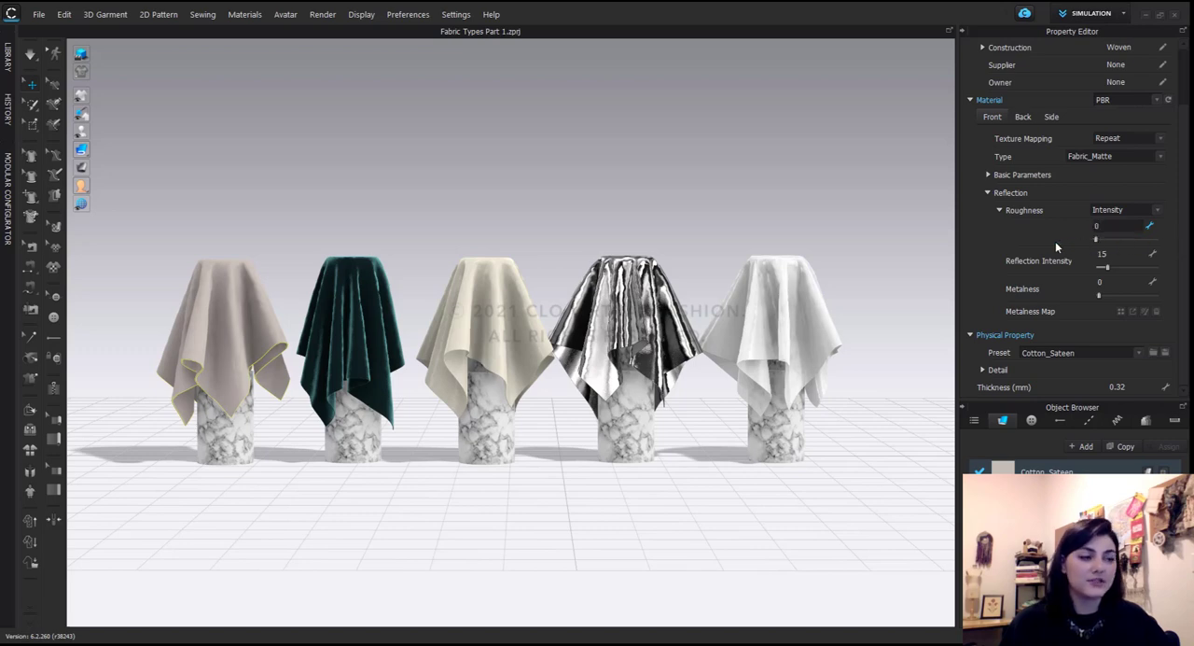
drag(1096, 240, 1120, 240)
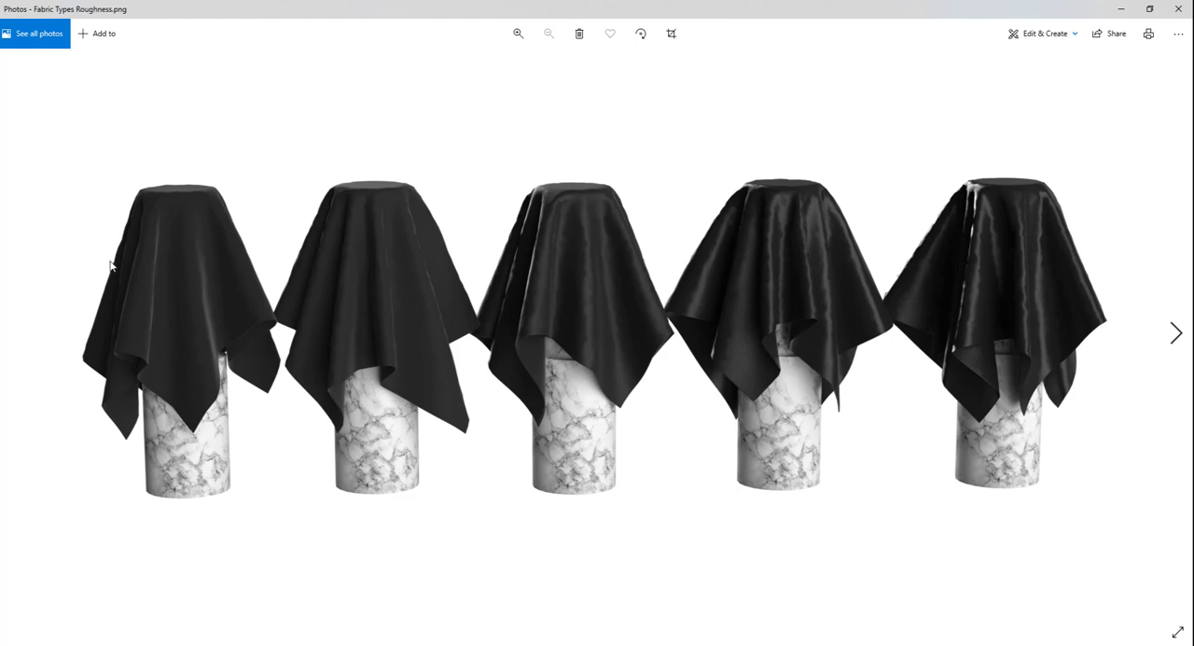
mouse_move(745, 336)
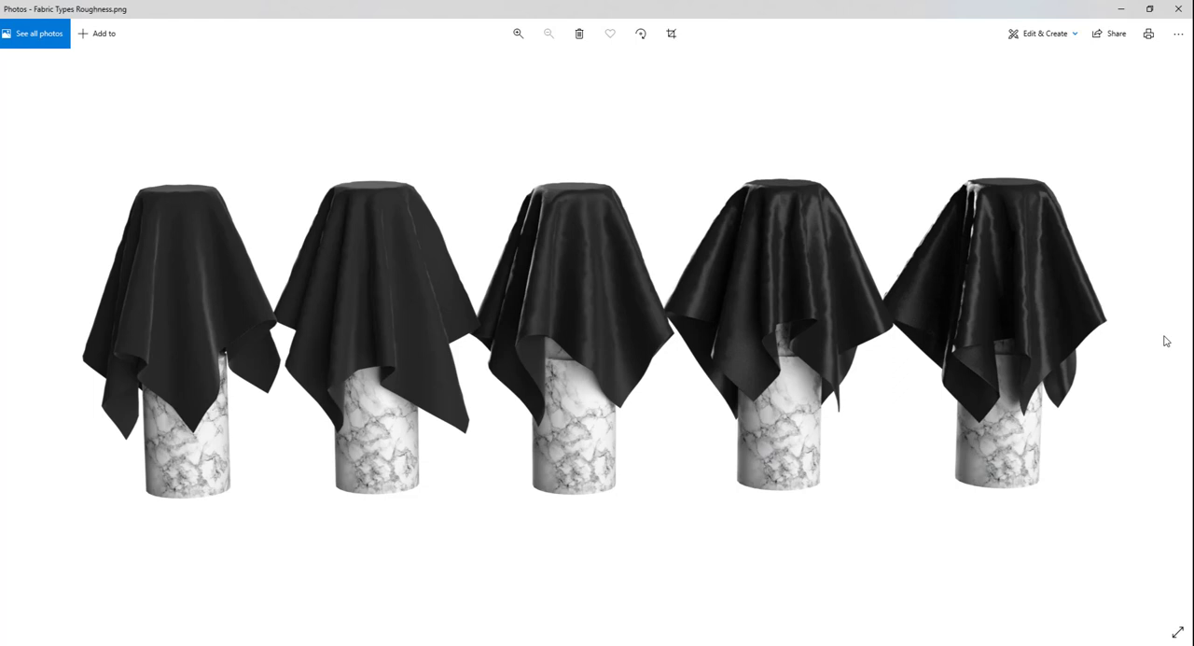
mouse_move(1002, 529)
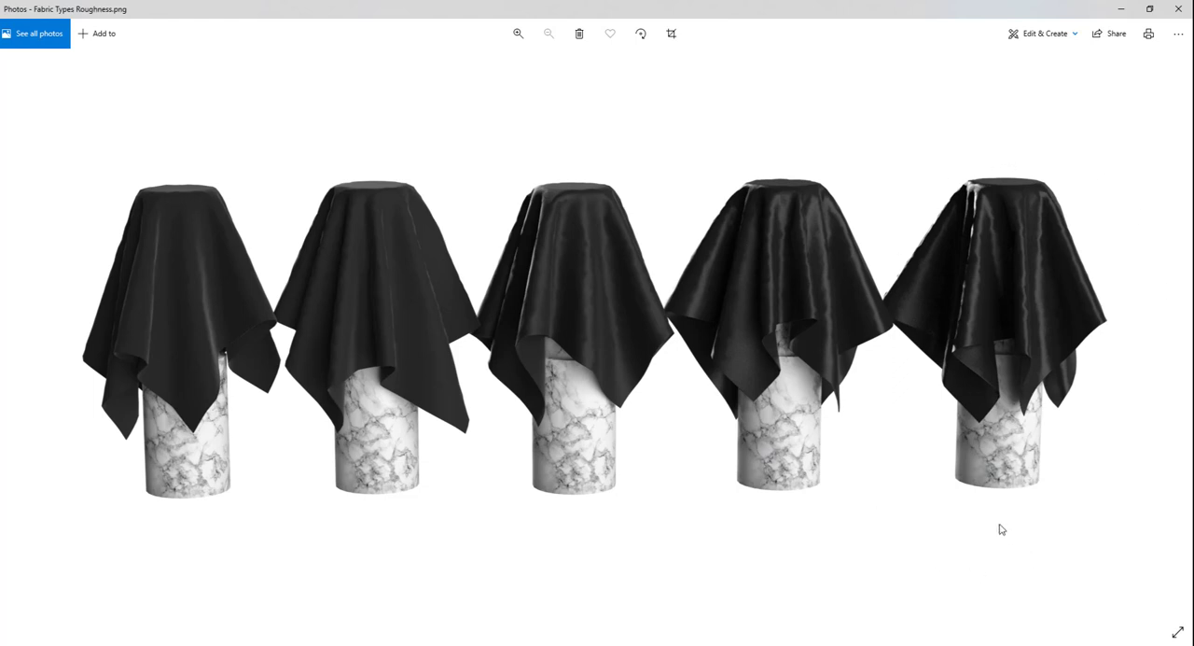
mouse_move(966, 243)
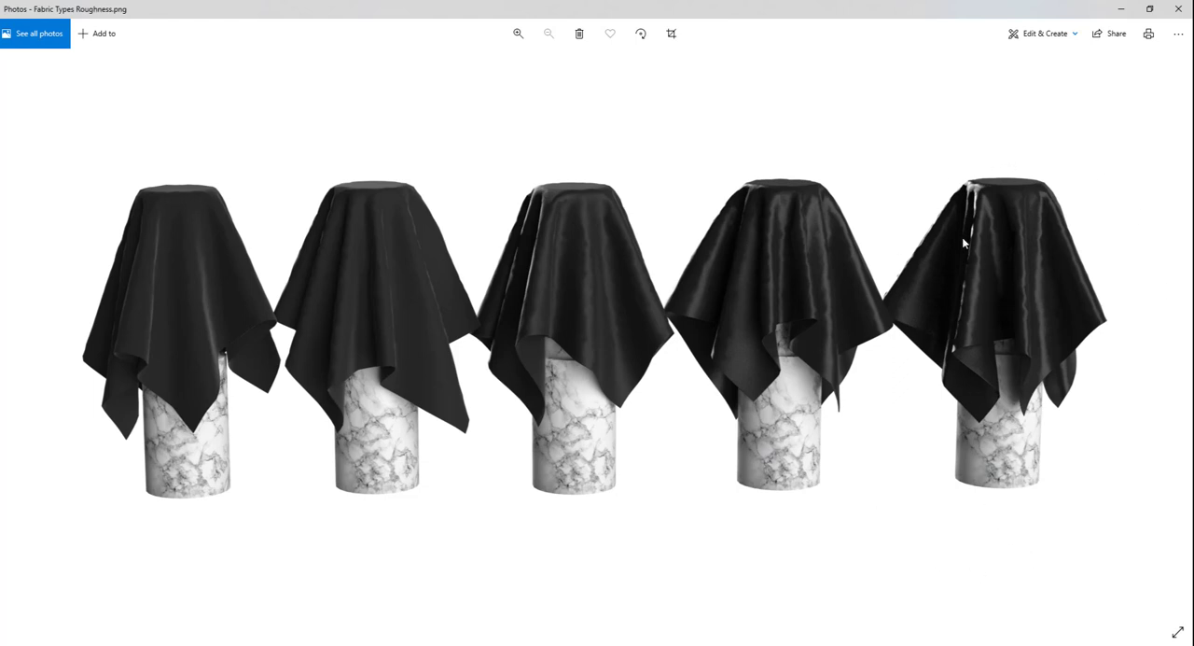
mouse_move(966, 219)
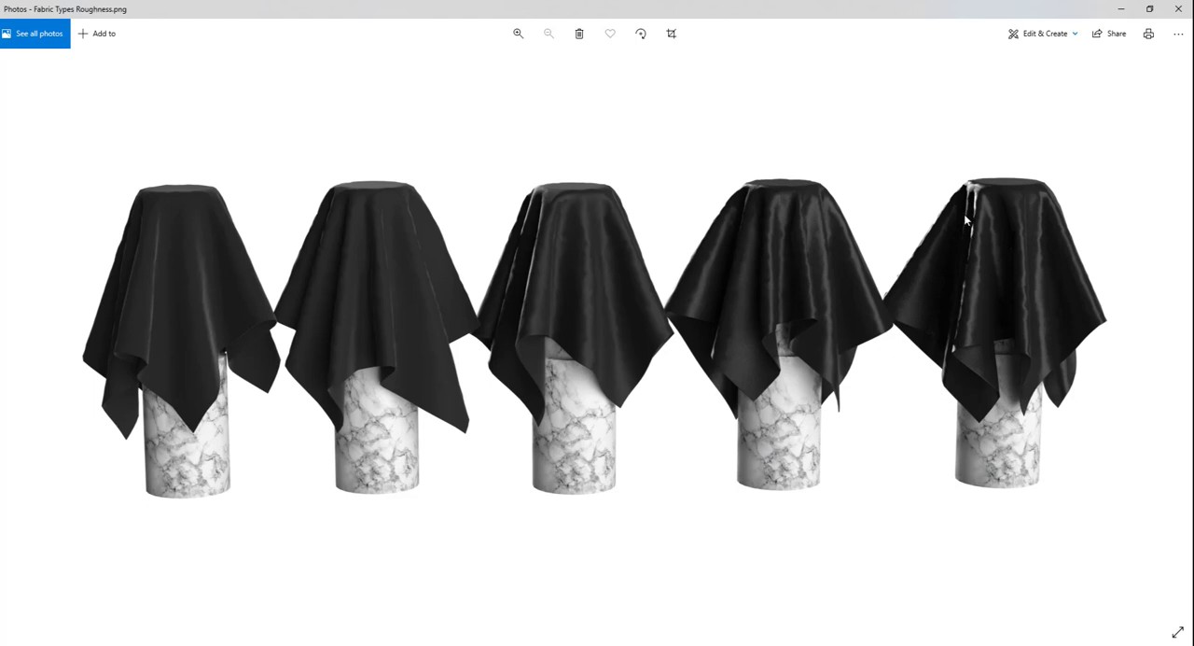
mouse_move(973, 348)
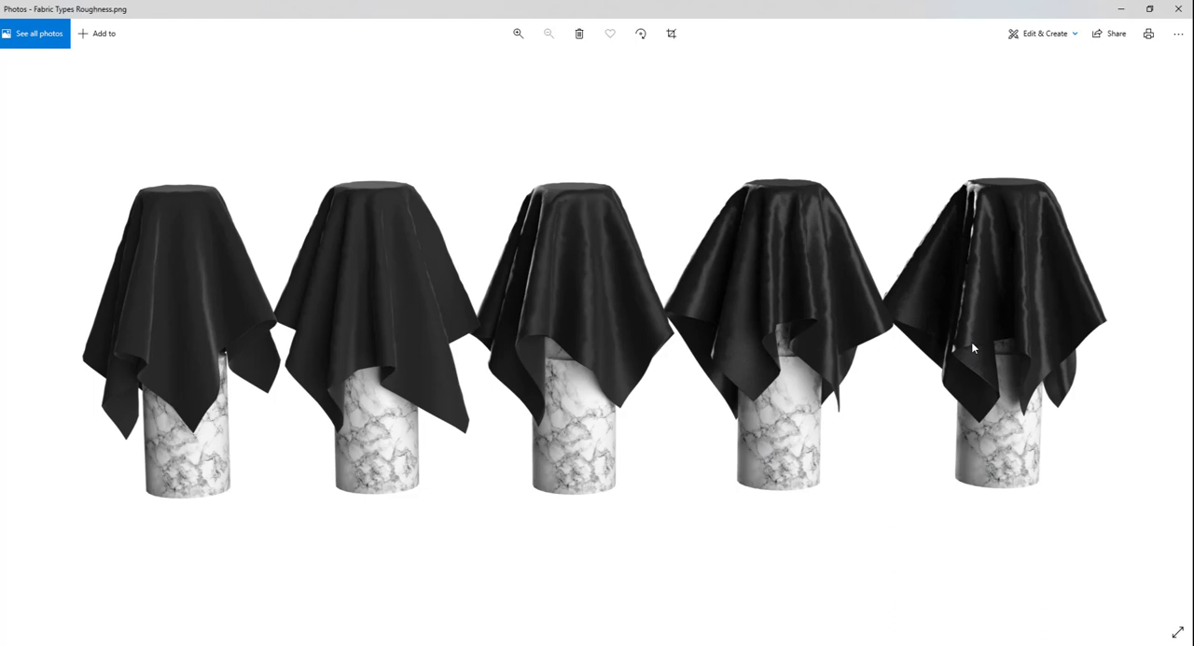
mouse_move(223, 423)
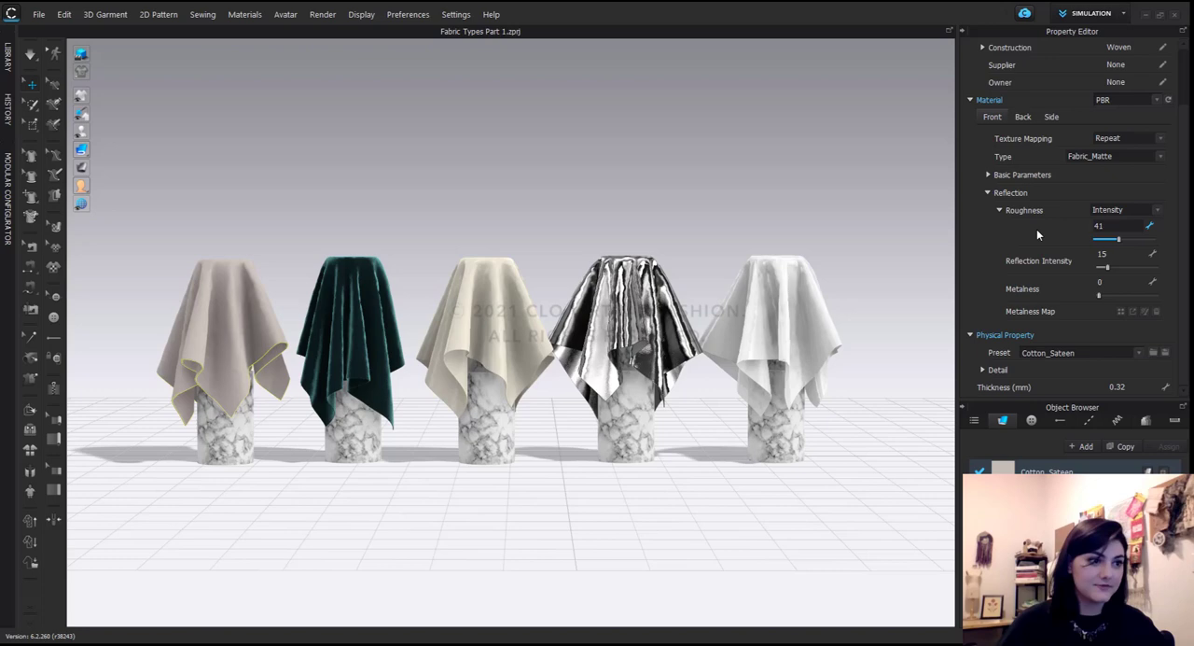
Step: Select the first swatch and switch its material type to Fabric_Shiny
click(224, 327)
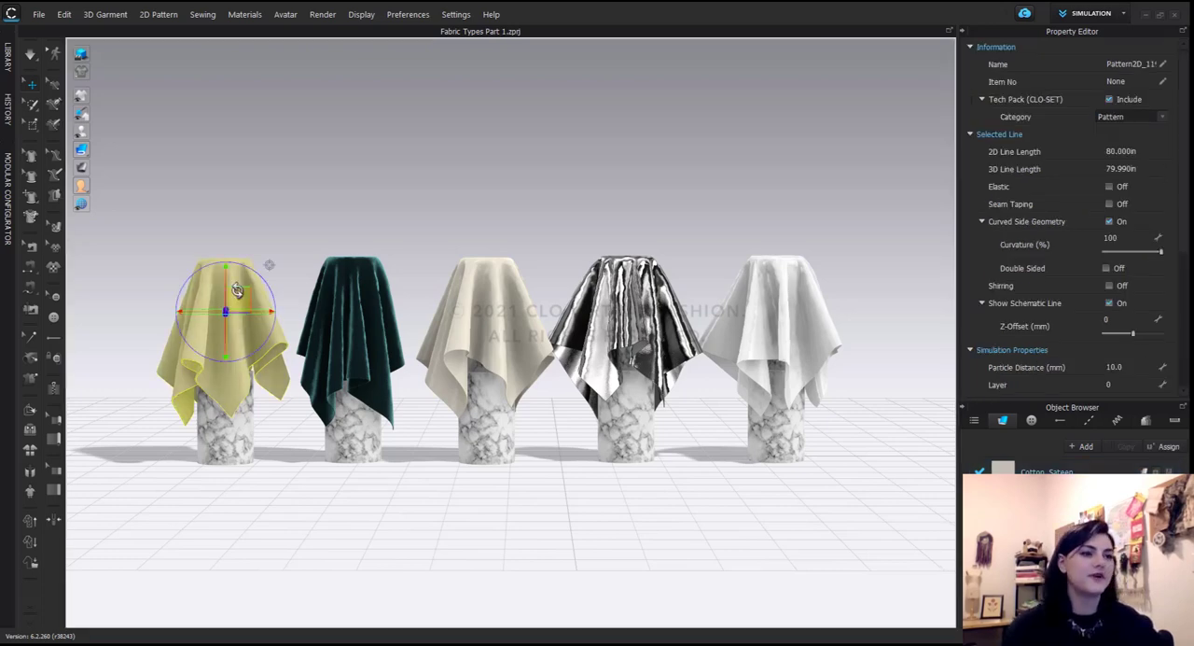
scroll(down, 3)
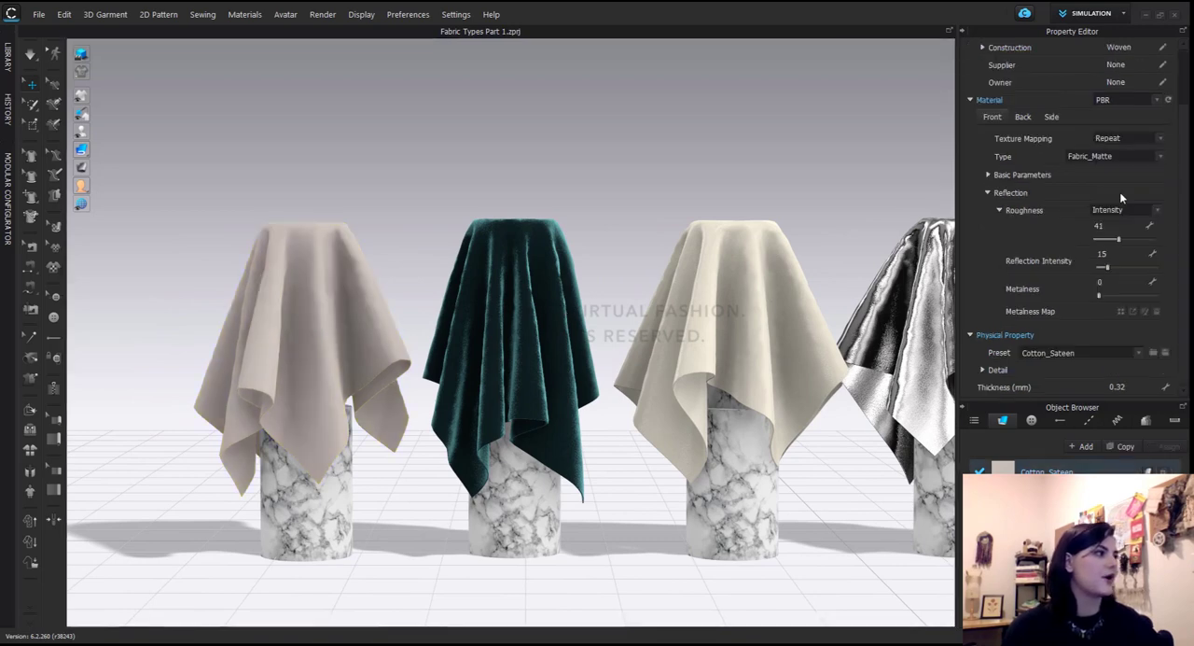
mouse_move(328, 352)
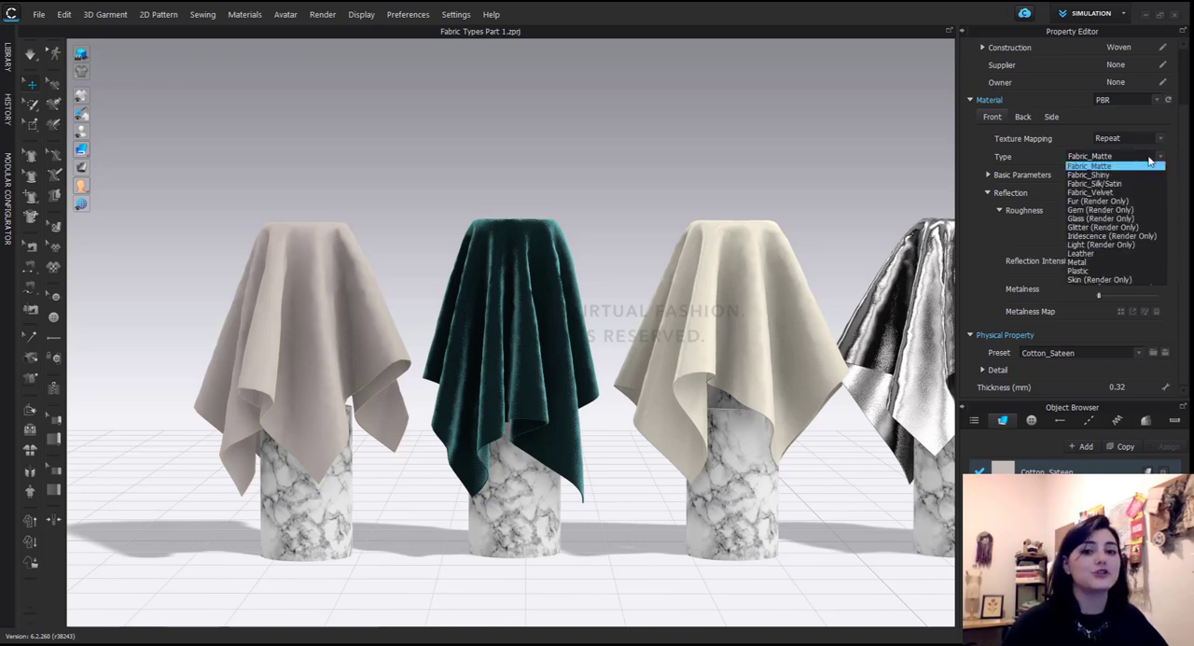
click(1089, 174)
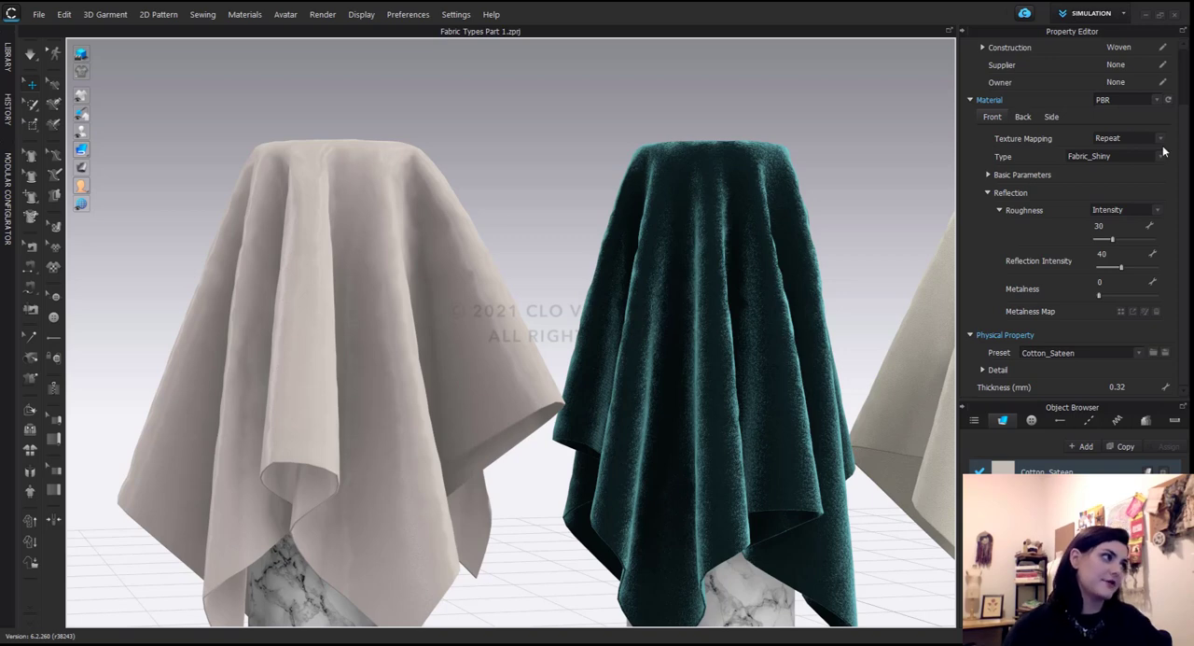
mouse_move(1034, 156)
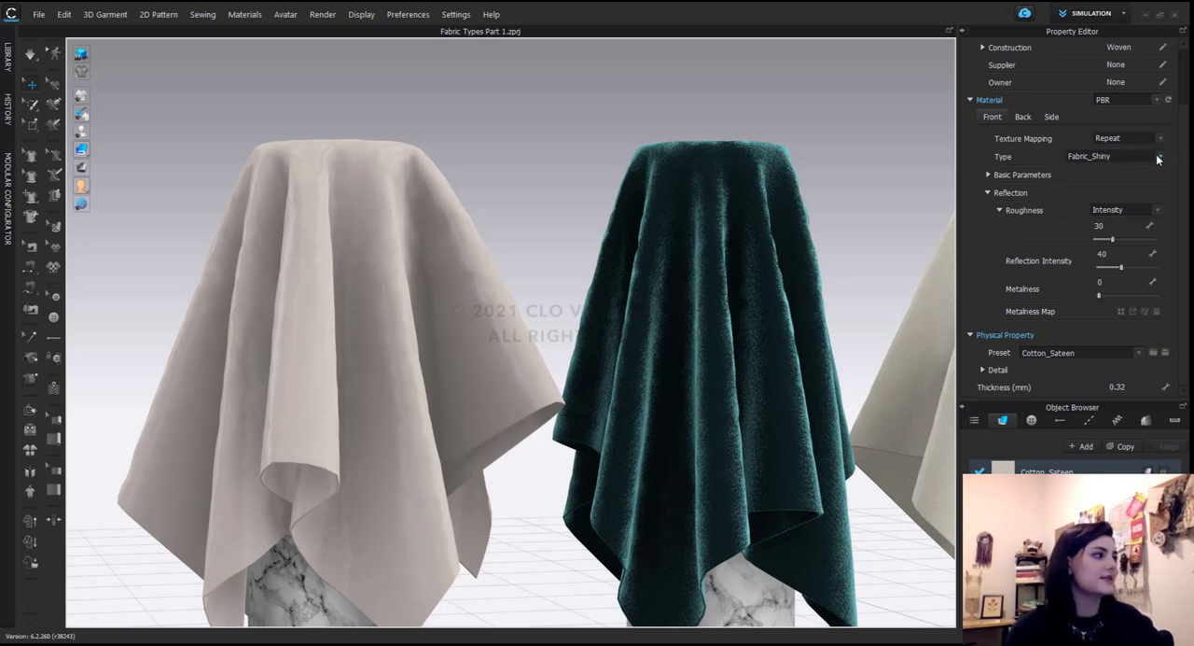
click(1160, 156)
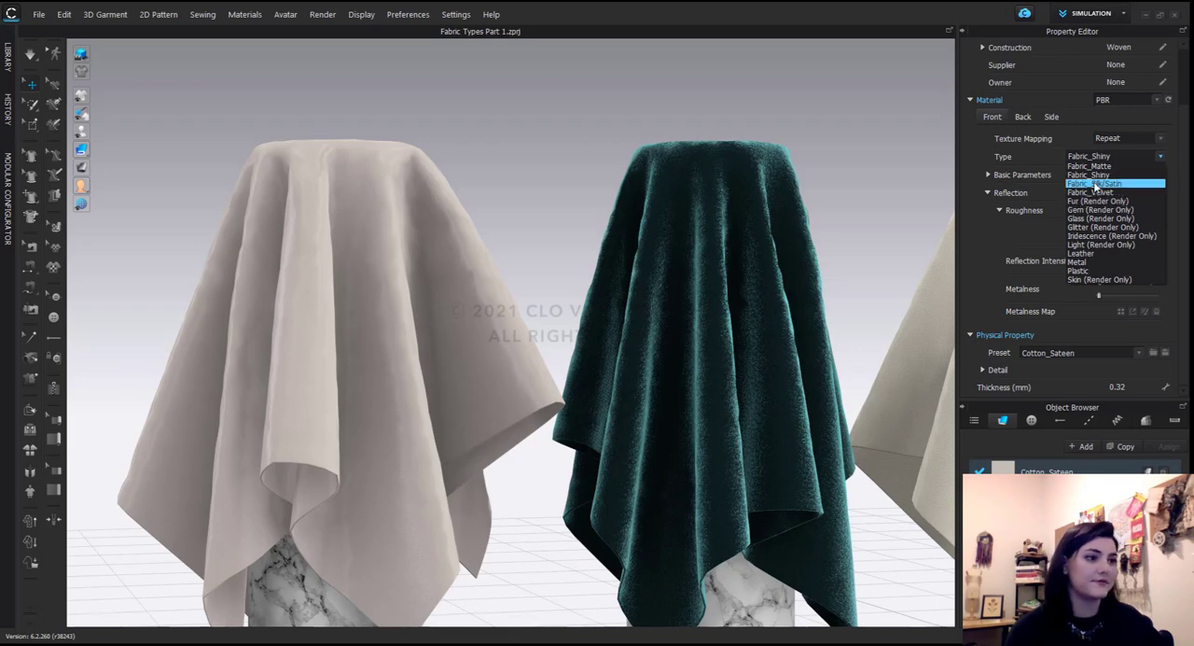
click(1101, 183)
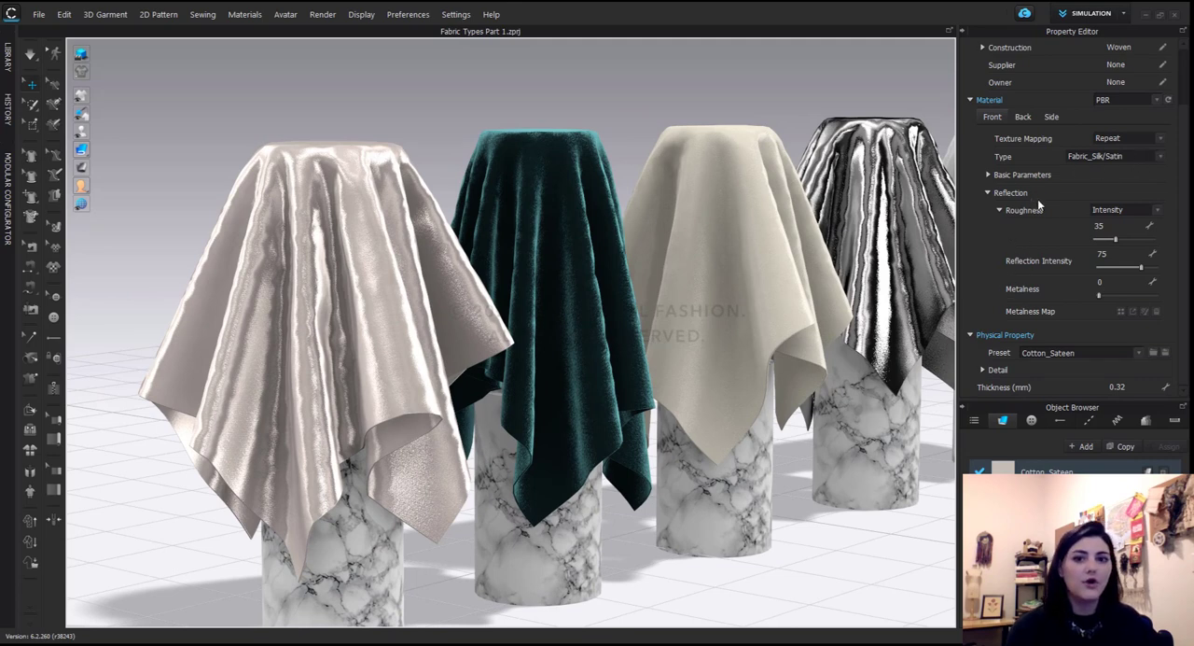
mouse_move(1069, 216)
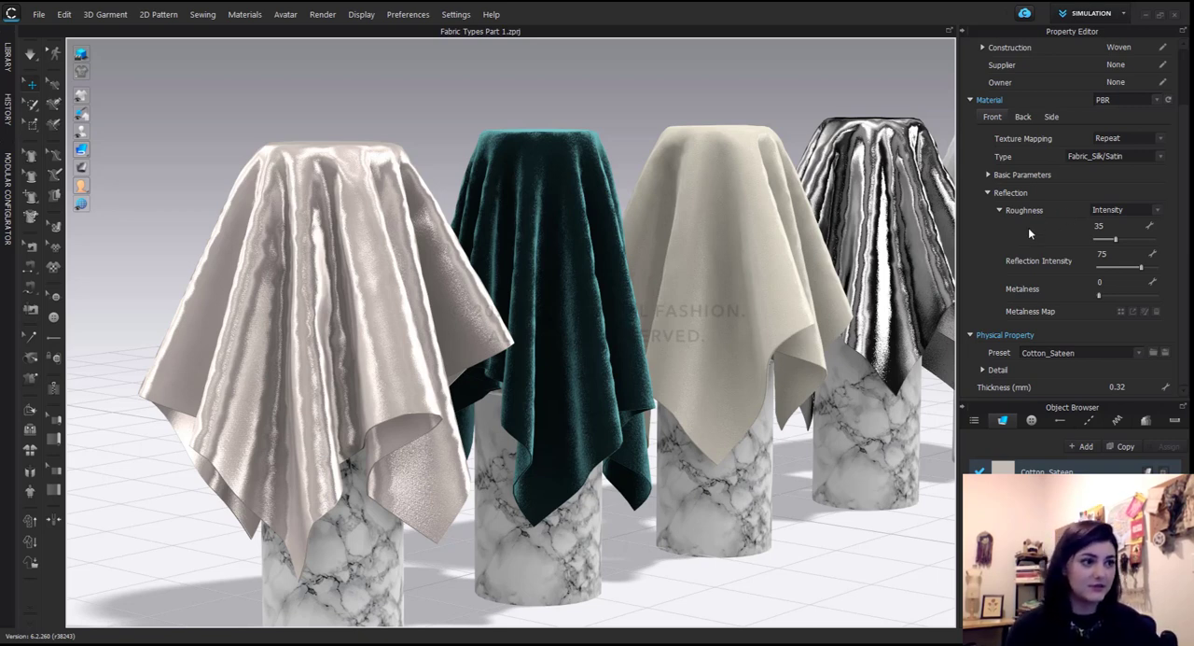
mouse_move(331, 316)
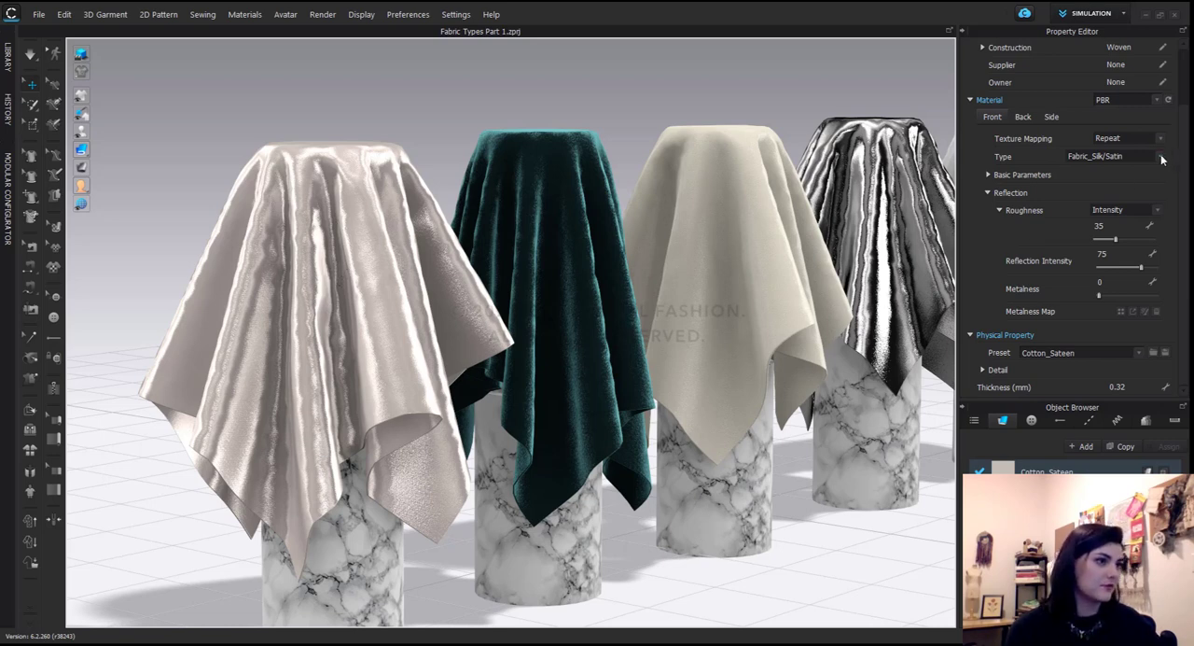
click(1111, 156)
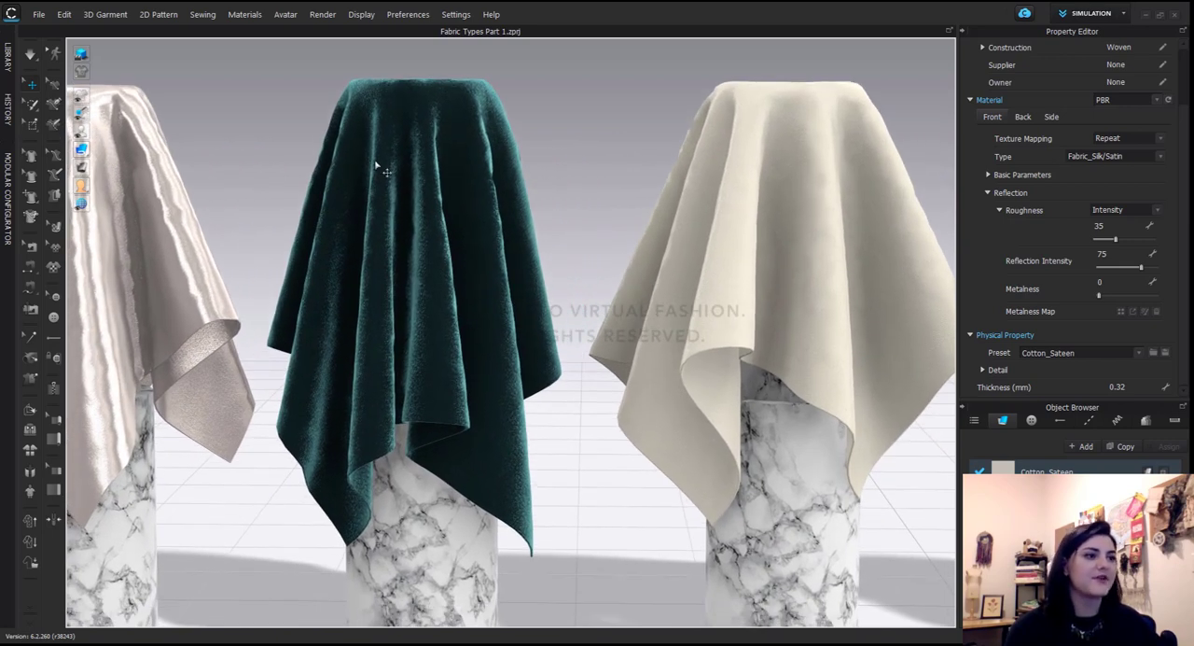
mouse_move(510, 394)
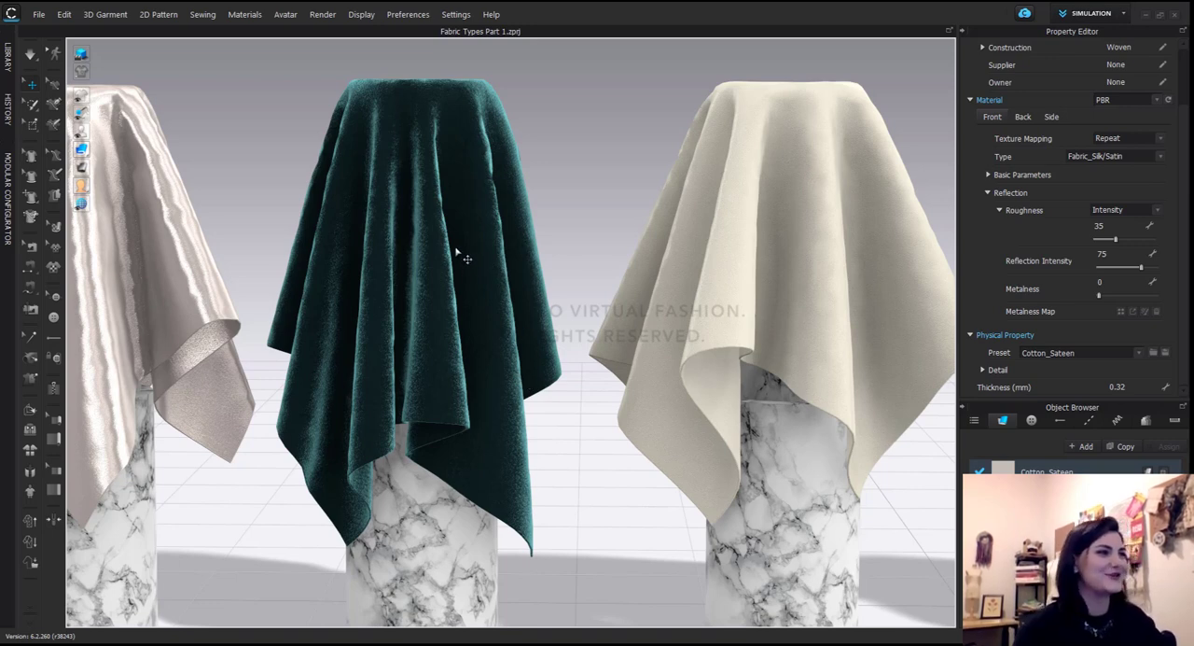
mouse_move(471, 250)
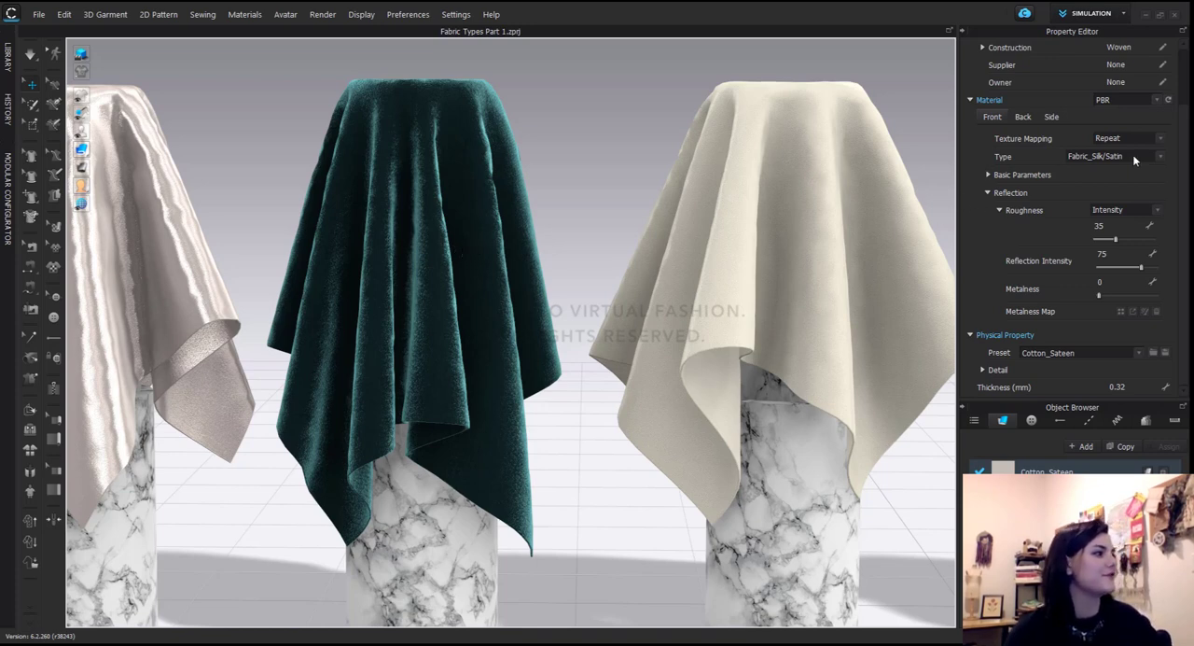
mouse_move(1130, 199)
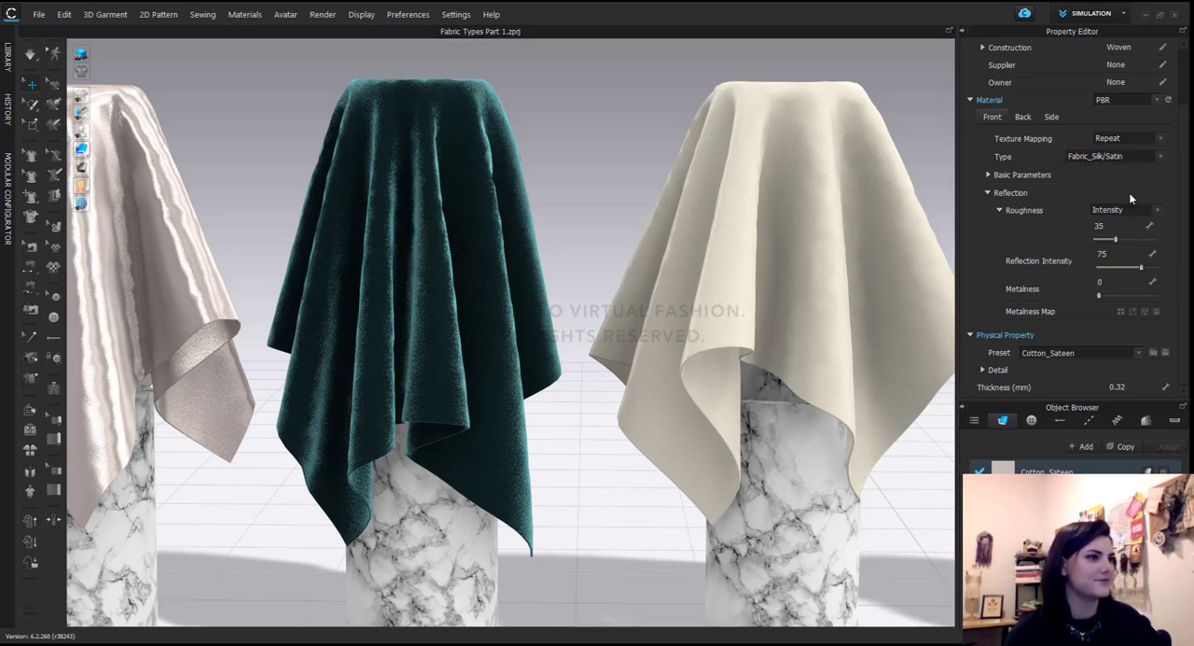
Step: Select the teal velvet swatch and expand its Fabric_Velvet basic parameters
click(420, 186)
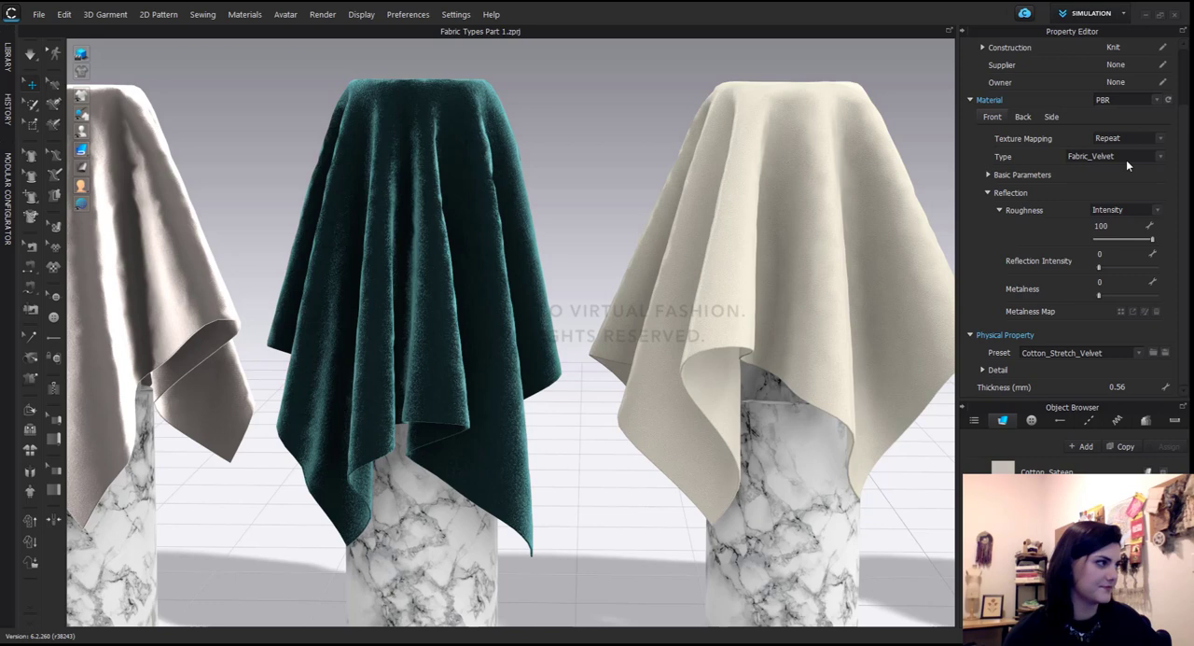
mouse_move(1114, 161)
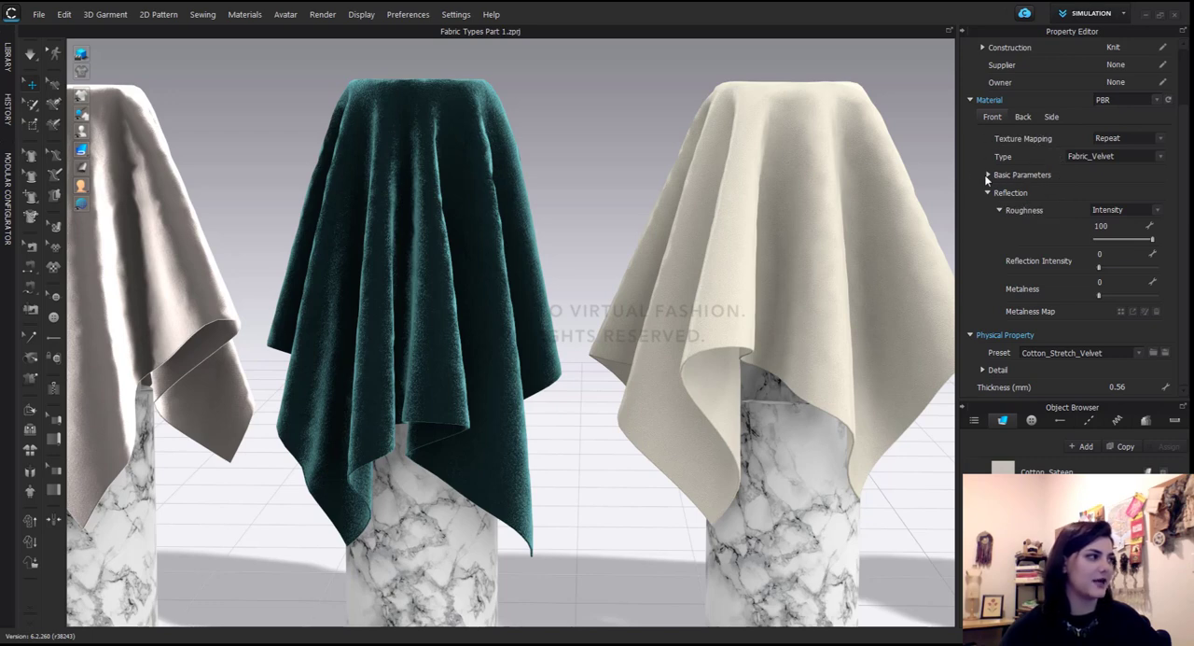
click(988, 175)
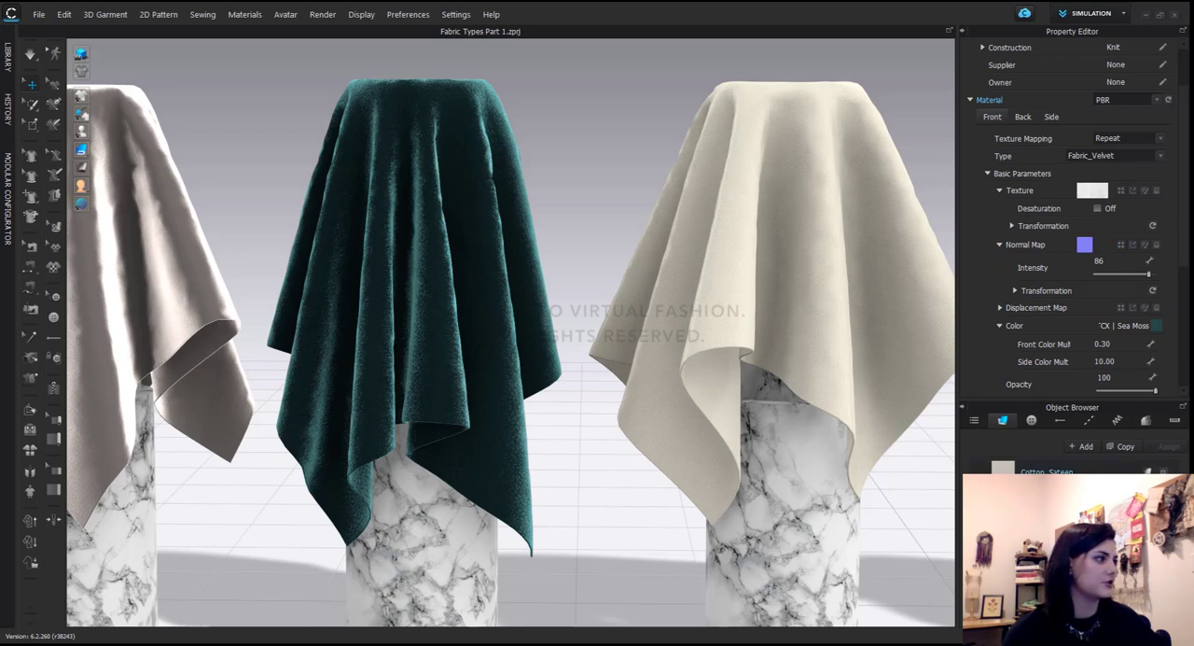
Step: Switch the Cotton_Sateen swatch's material type from Fabric_Velvet to Fabric_Matte
click(1128, 155)
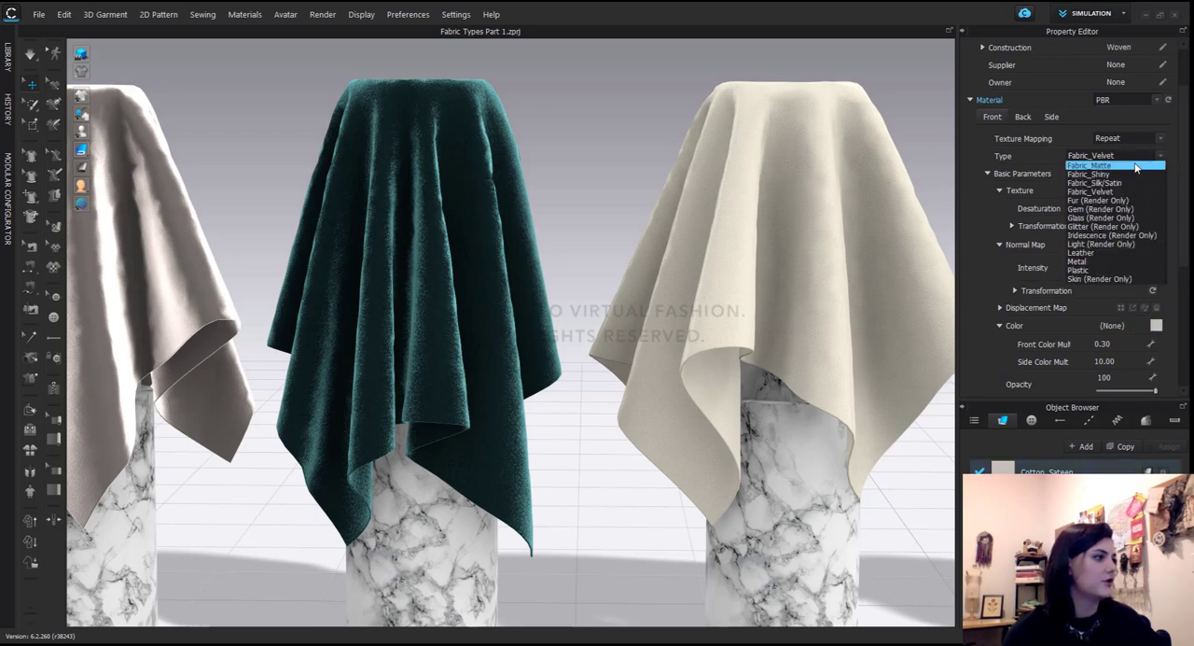
click(1090, 165)
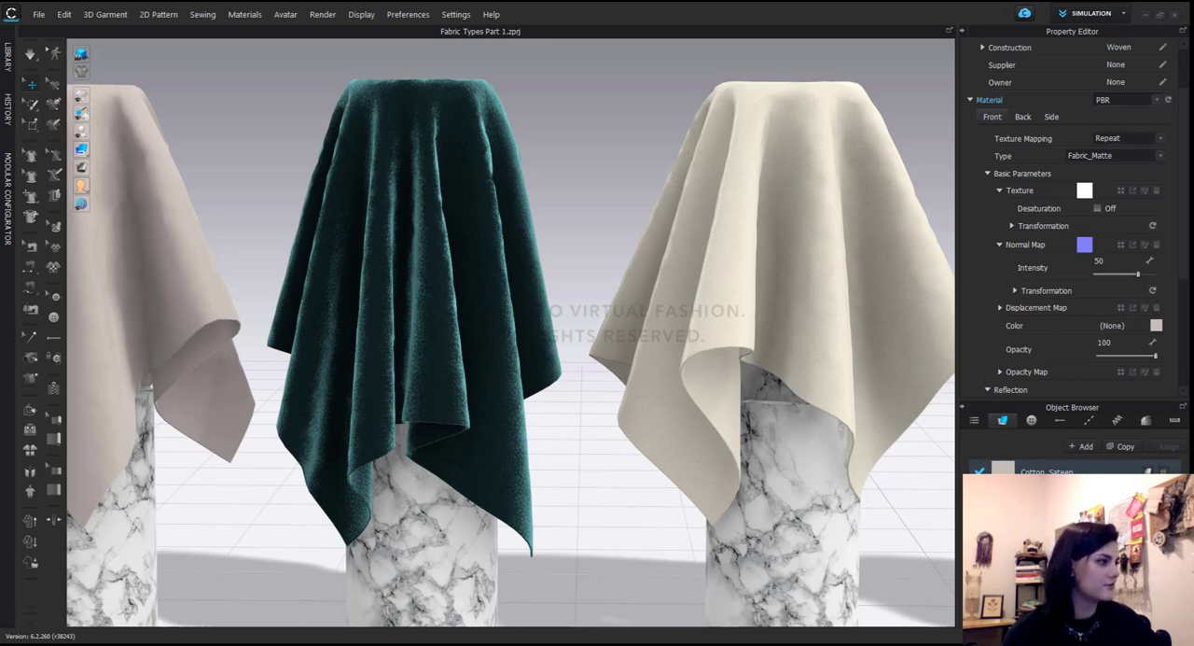
click(1090, 155)
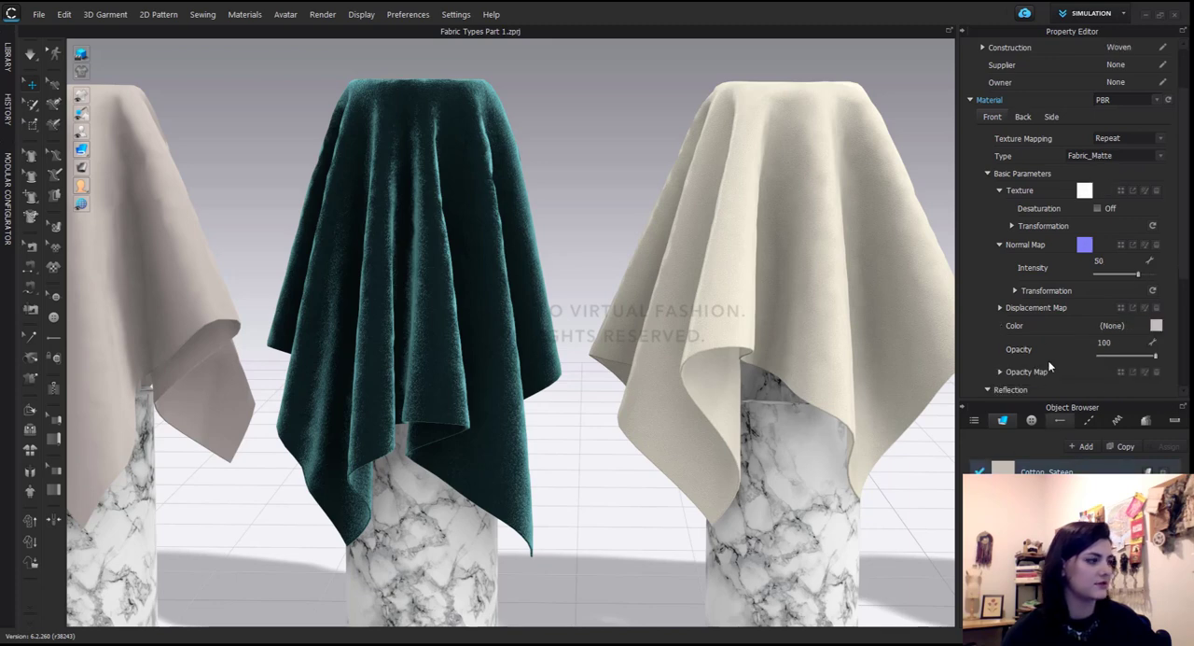
mouse_move(1012, 337)
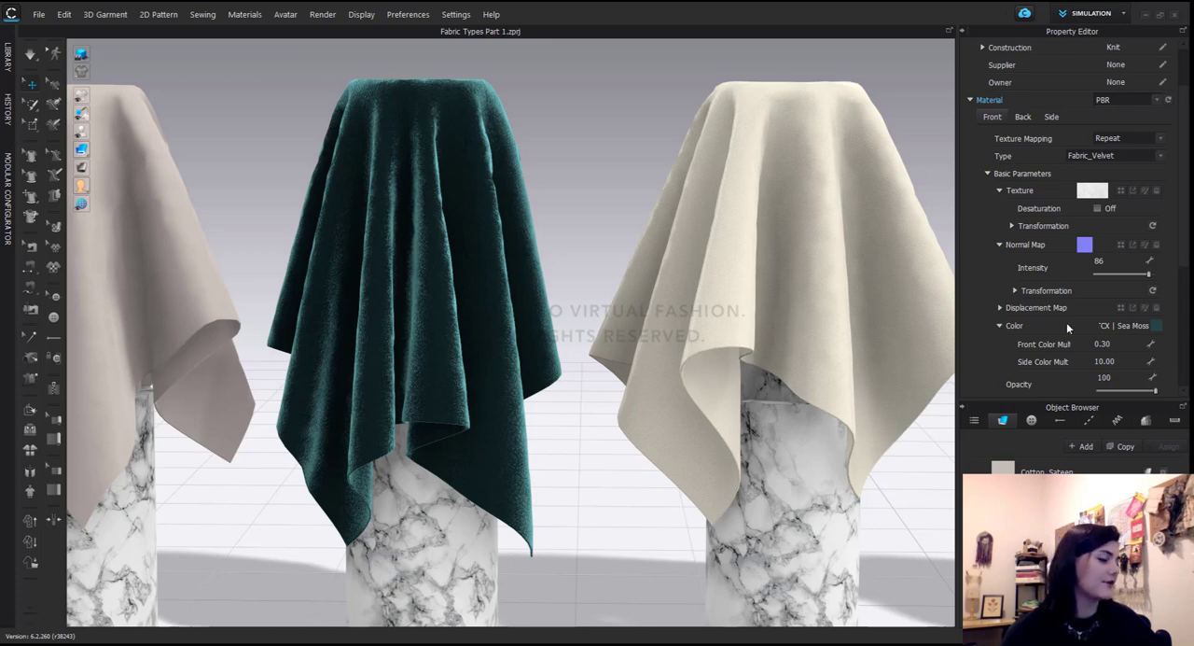
mouse_move(1017, 374)
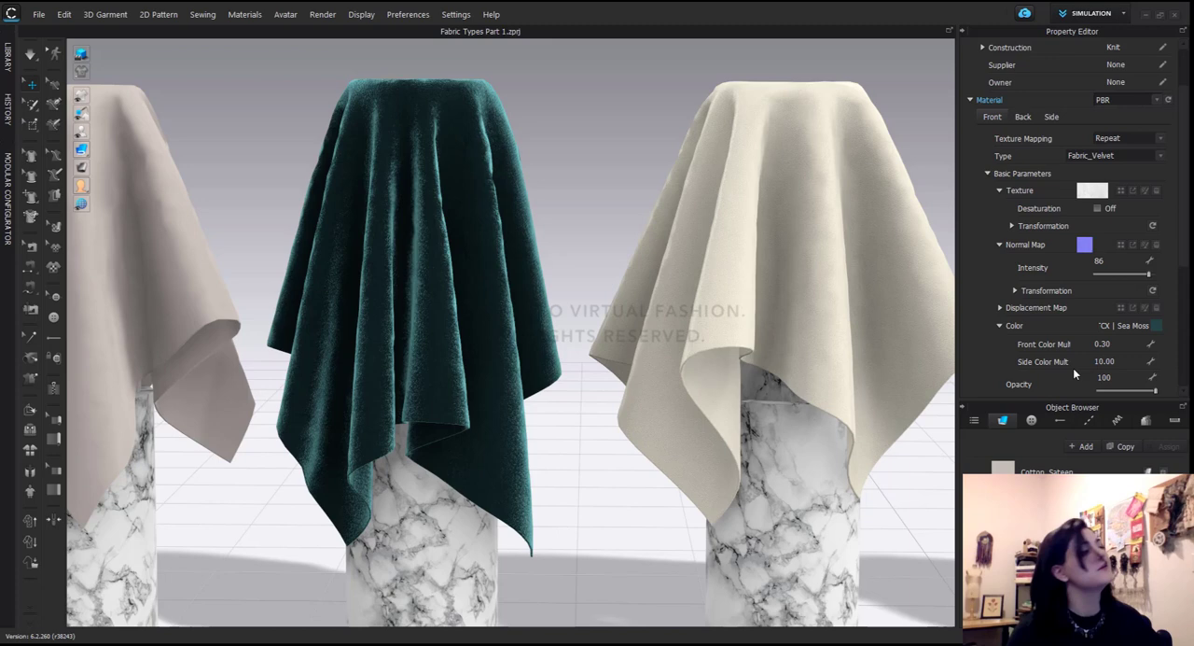
mouse_move(1085, 364)
text(5)
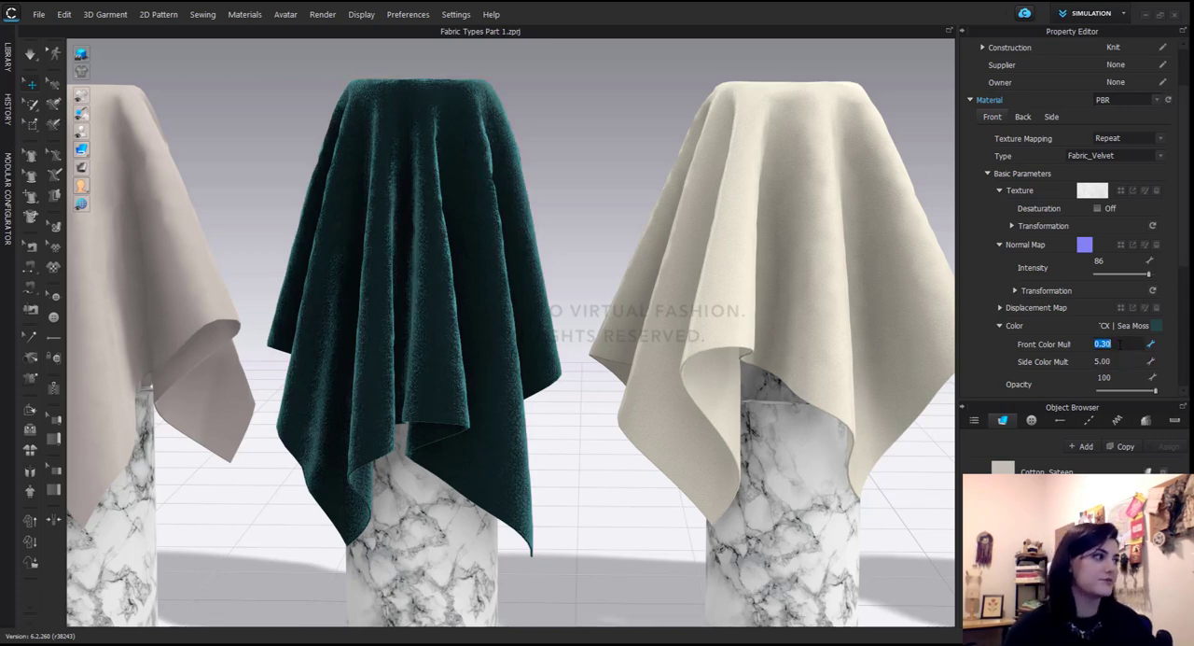
Step: Set the teal velvet's Front Color Mult to 0.50 and Side Color Mult to 15.00
text(2.00)
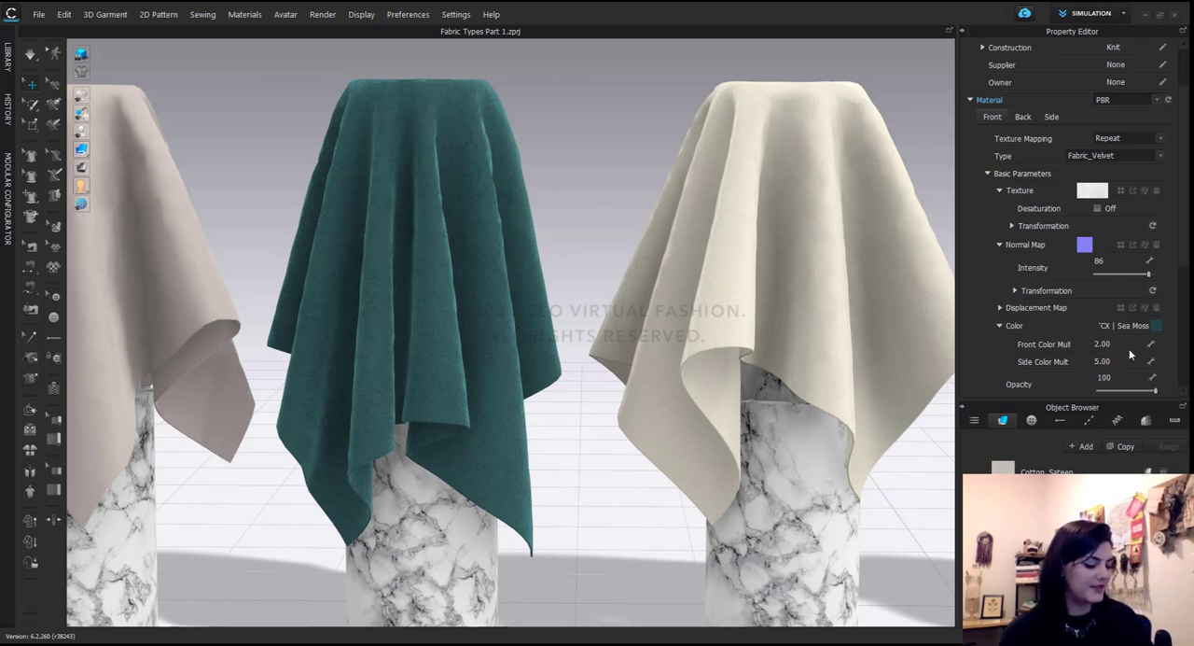
click(1110, 343)
text(0.5)
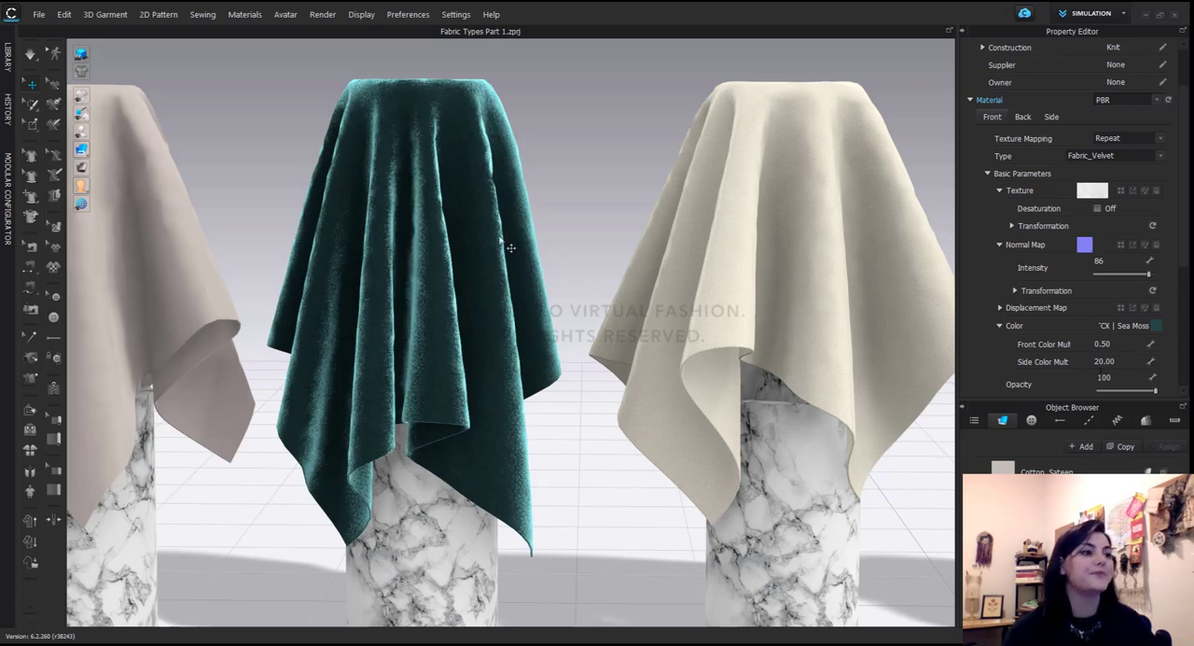
mouse_move(436, 133)
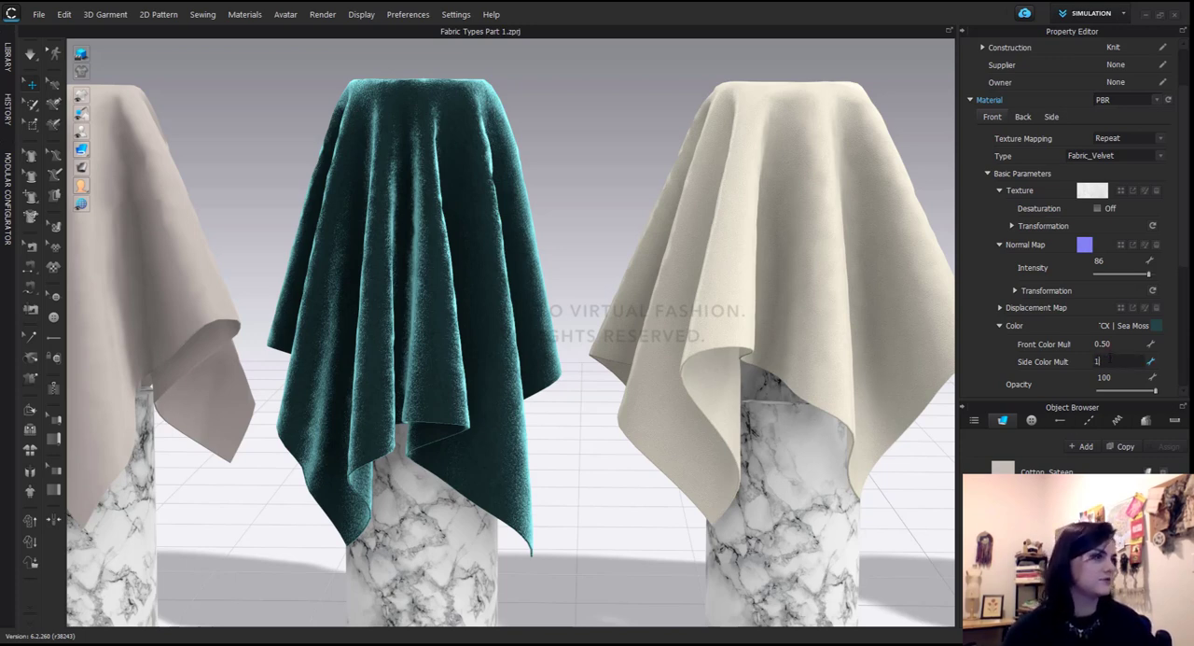
text(15.00)
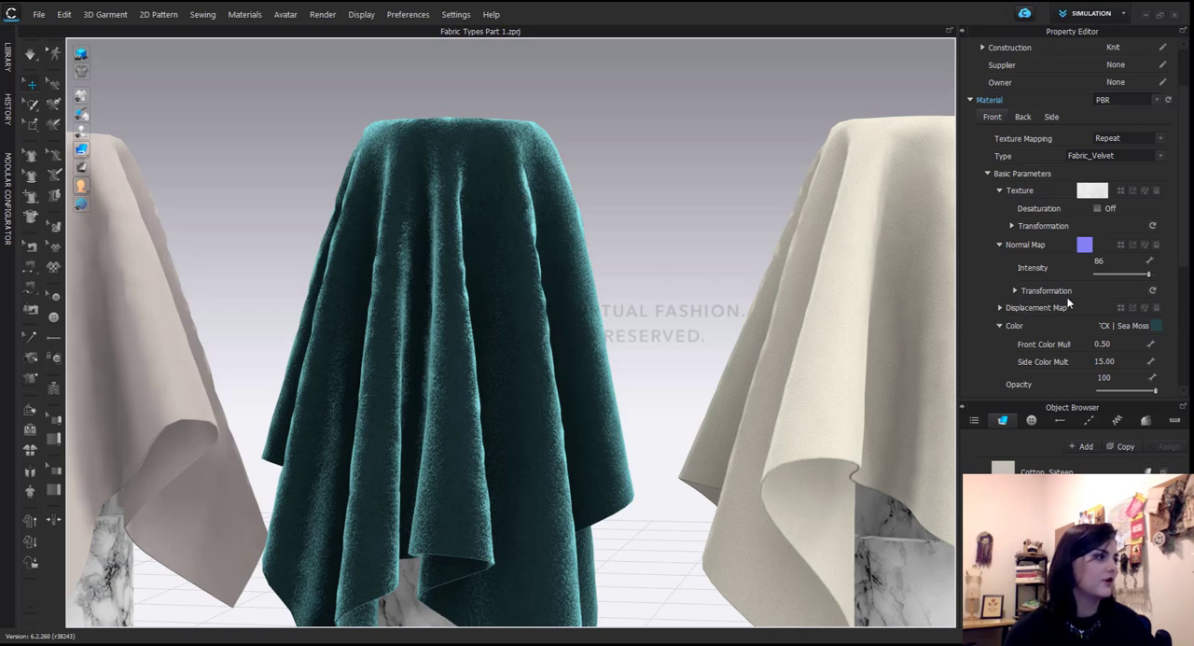
scroll(down, 3)
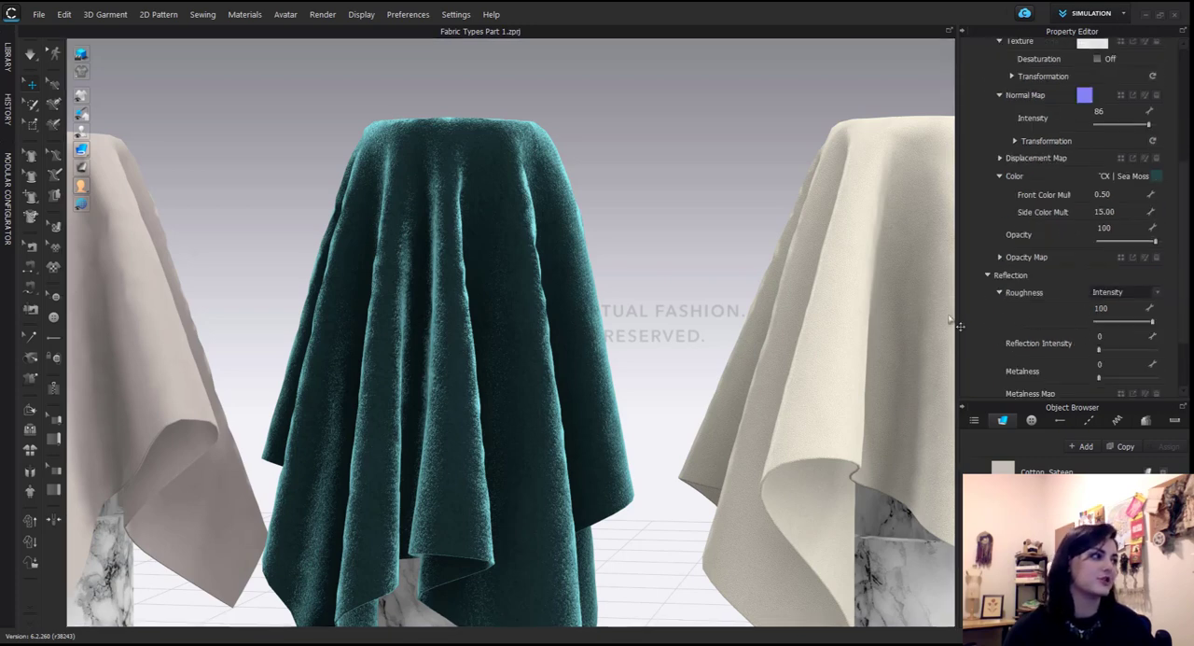
scroll(down, 3)
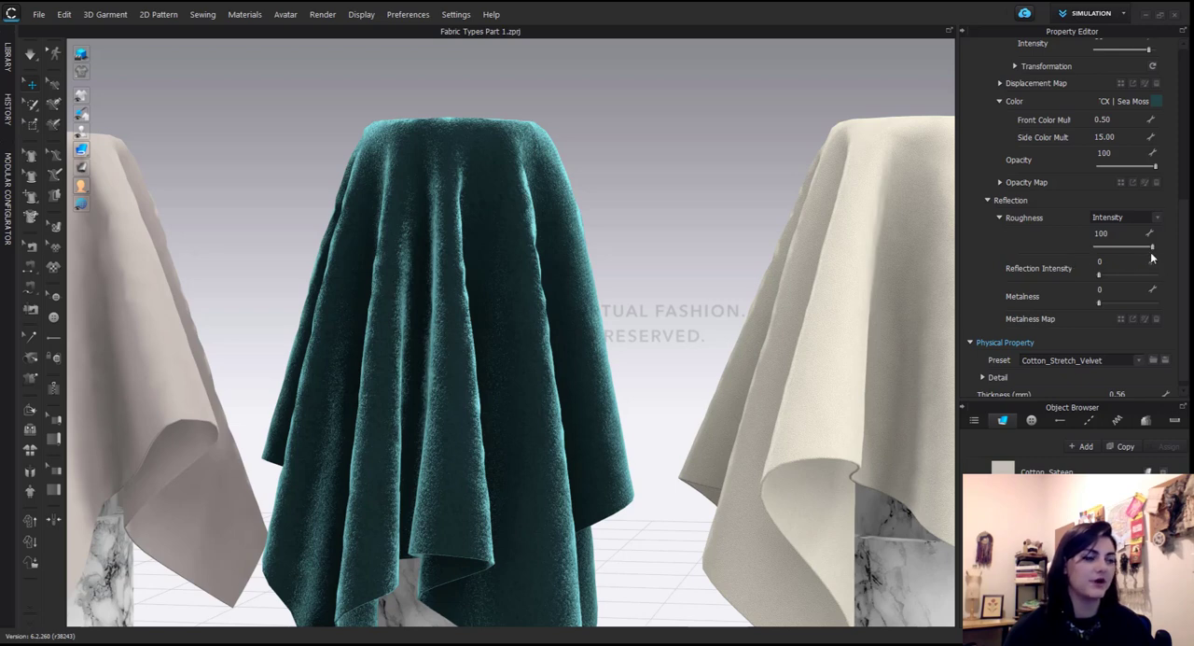
mouse_move(1052, 250)
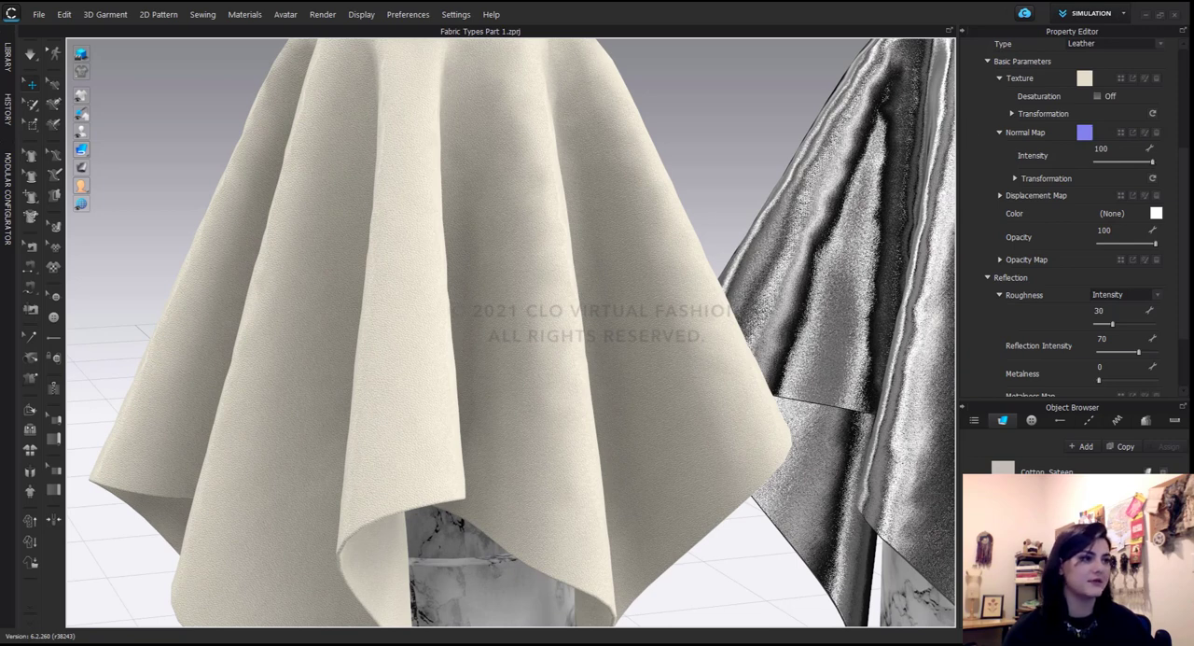
Step: Slide the leather's normal map intensity down to -25, up to 58, then back to 100
drag(1138, 162, 1091, 162)
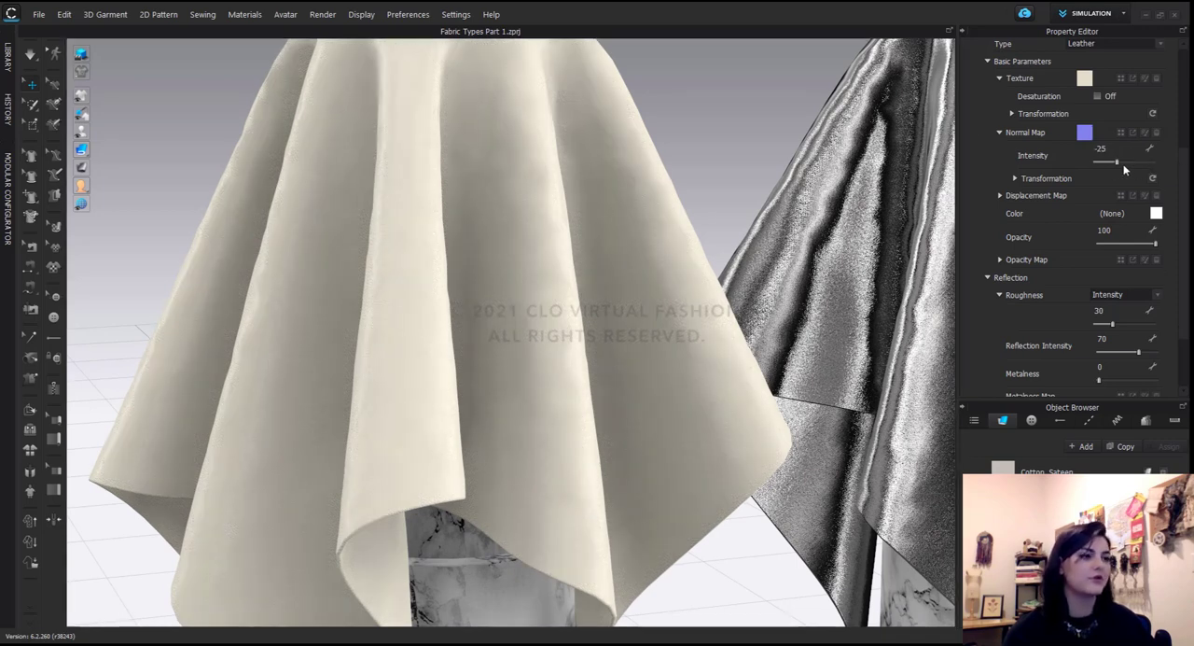
drag(1093, 161, 1140, 162)
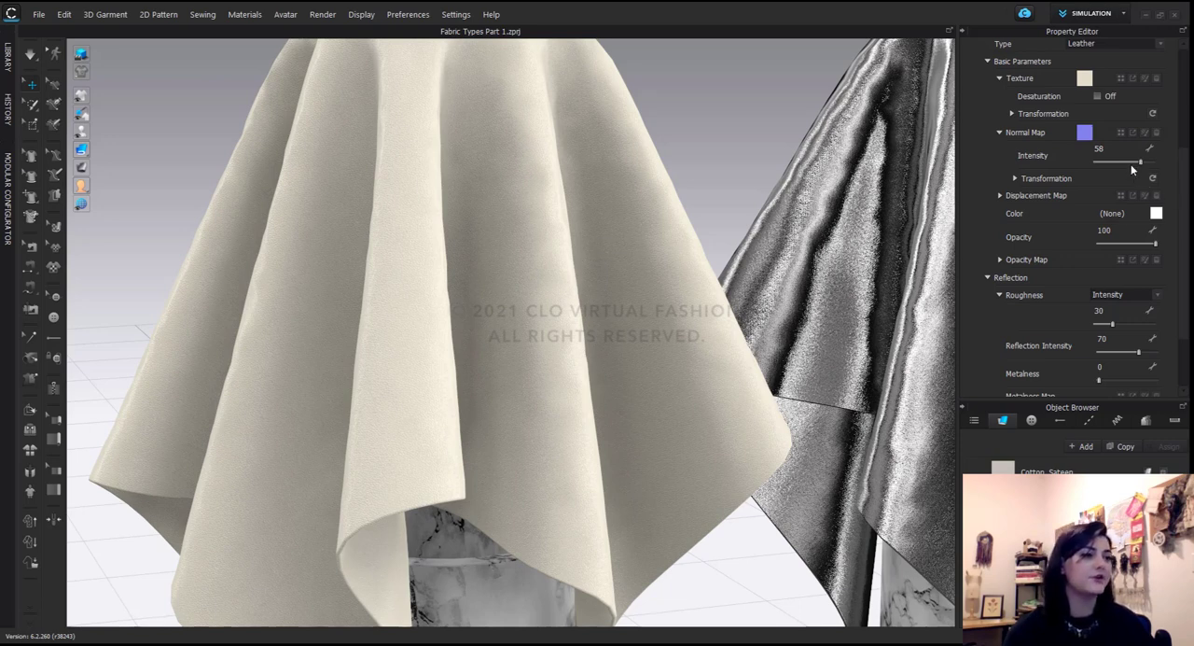
drag(1115, 163, 1152, 163)
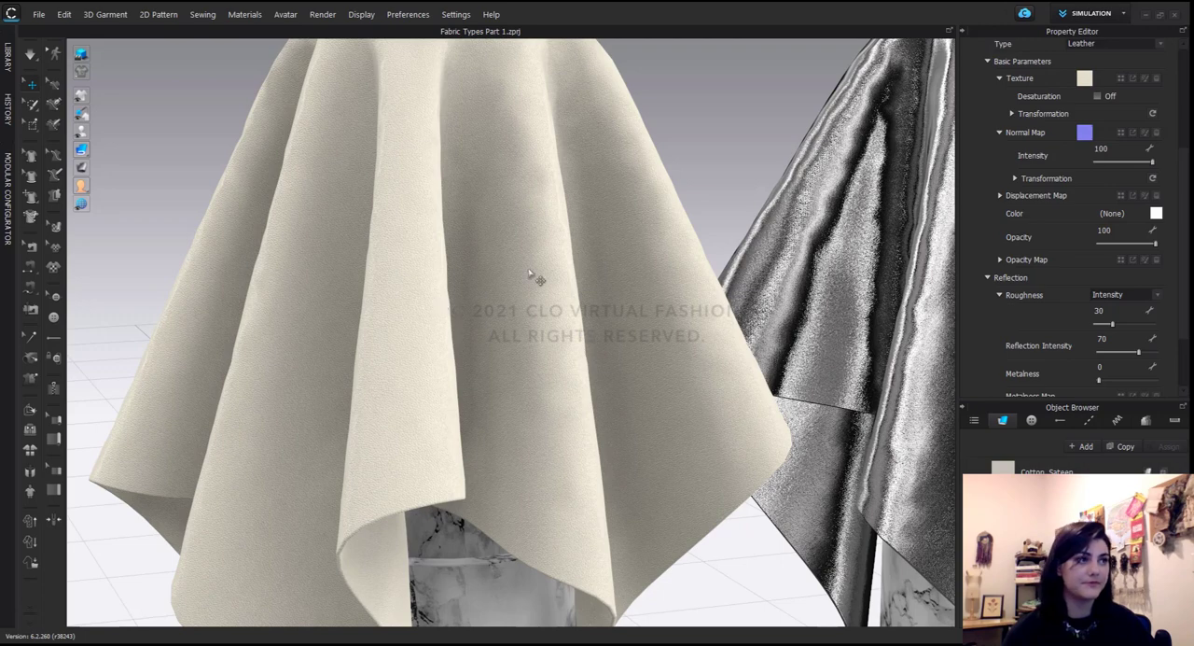
drag(529, 276, 518, 374)
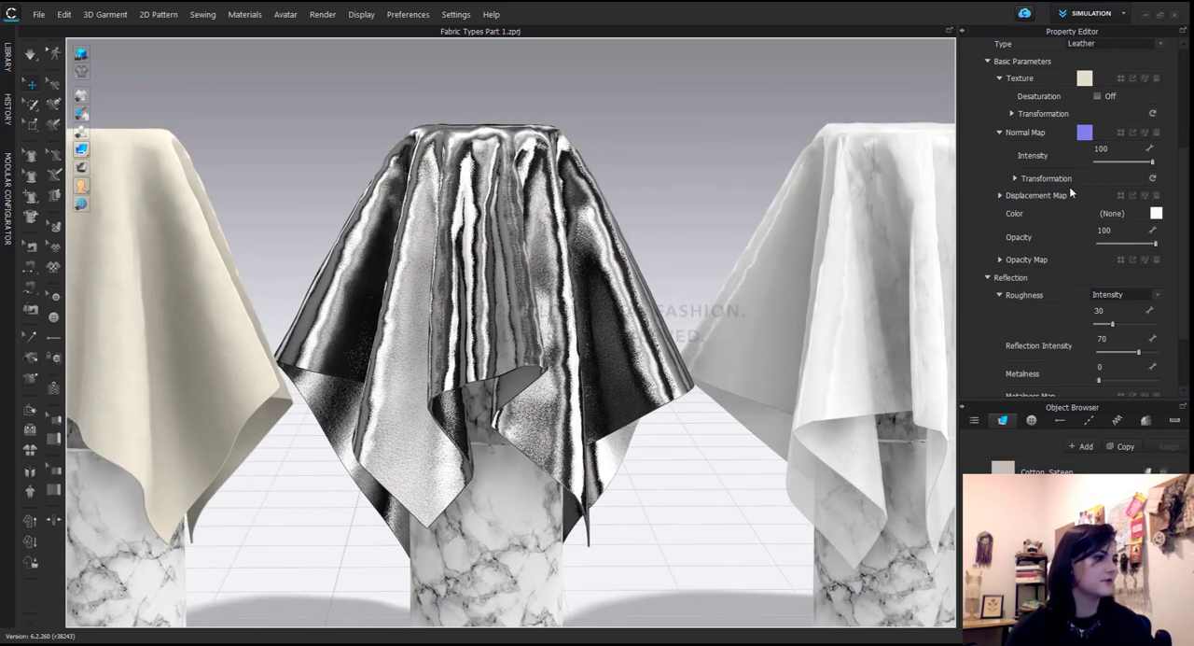
Step: Try metal swatch metalness values 60, 89, 63 and 80, finally leaving it at 100
click(1115, 43)
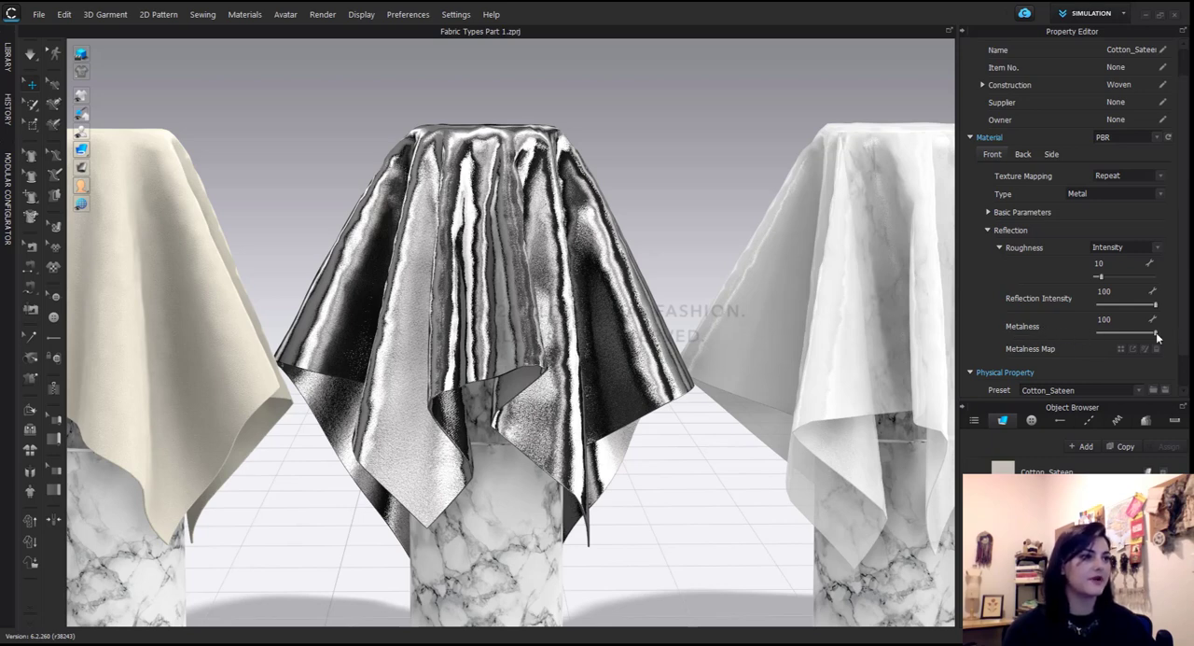
drag(1160, 332, 1129, 332)
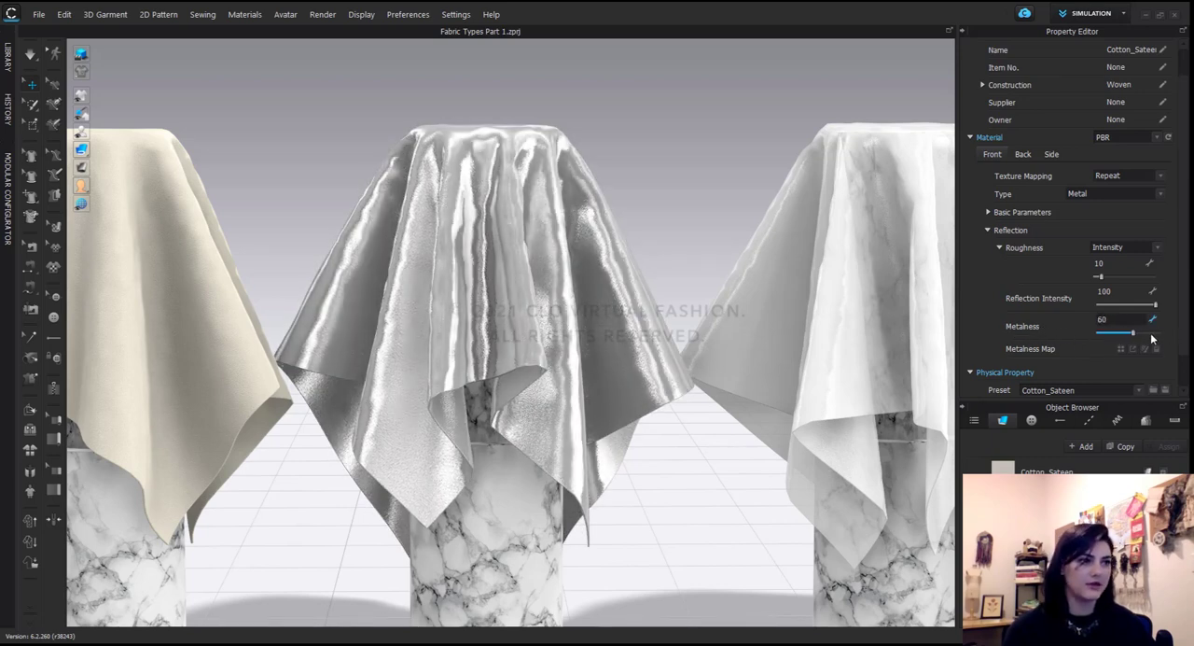
drag(1133, 333, 1152, 334)
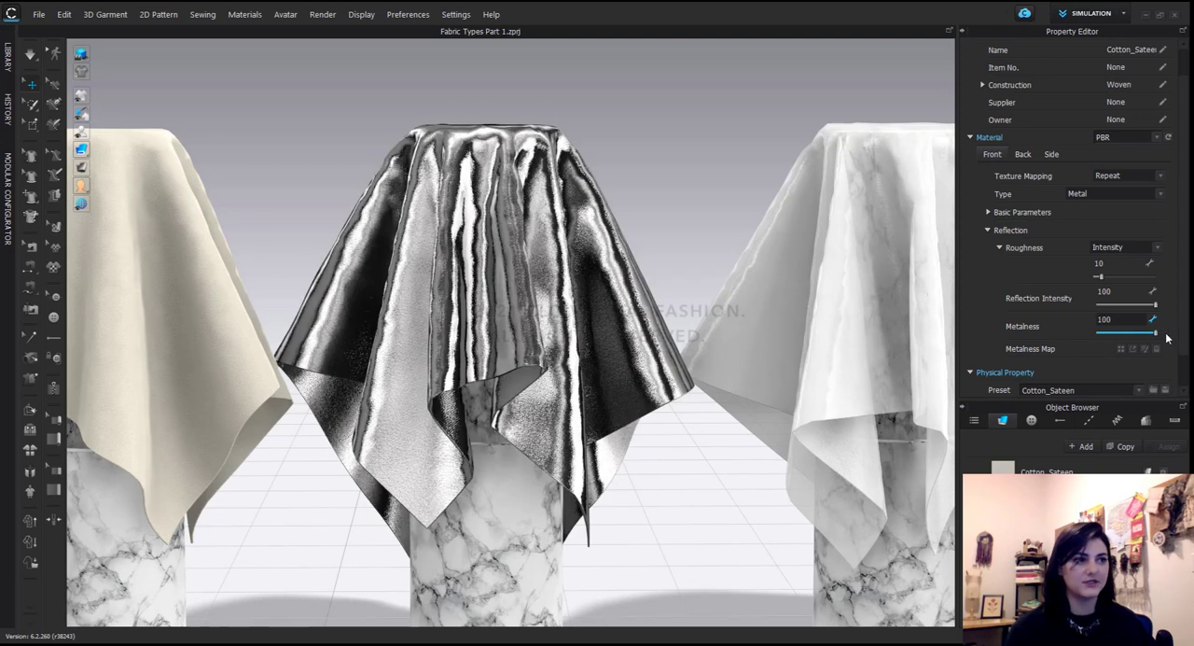
drag(1152, 333, 1143, 333)
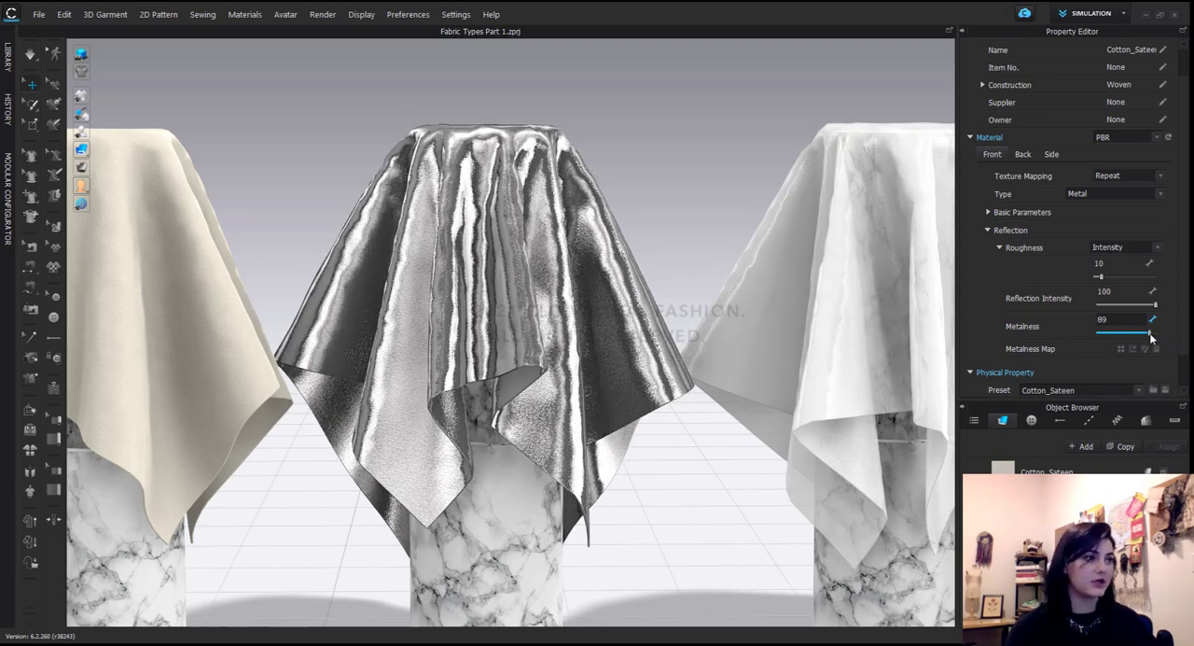
drag(1147, 332, 1129, 332)
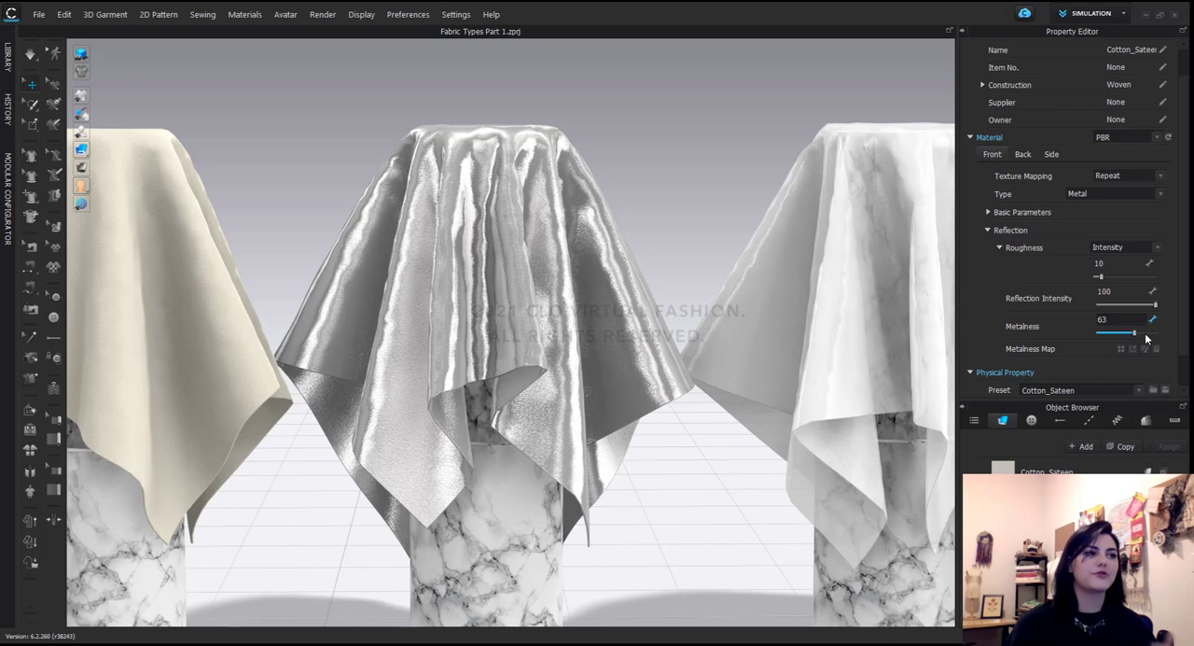
drag(1129, 333, 1146, 333)
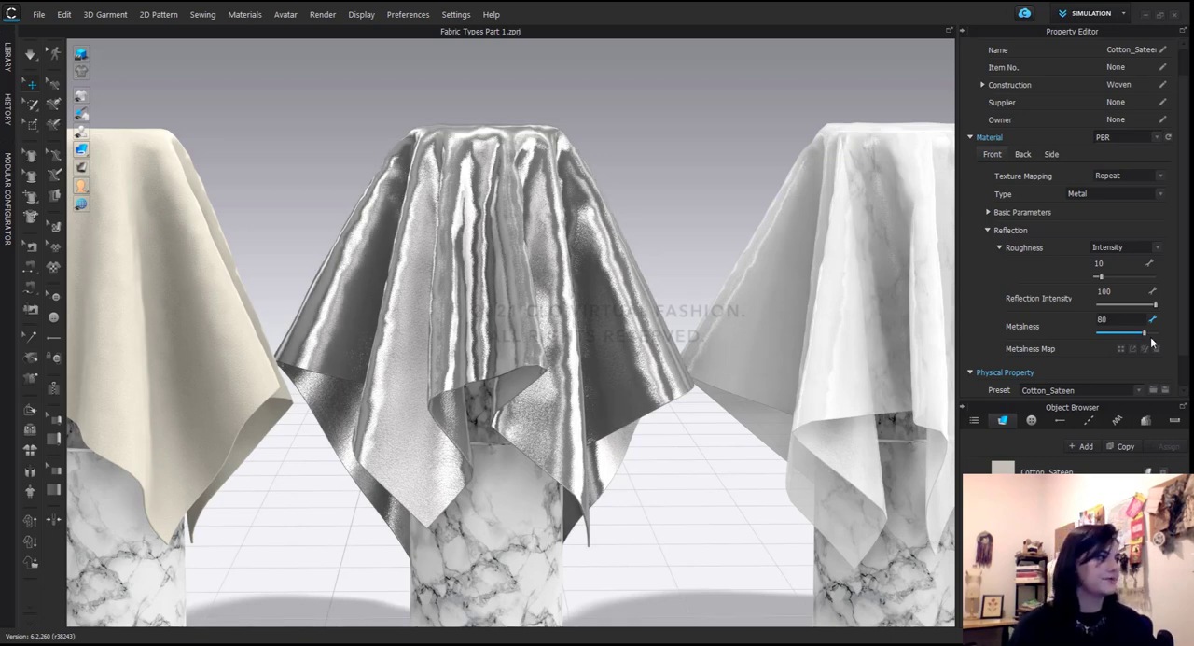
drag(1145, 332, 1157, 332)
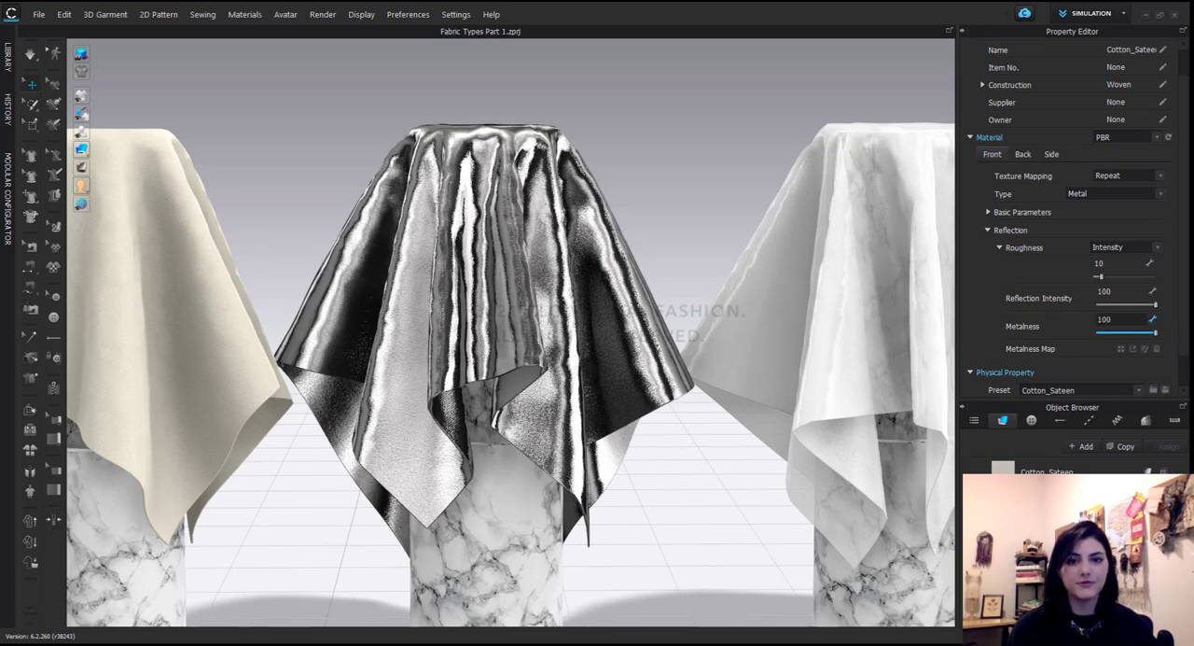
mouse_move(1083, 361)
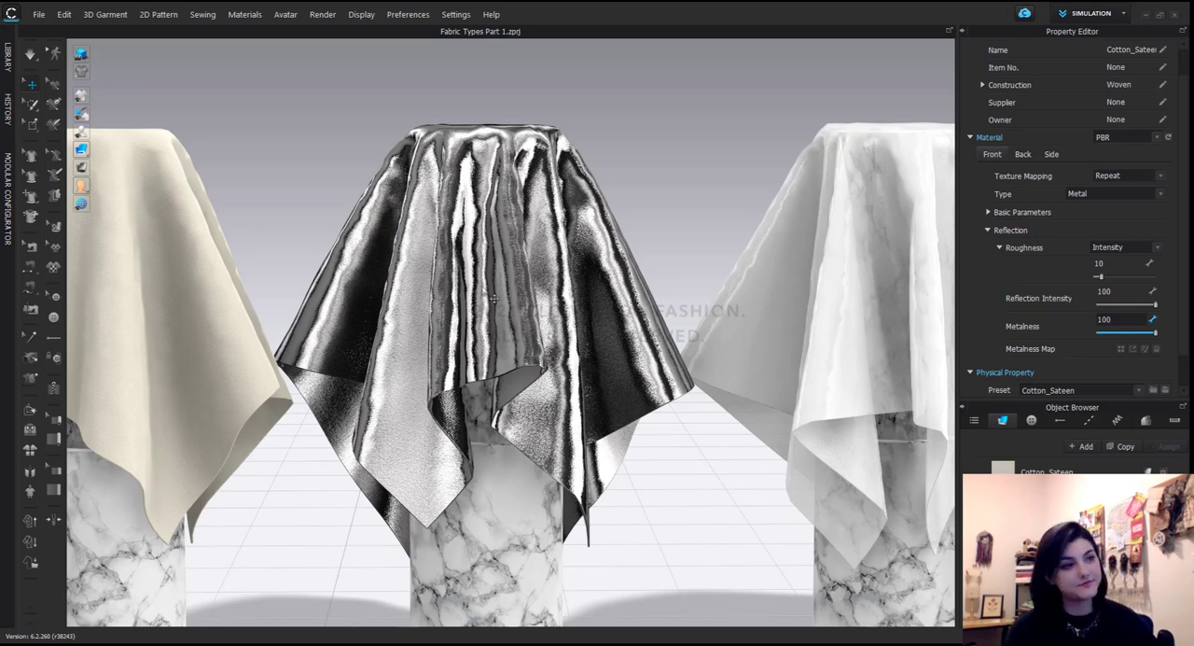
mouse_move(1005, 219)
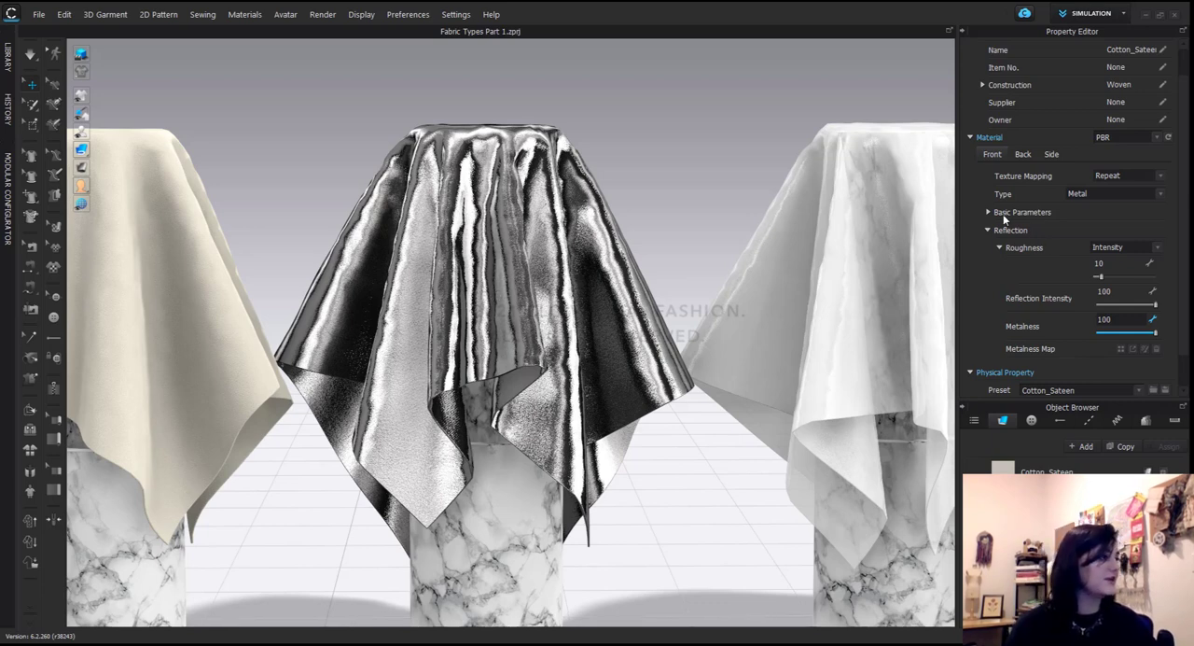
click(988, 211)
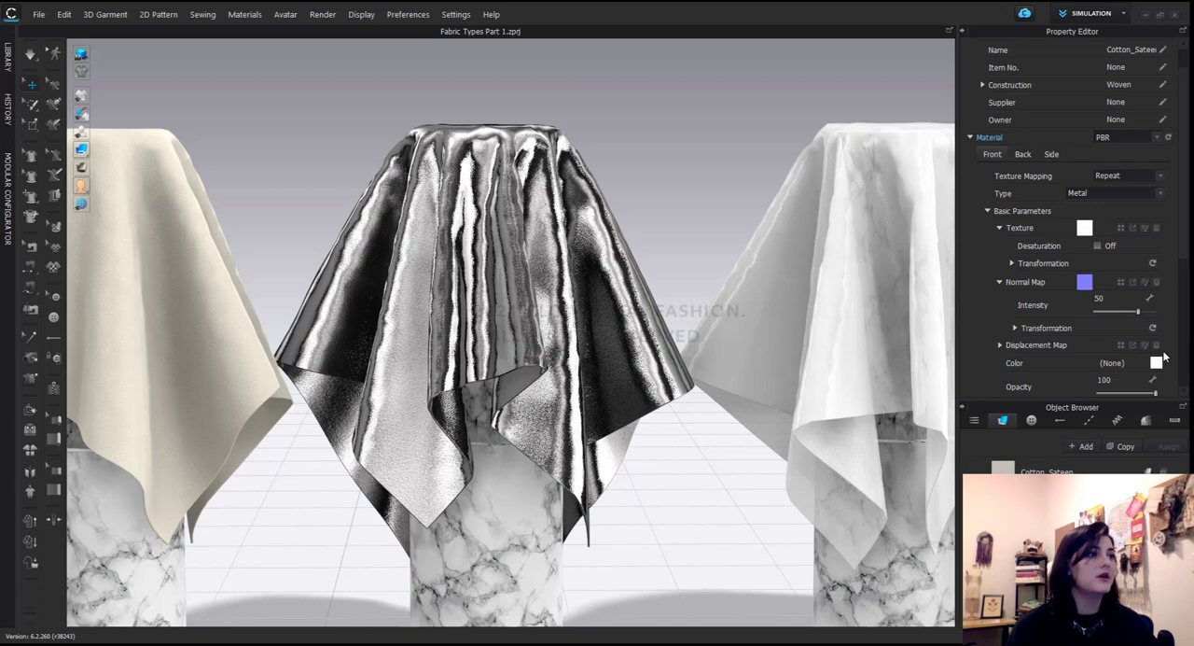
click(1084, 228)
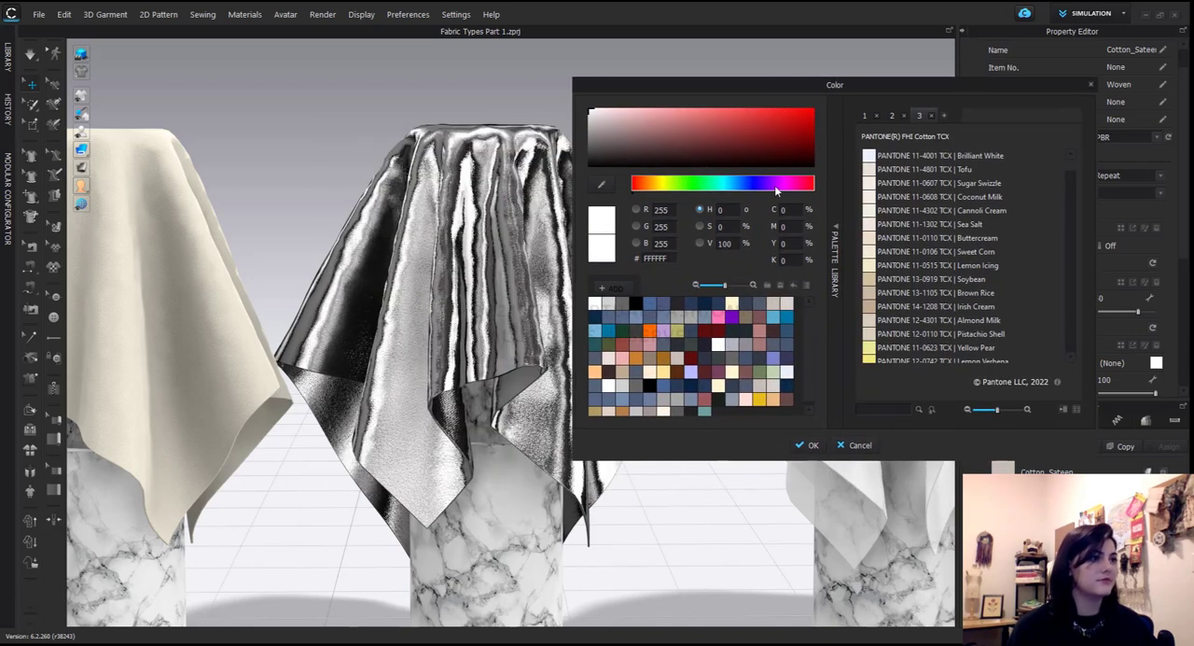
click(759, 303)
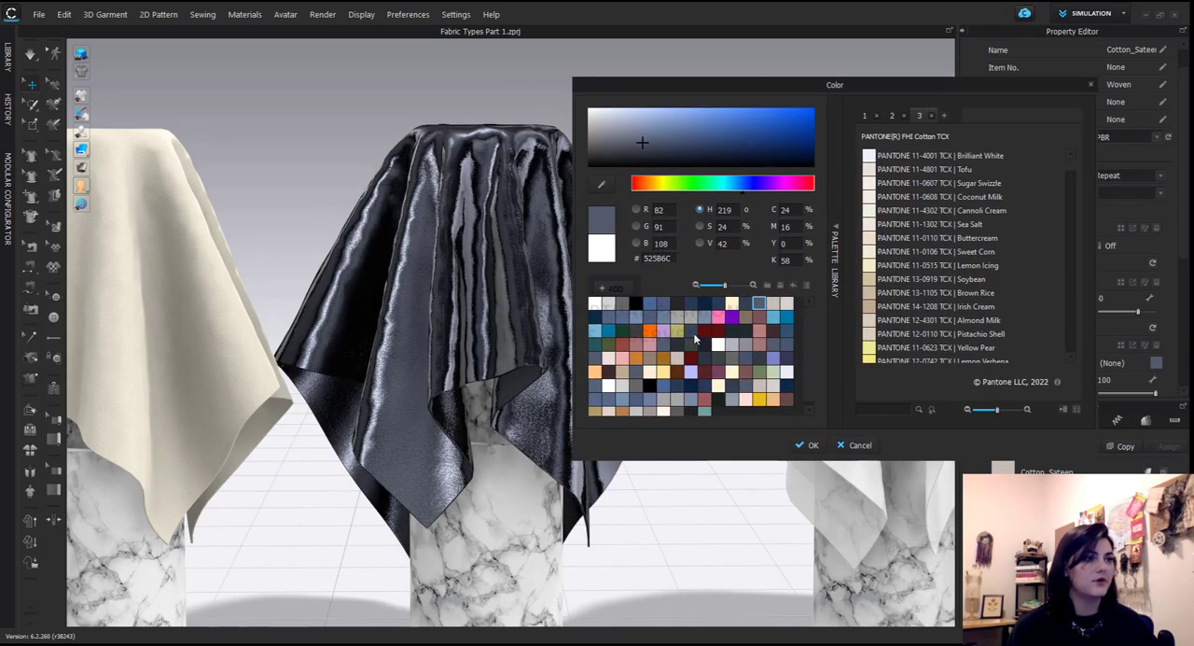
click(691, 359)
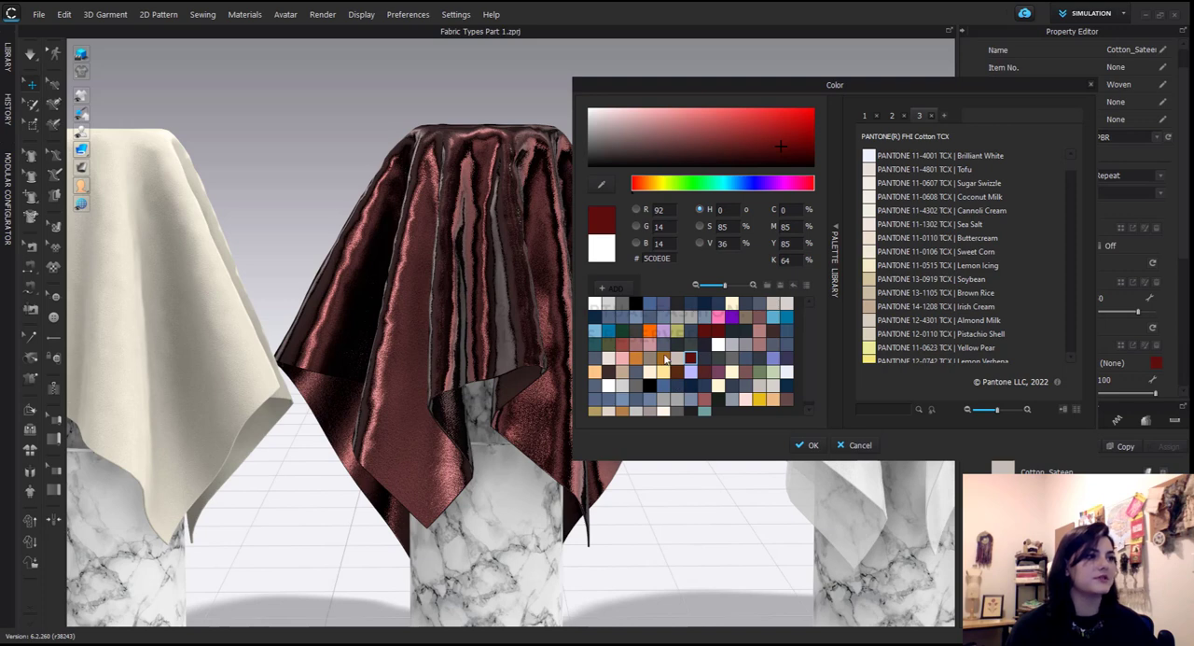
click(650, 305)
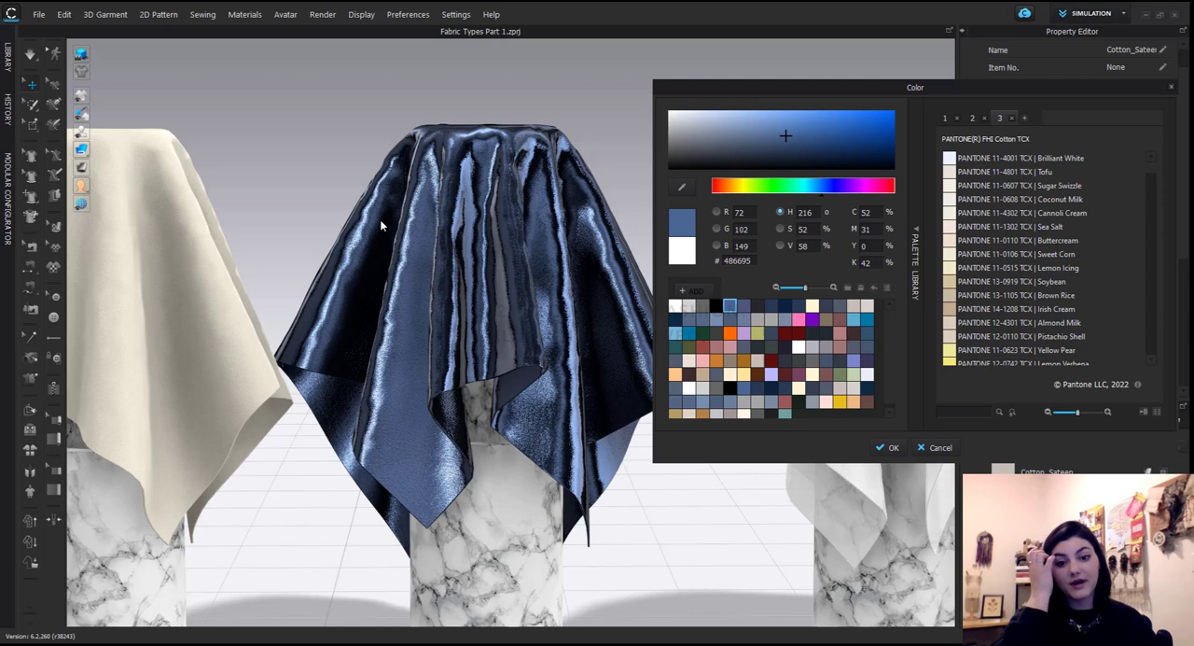
mouse_move(338, 236)
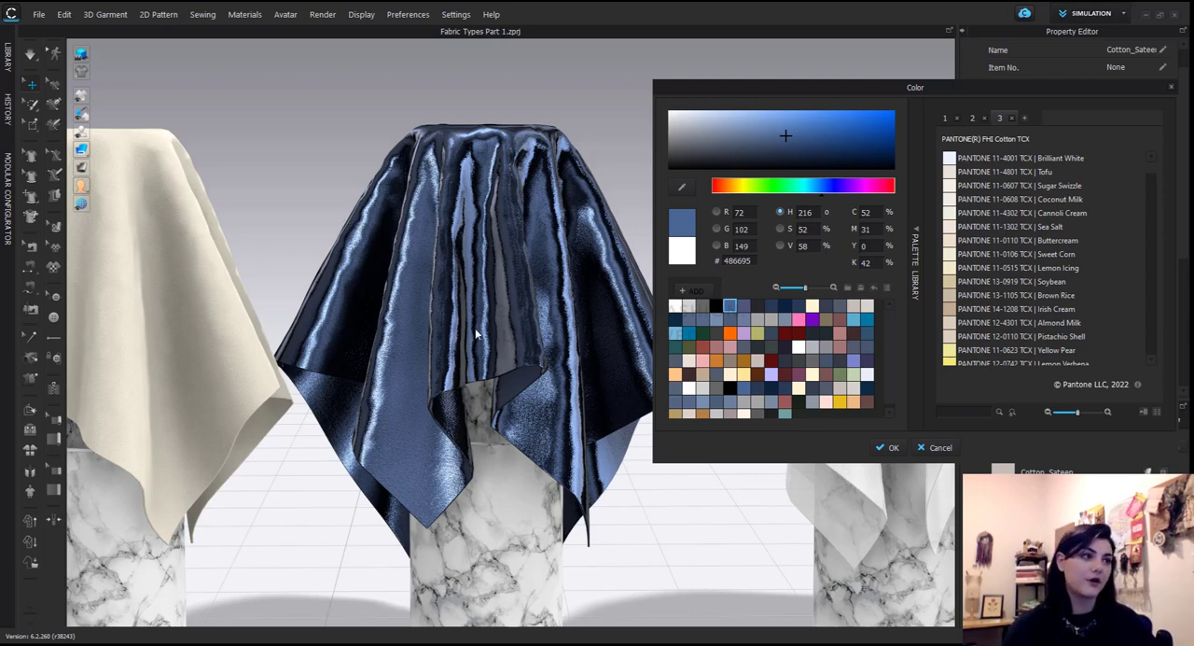
mouse_move(952, 98)
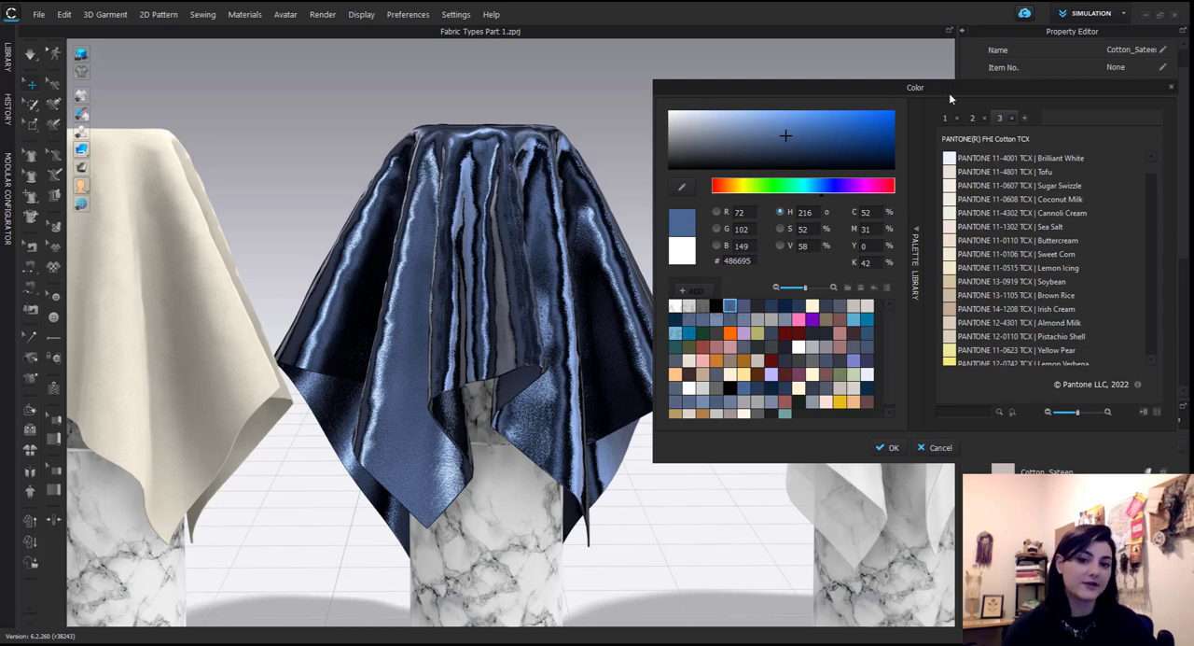
drag(915, 87, 857, 84)
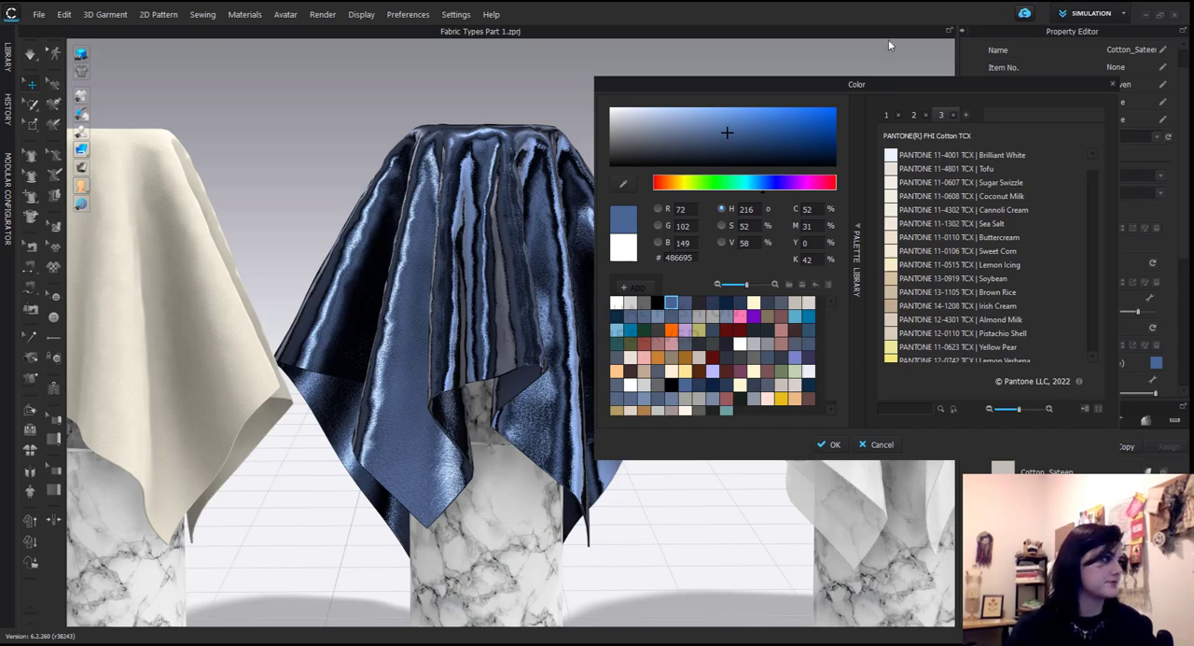
click(829, 444)
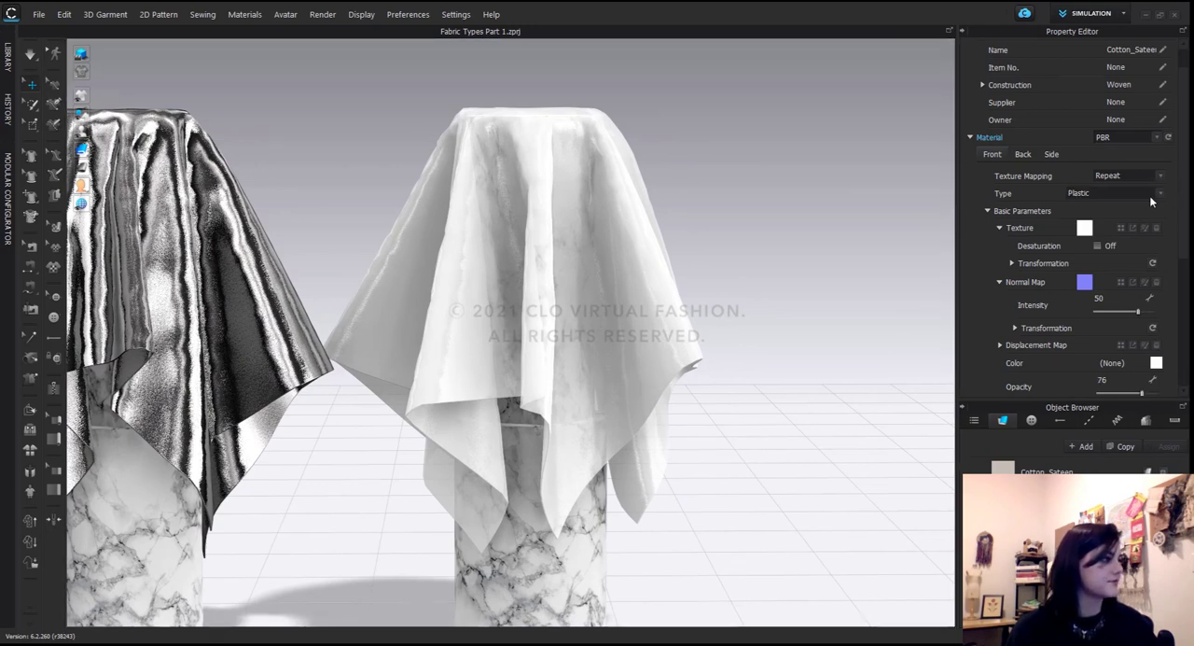
Step: Select the plastic swatch and lower its opacity to 48, then raise it to 63
click(1116, 194)
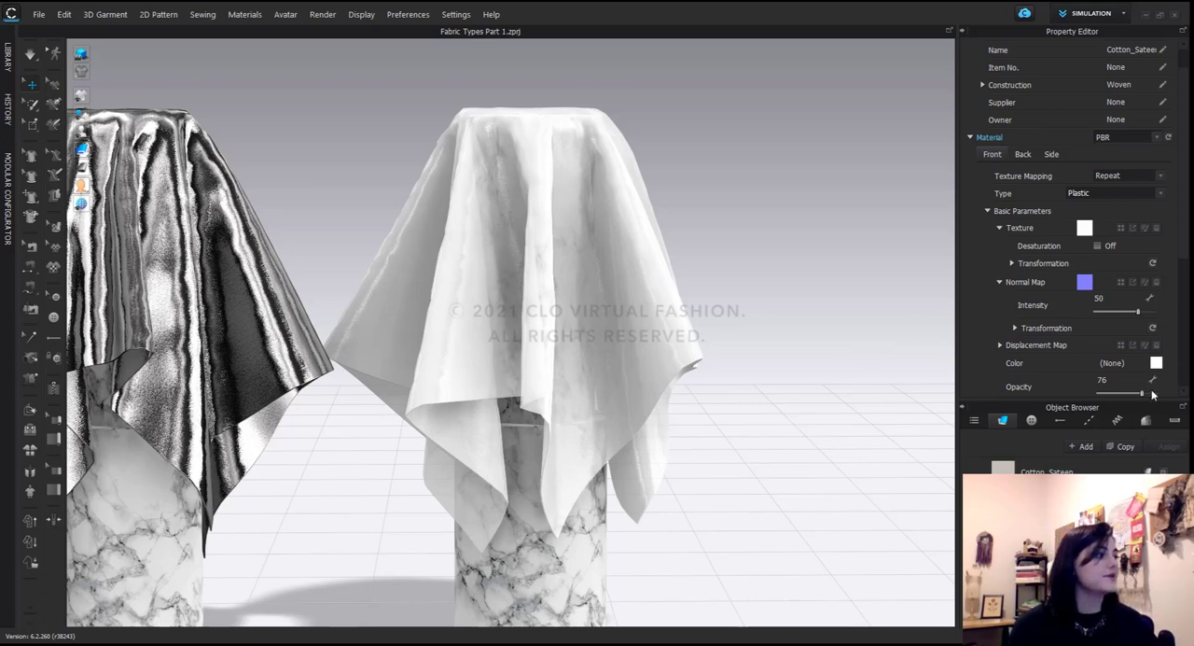
drag(1143, 390, 1129, 390)
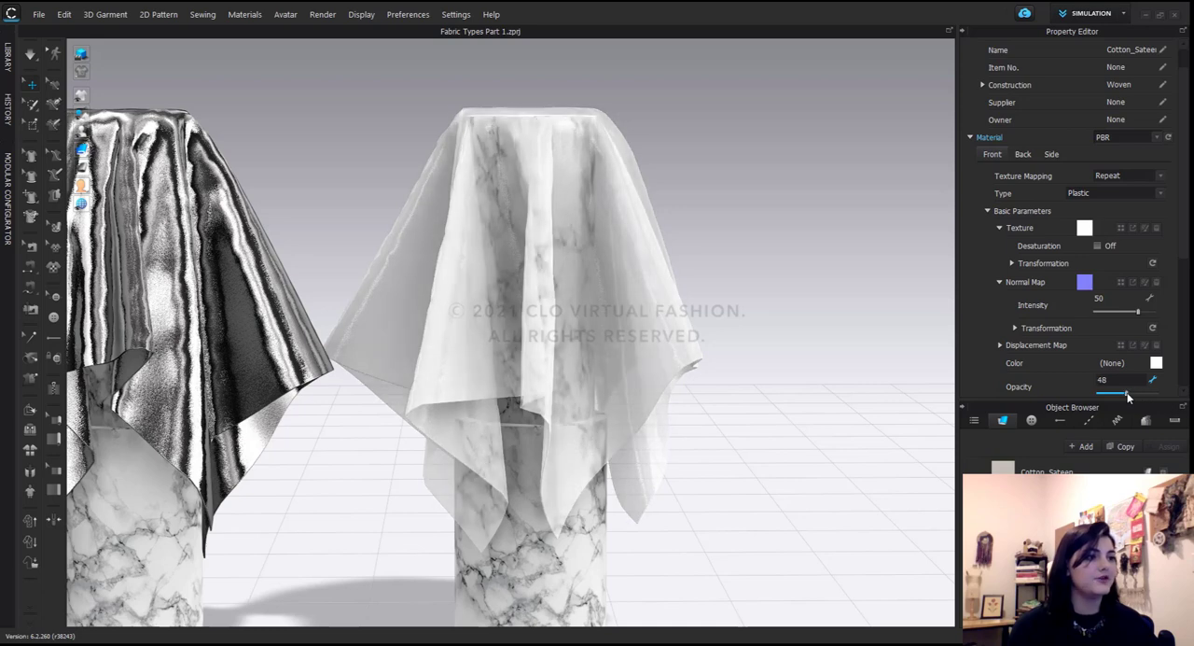
drag(1120, 392, 1138, 392)
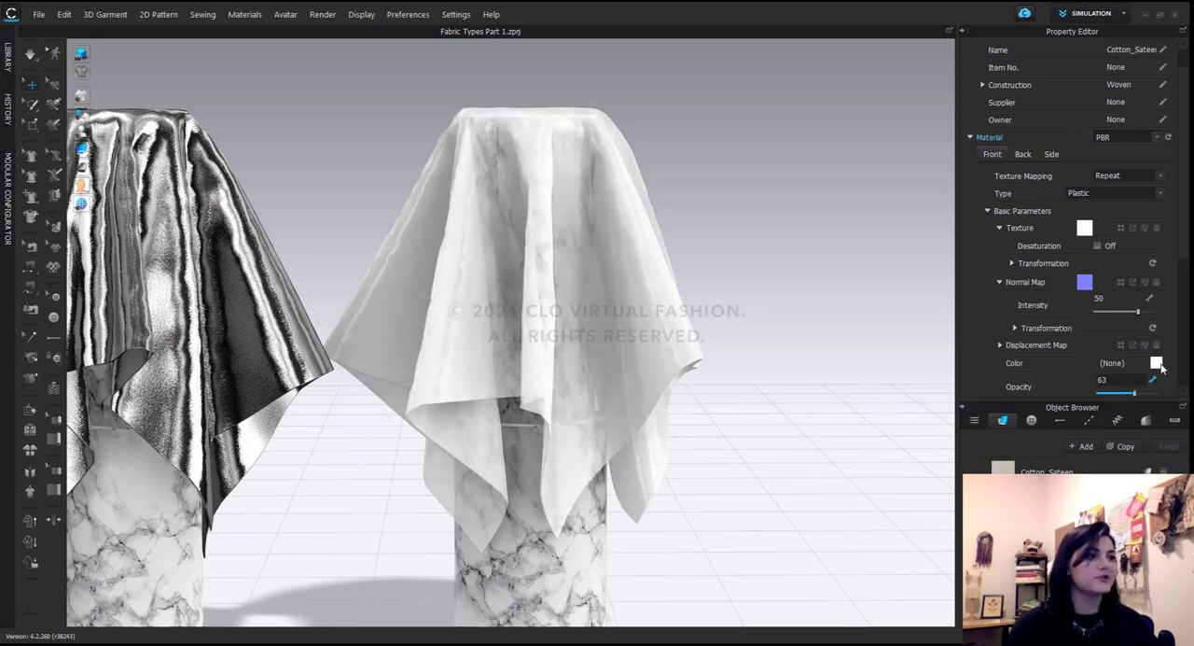
click(1157, 363)
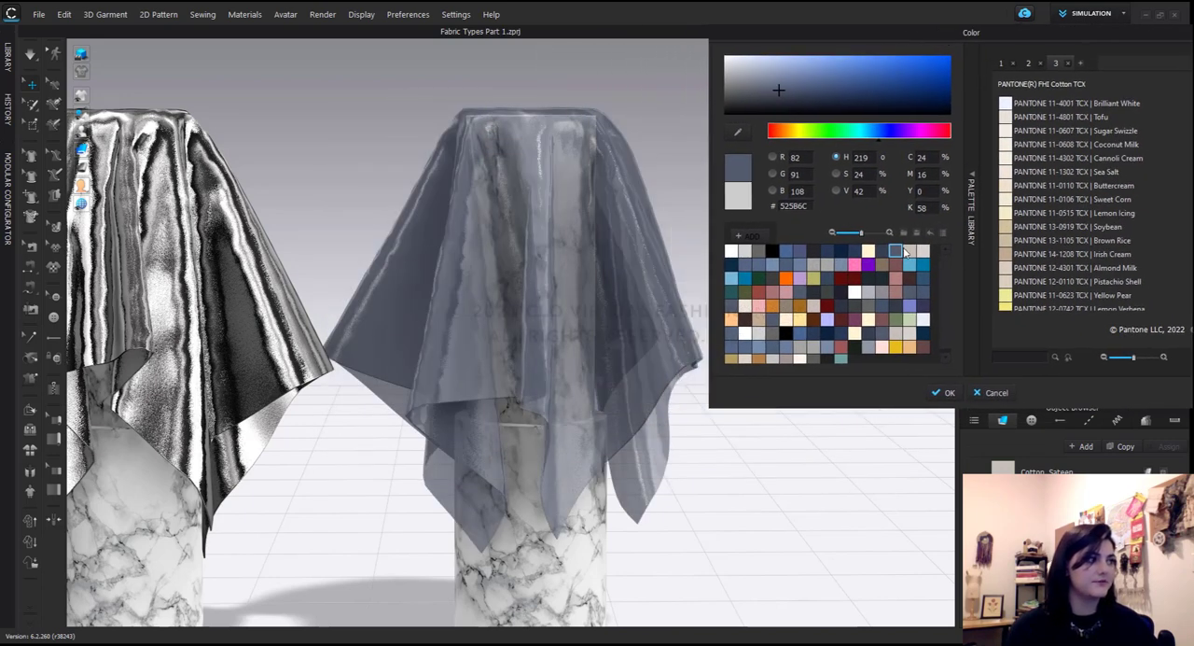
Step: Tint the translucent plastic with the pale yellow preset FFE499
click(916, 252)
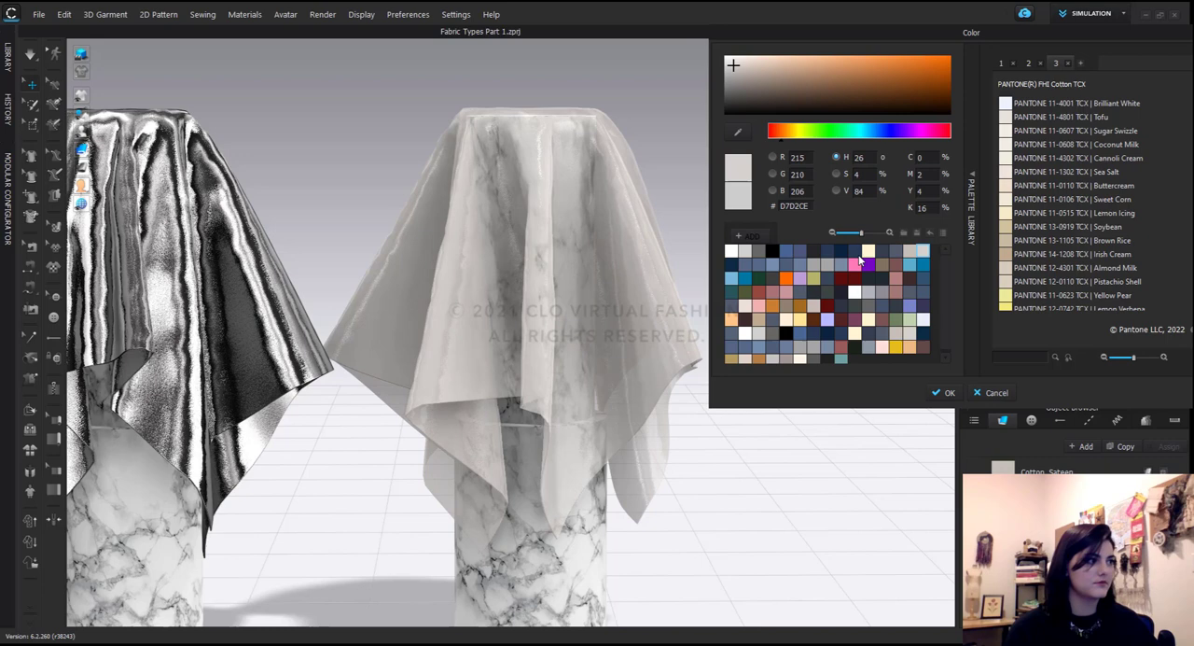
click(800, 320)
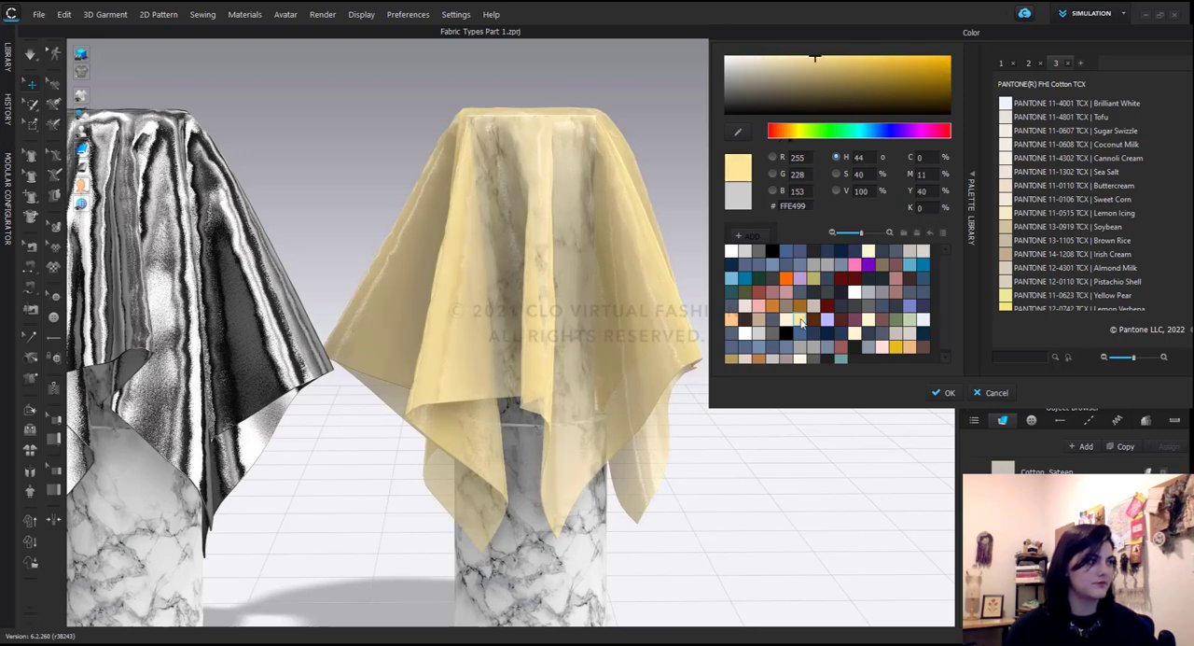
click(943, 392)
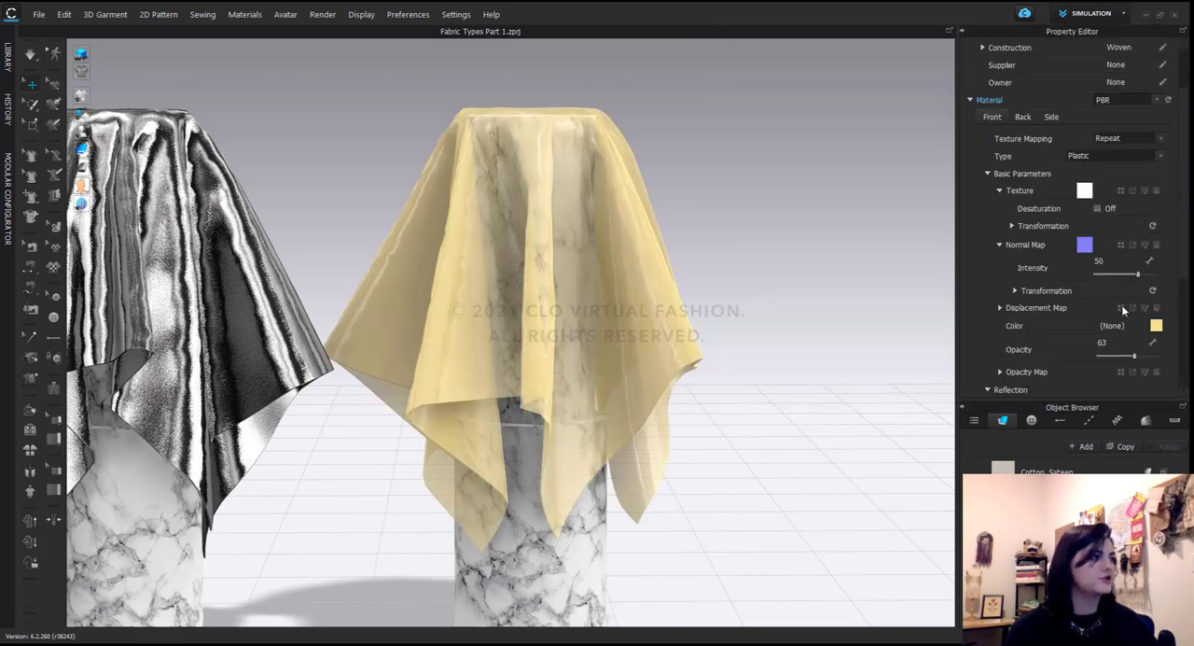
scroll(down, 3)
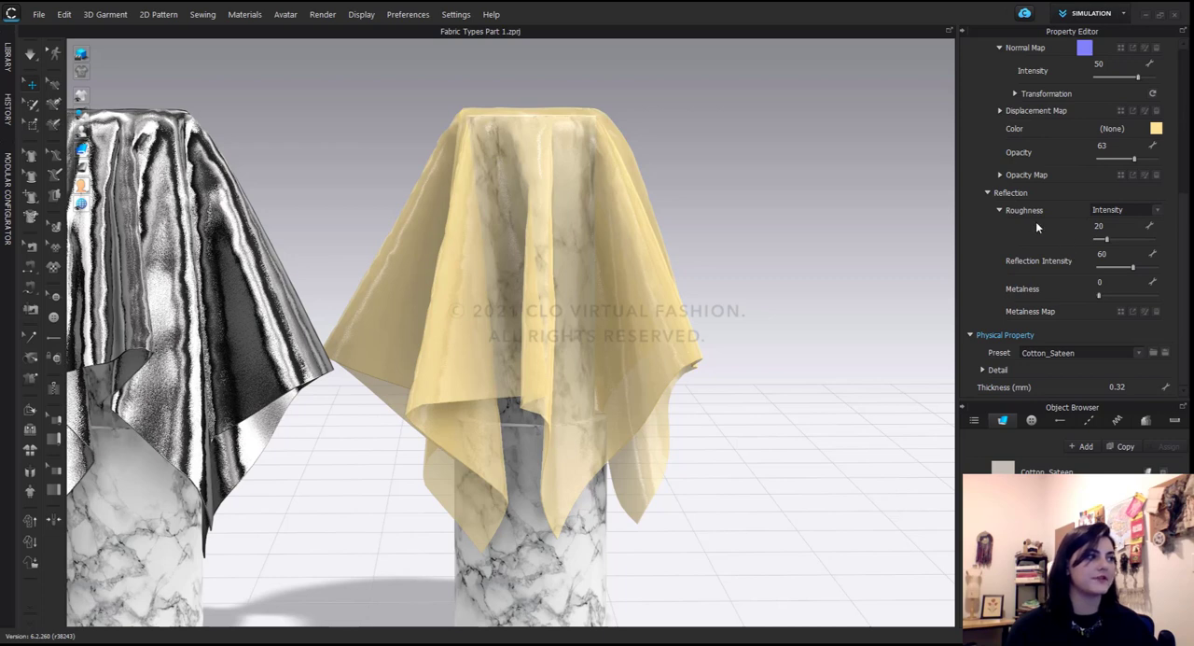
mouse_move(1021, 230)
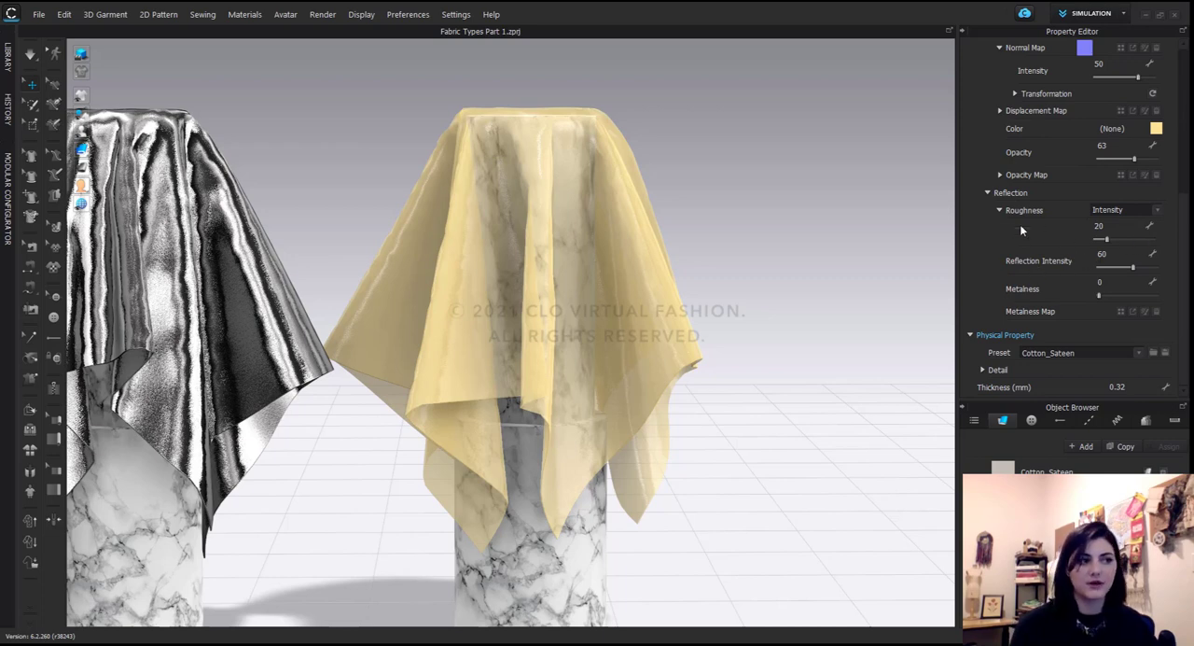